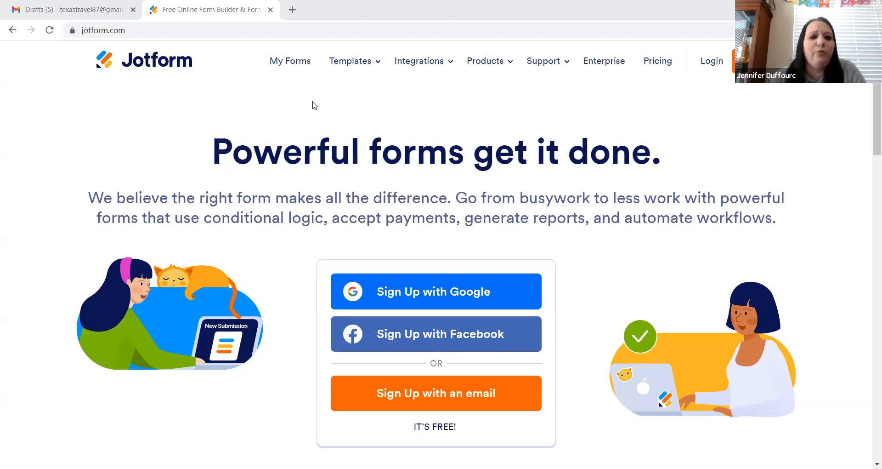
mouse_move(432, 325)
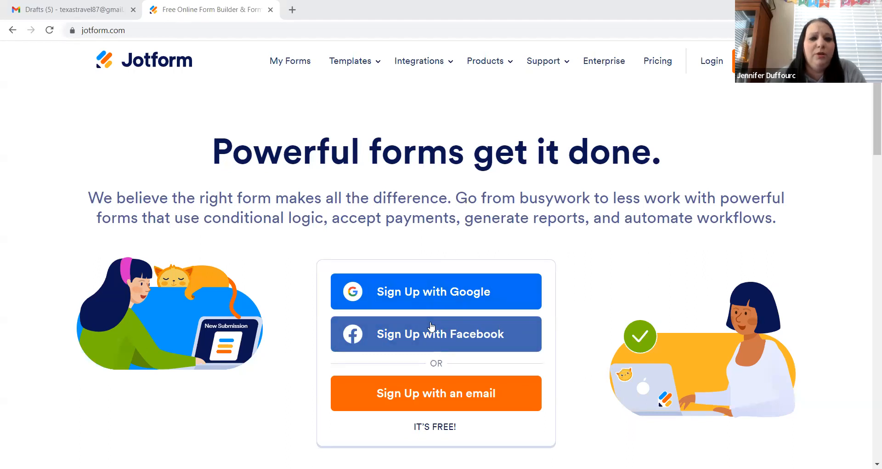
mouse_move(400, 87)
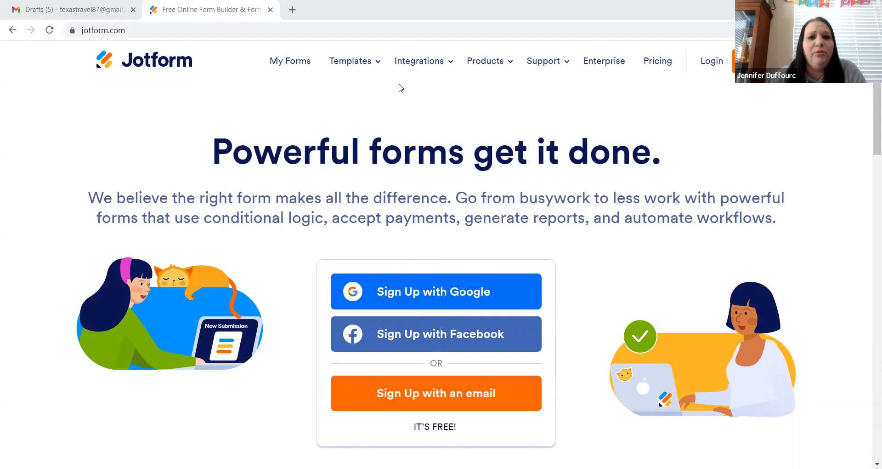
Log in to Jotform, trying Google sign-in, to reach My Forms
scroll(down, 3)
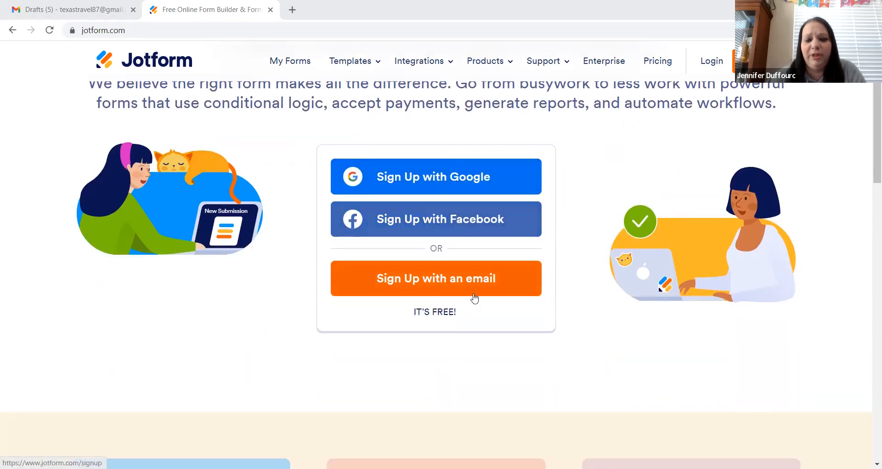
mouse_move(499, 238)
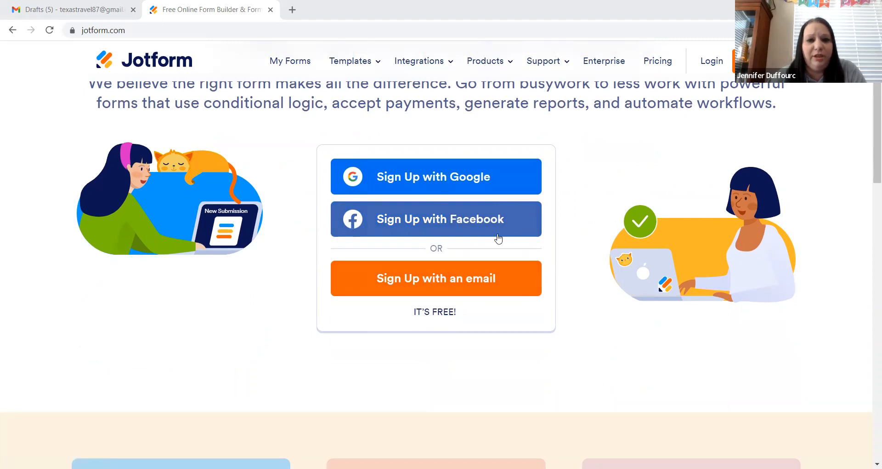
scroll(up, 3)
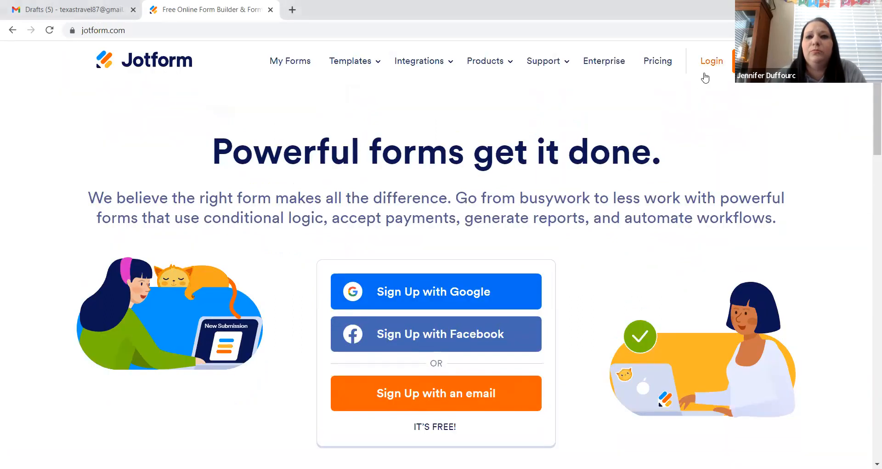
click(712, 61)
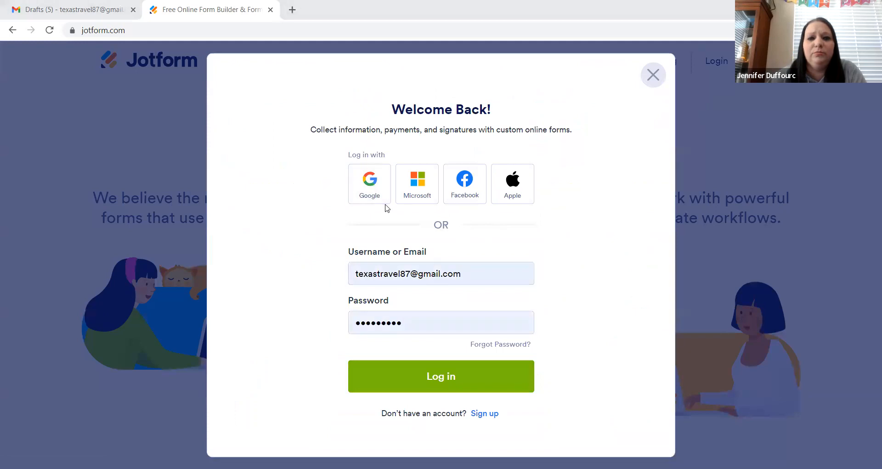
click(441, 376)
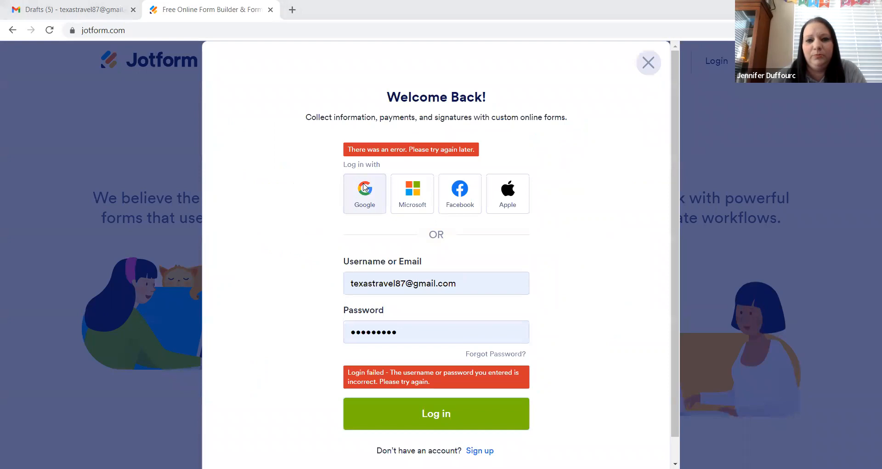
click(436, 413)
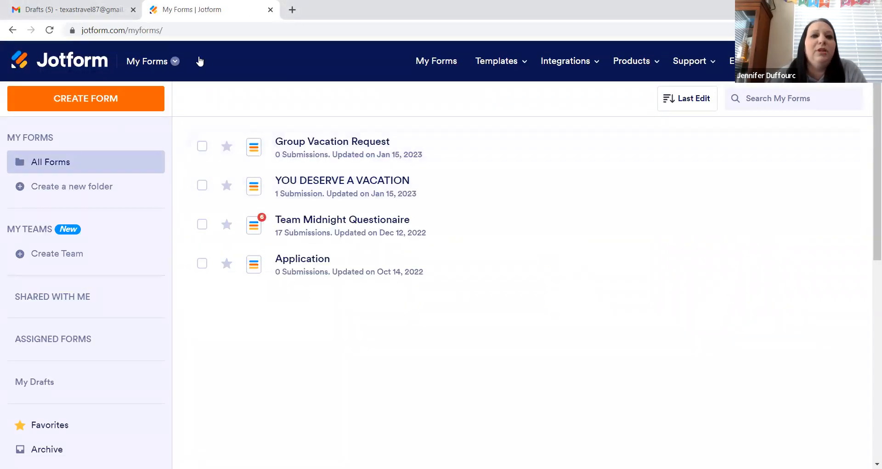
mouse_move(240, 55)
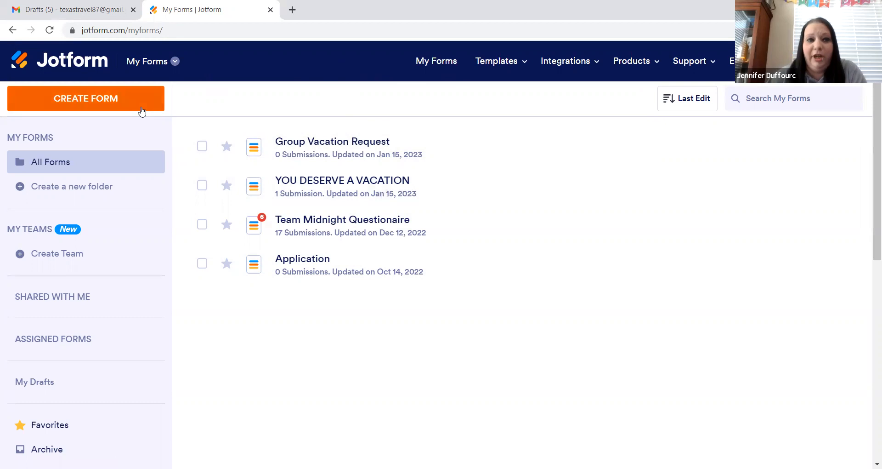
Search the Form Templates gallery for 'you deserve a vacation'
click(496, 61)
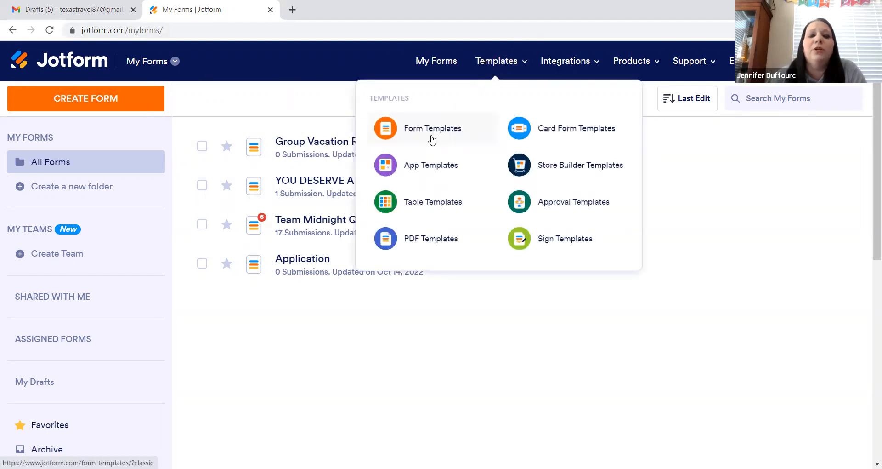
click(432, 129)
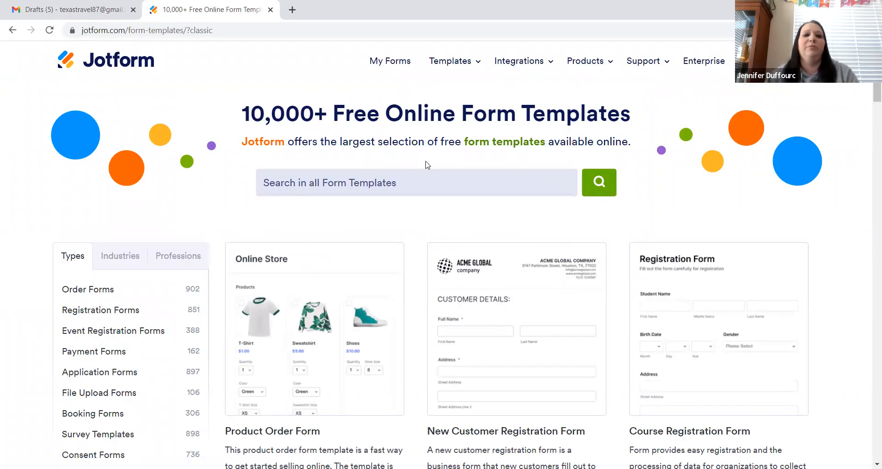
click(405, 183)
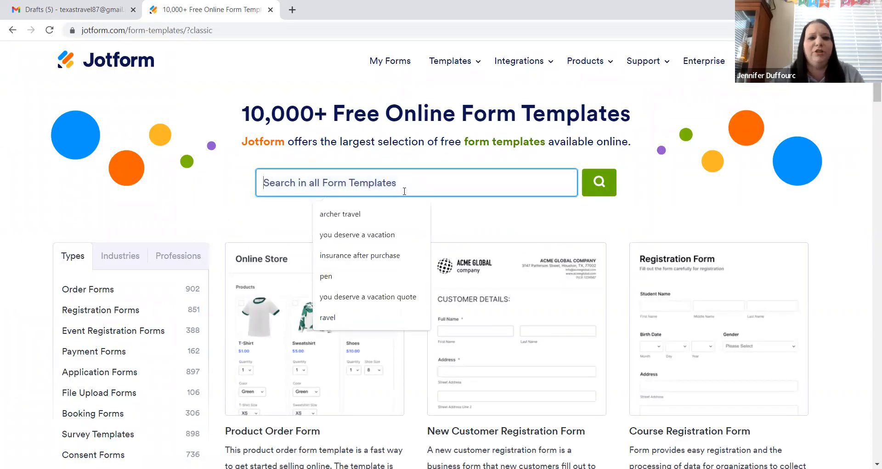
text(You)
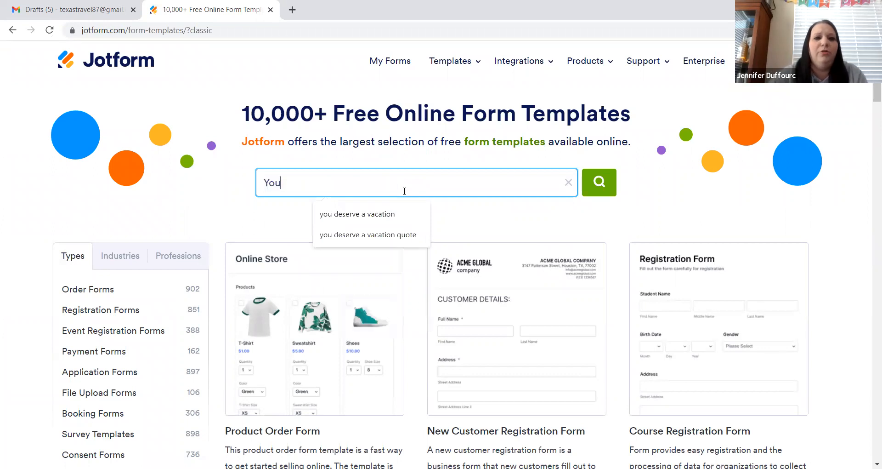
click(357, 214)
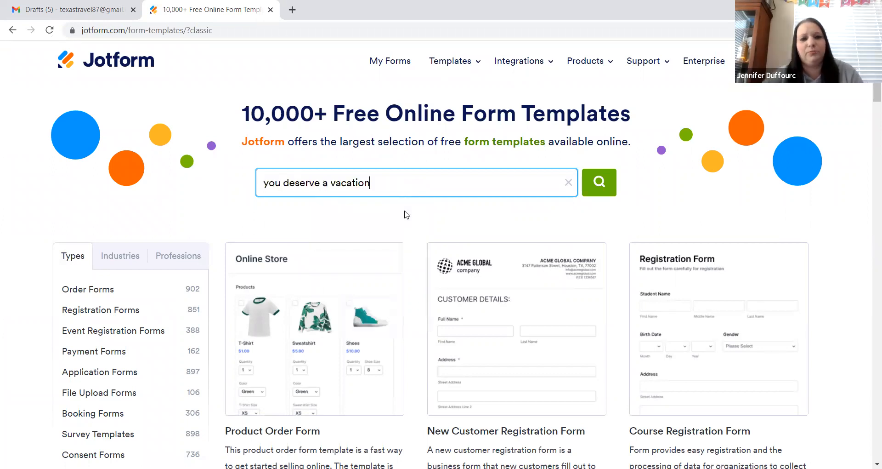
click(599, 182)
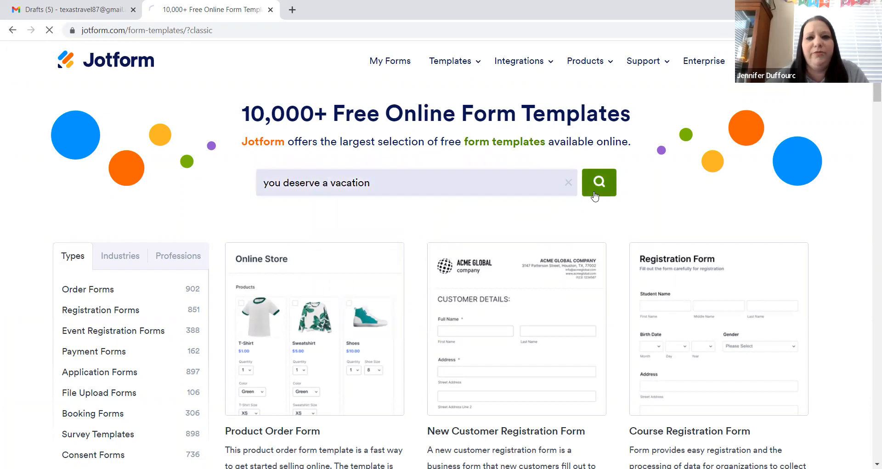
Preview the YOU DESERVE A VACATION template, scroll through it, and use it
click(599, 181)
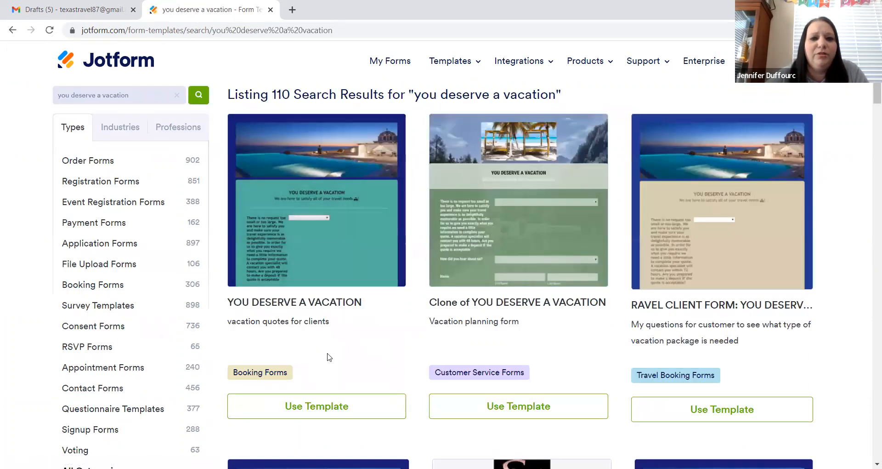
mouse_move(306, 253)
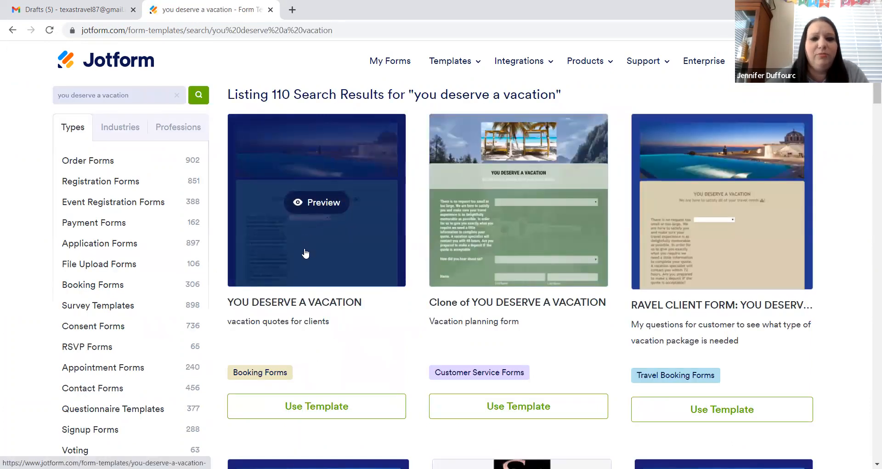
mouse_move(305, 253)
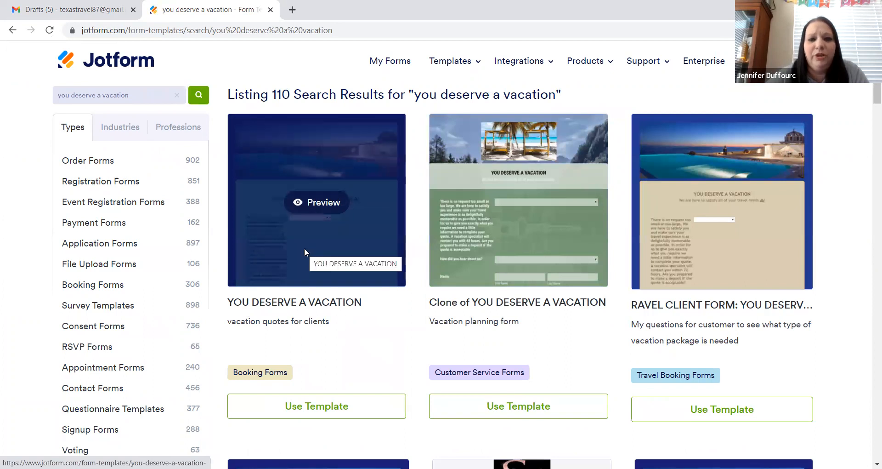
click(316, 202)
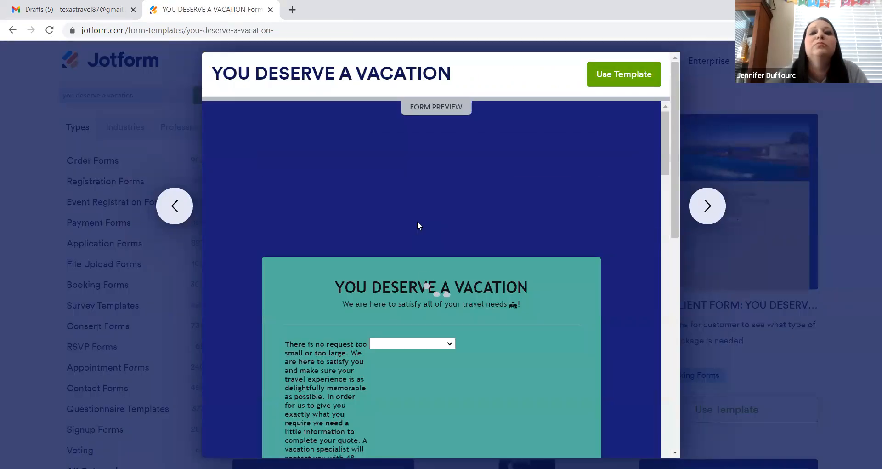
scroll(down, 3)
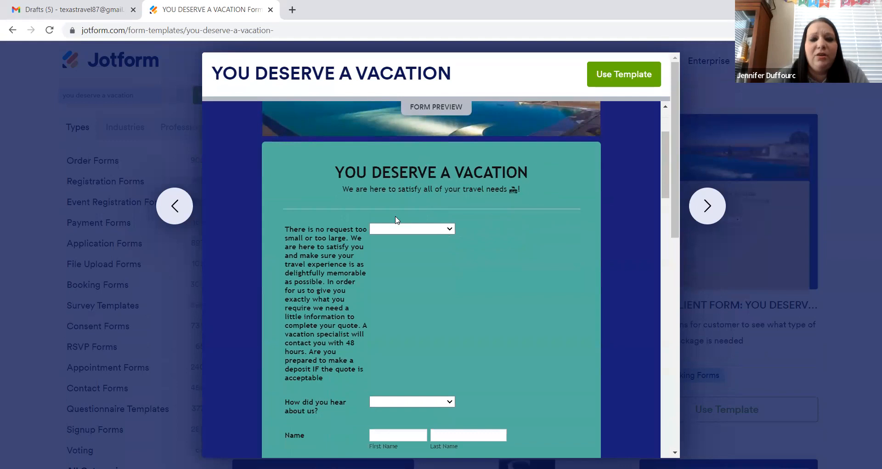
scroll(down, 3)
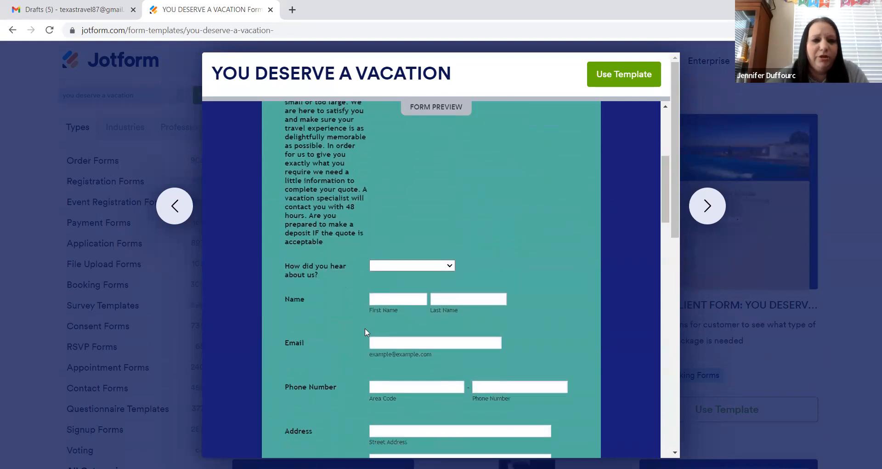
scroll(down, 3)
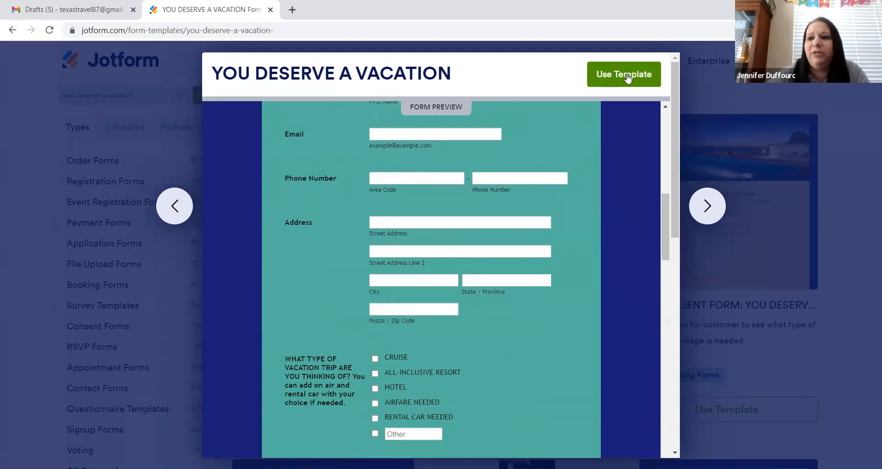
click(624, 74)
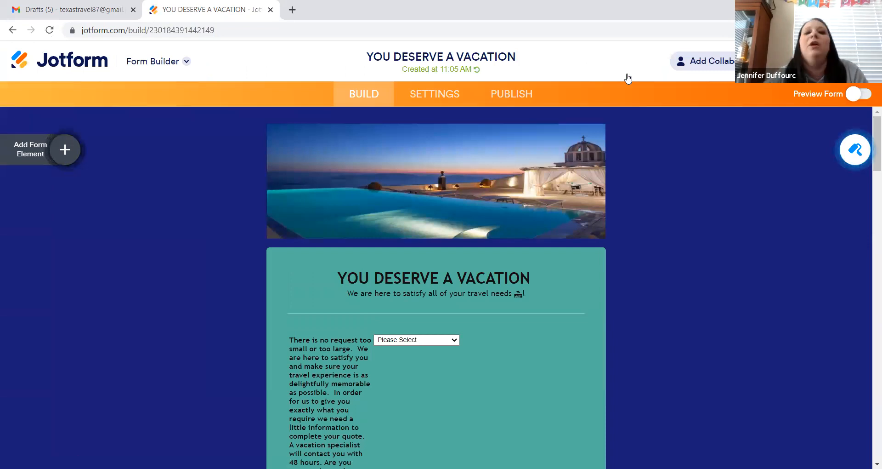
Scroll down through the new vacation form in the Form Builder
scroll(down, 3)
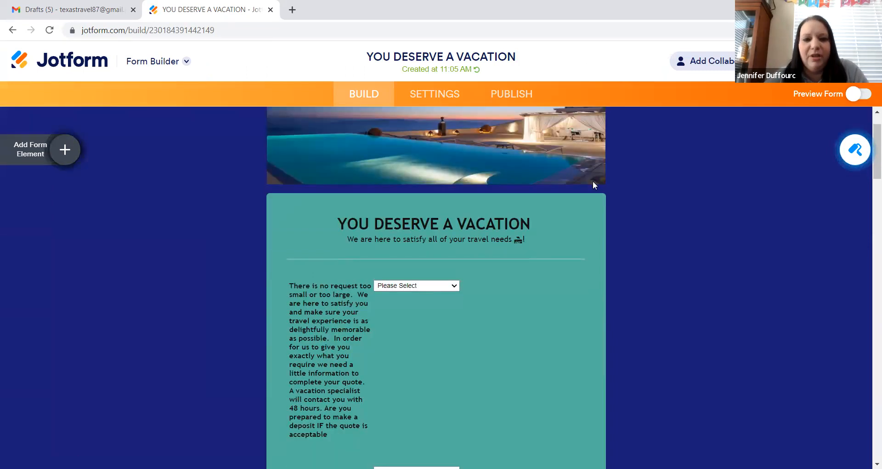
scroll(down, 3)
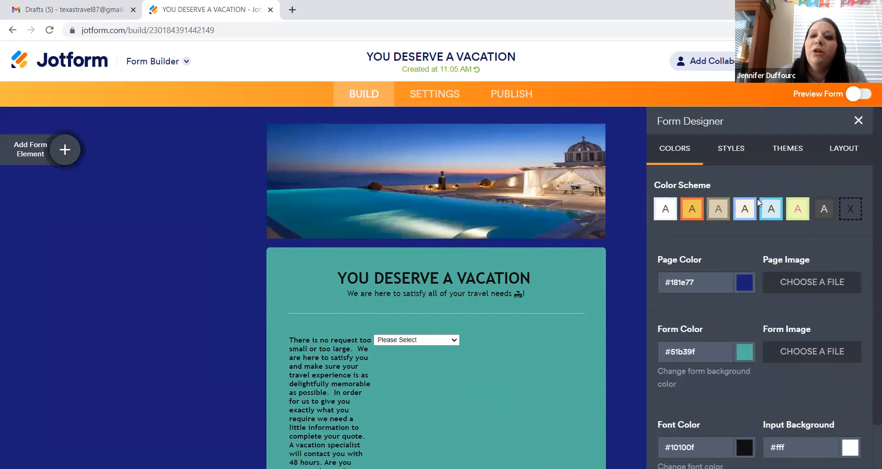
Make the page background purple (#bd10e0) and close the page image picker unused
scroll(down, 3)
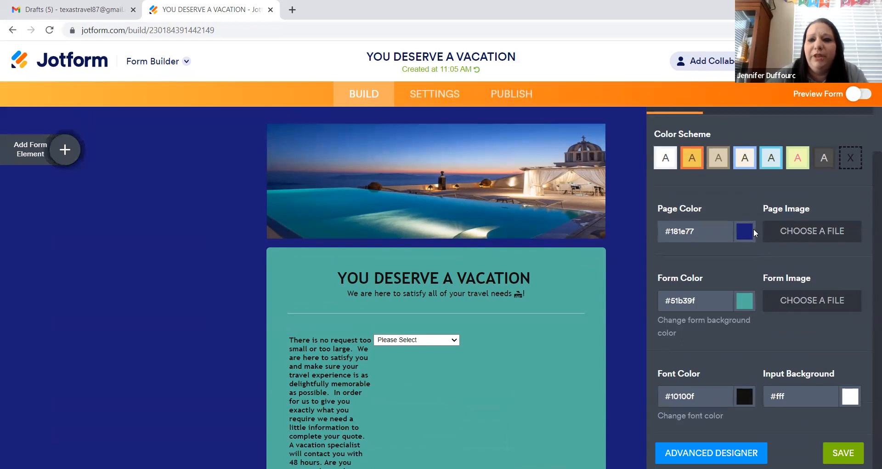
click(744, 230)
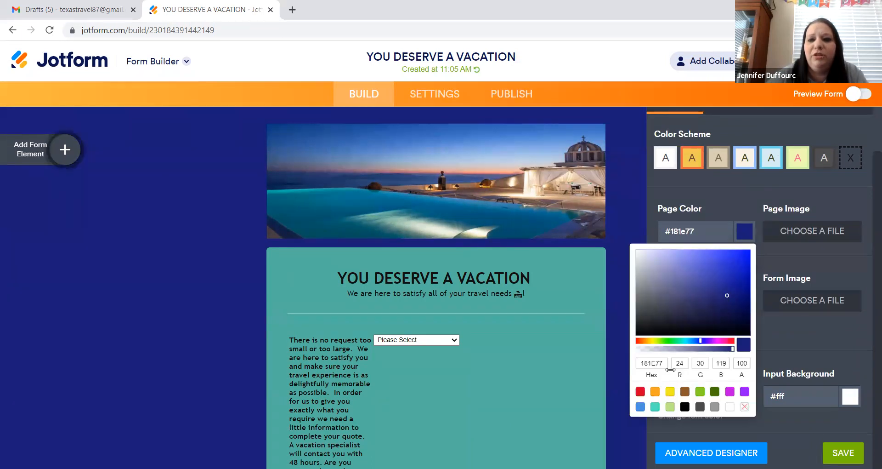
click(655, 392)
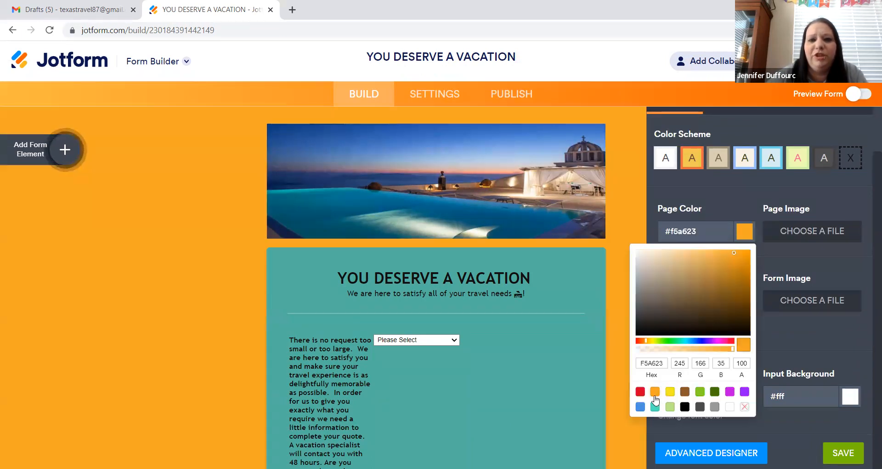
click(685, 406)
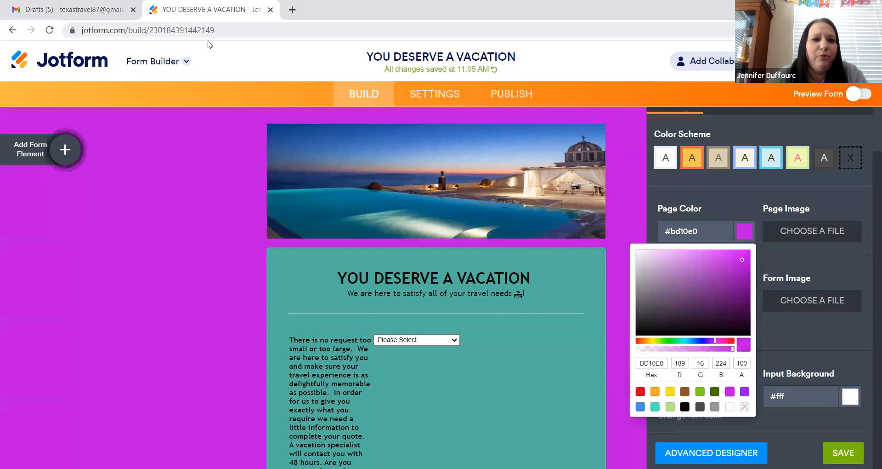
mouse_move(535, 147)
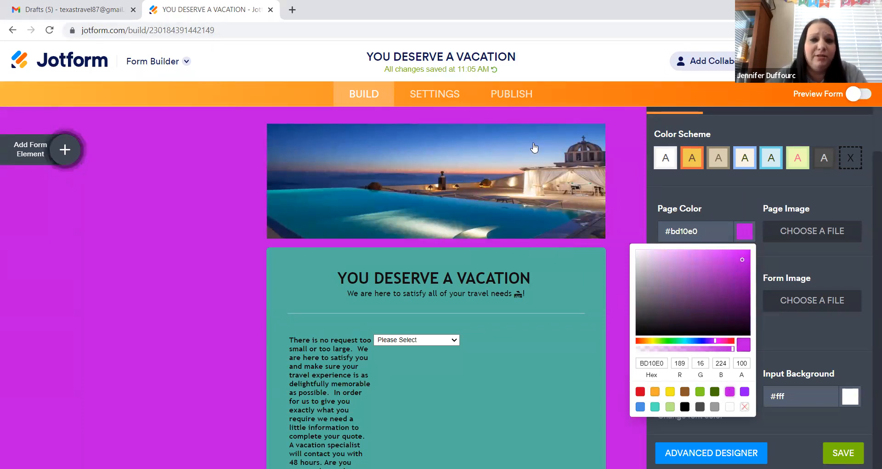
mouse_move(705, 336)
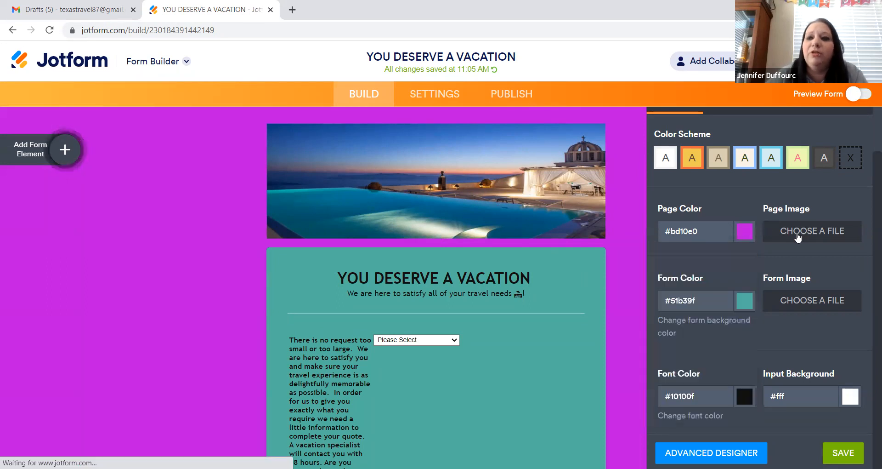
click(812, 231)
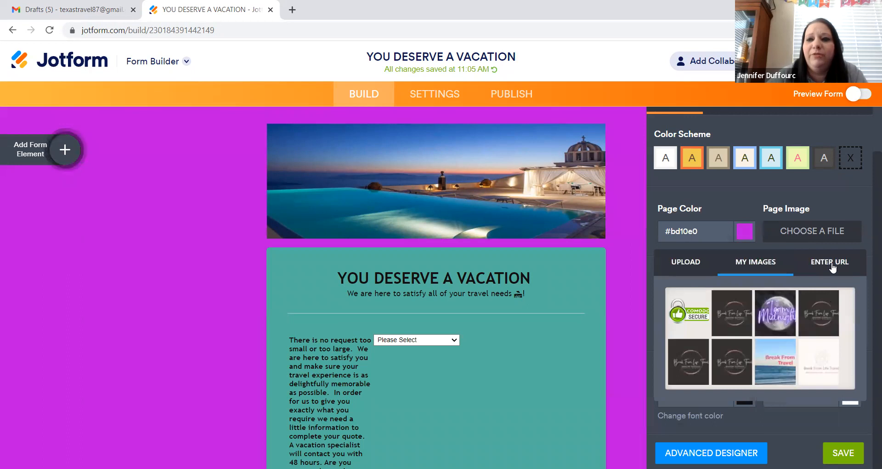
click(830, 261)
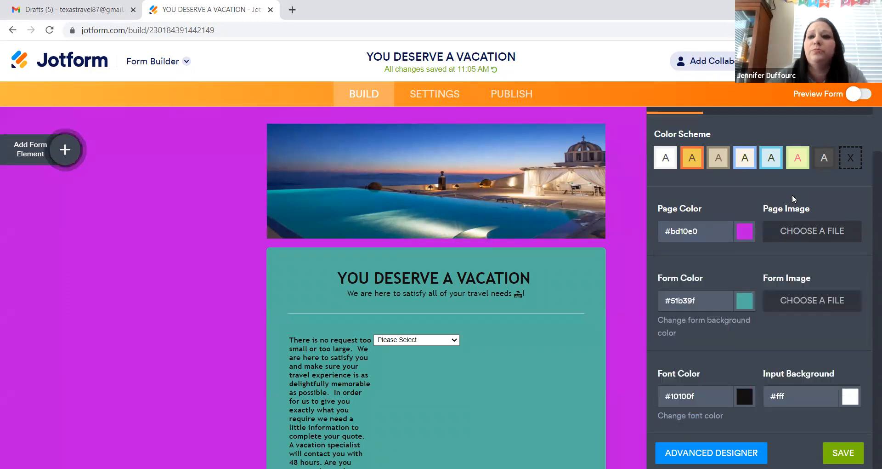
mouse_move(704, 286)
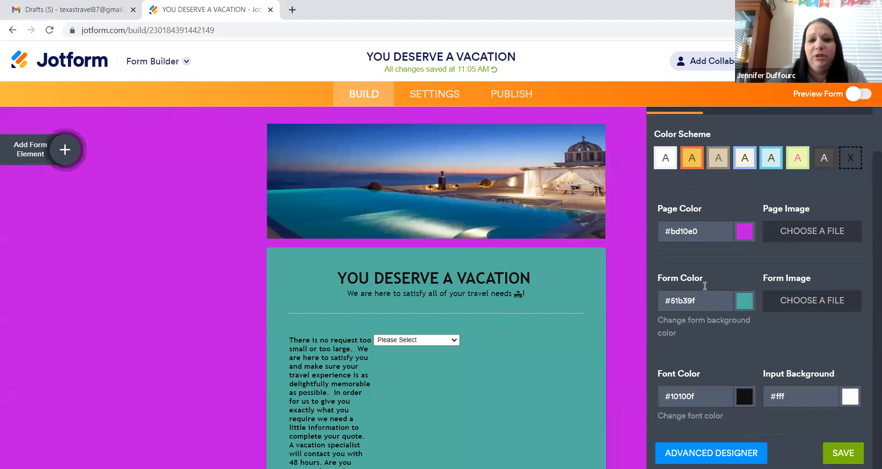
mouse_move(552, 217)
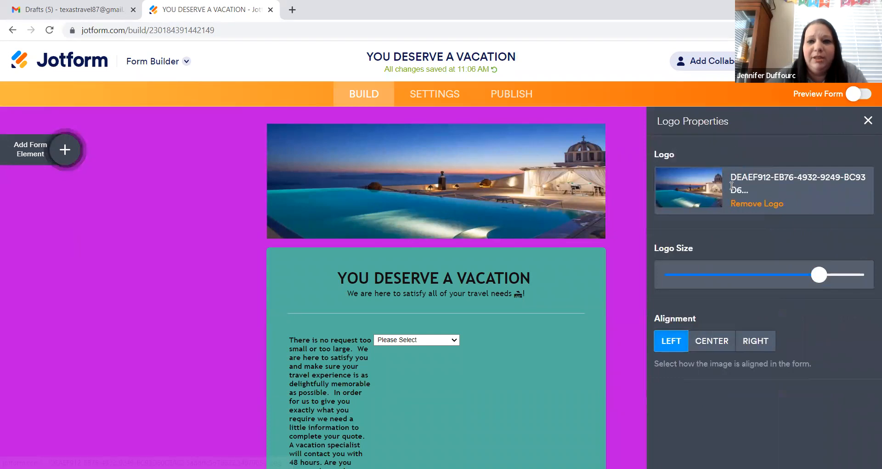
mouse_move(768, 208)
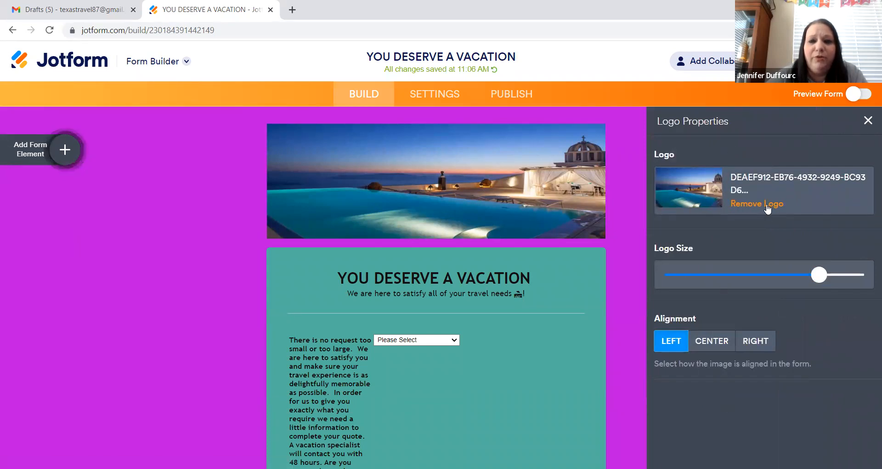
mouse_move(769, 203)
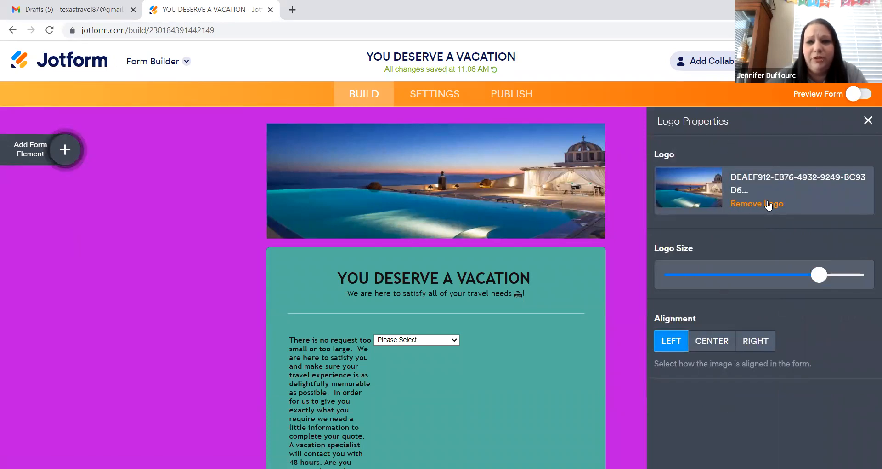
Remove the pool photo and insert the Break From Life Travel logo from My Images
click(757, 203)
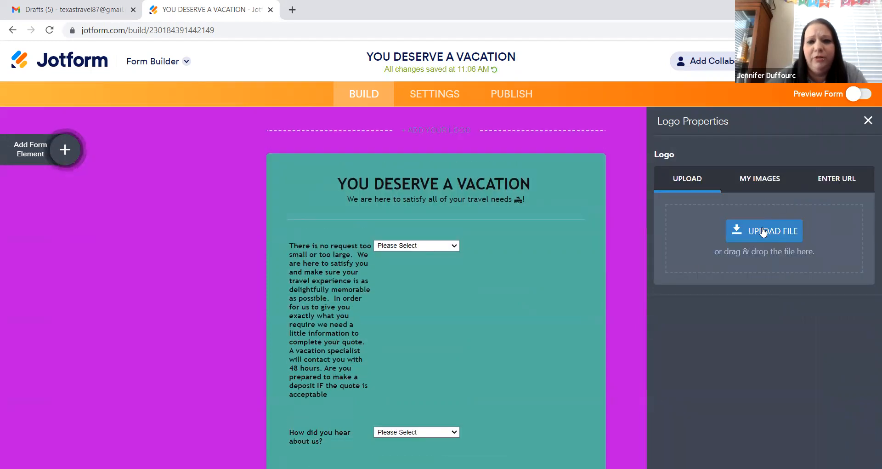
click(764, 231)
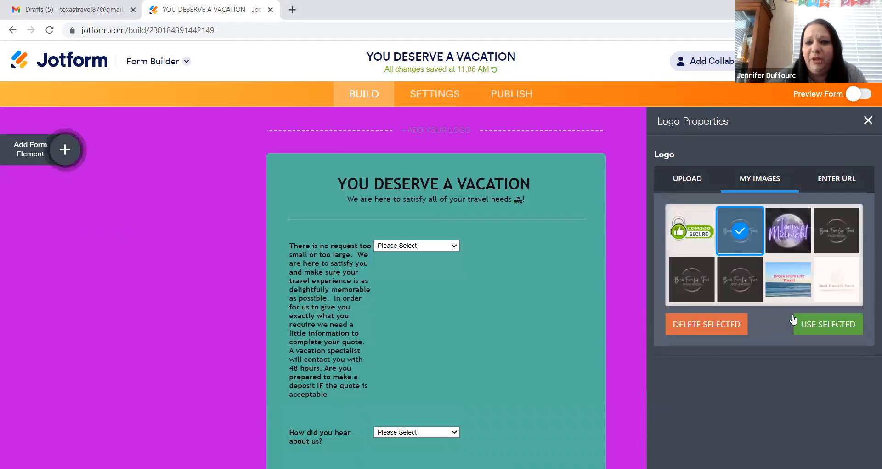
click(828, 323)
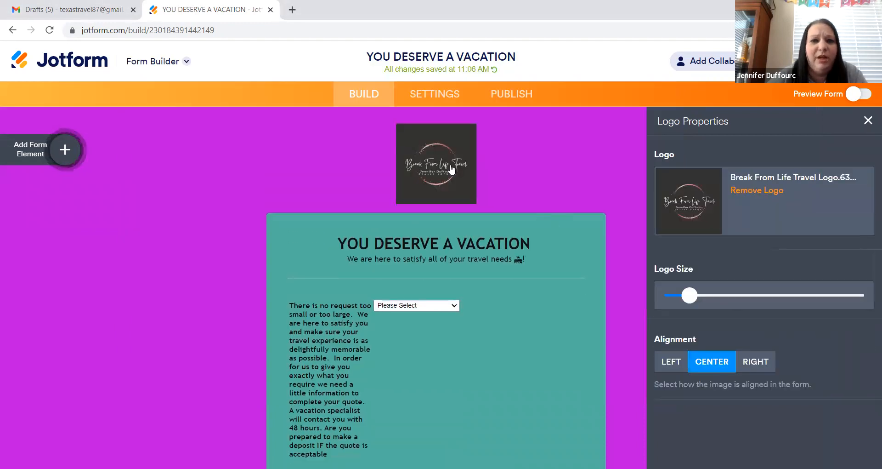
mouse_move(407, 94)
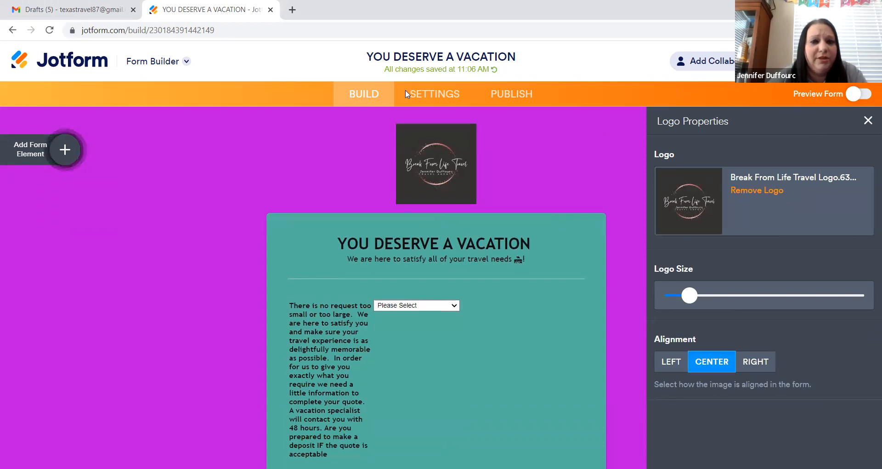
mouse_move(479, 98)
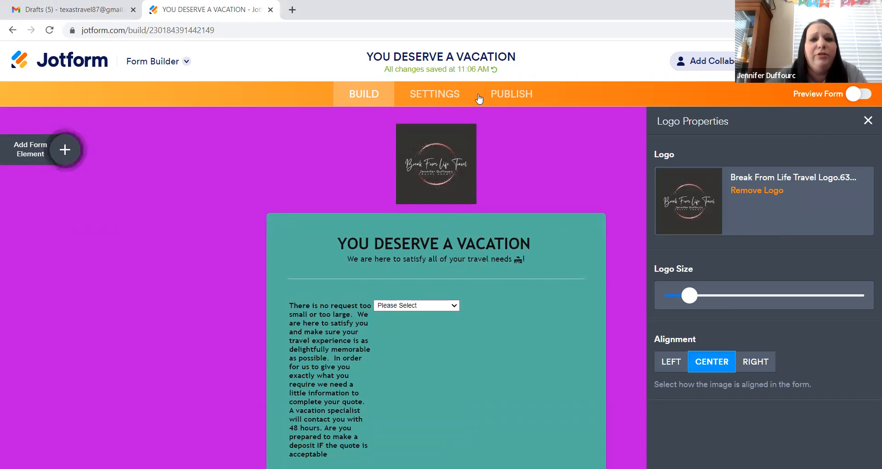
mouse_move(396, 165)
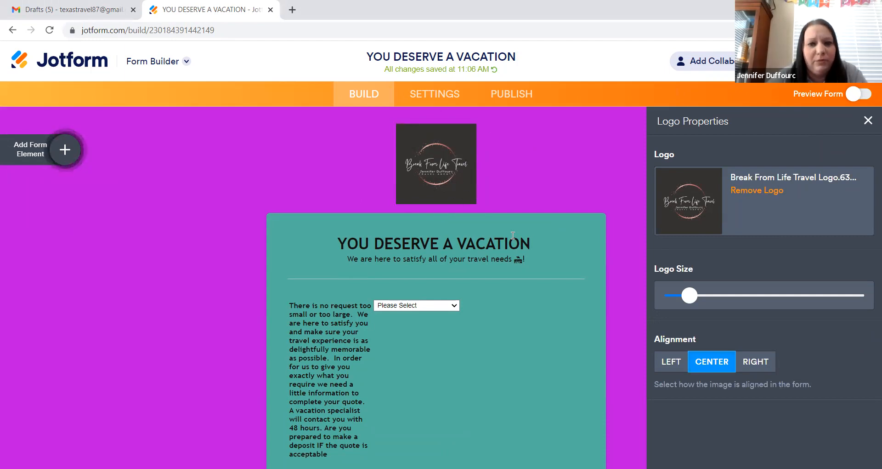
mouse_move(542, 249)
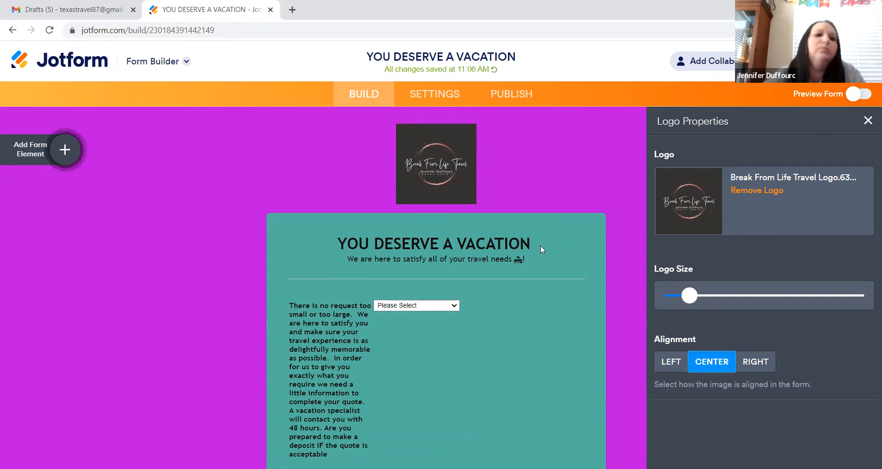
Select the Reason for travel question, type 'jahe', and scroll down to Destination Choice
scroll(down, 3)
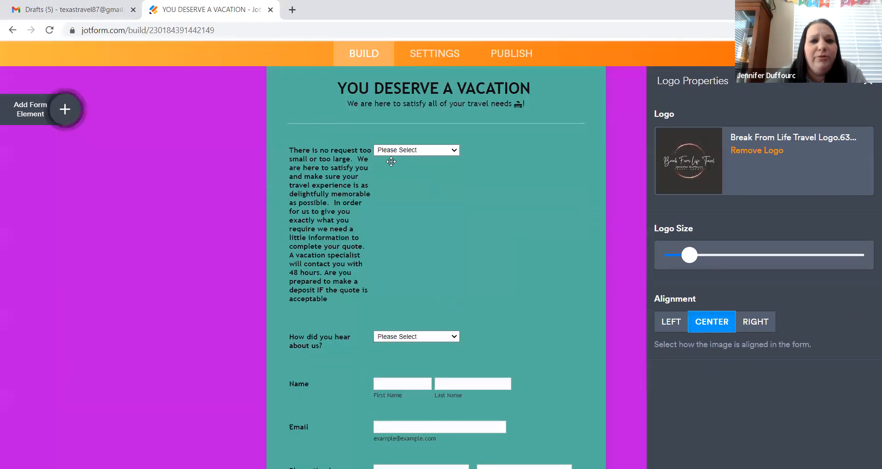
scroll(down, 3)
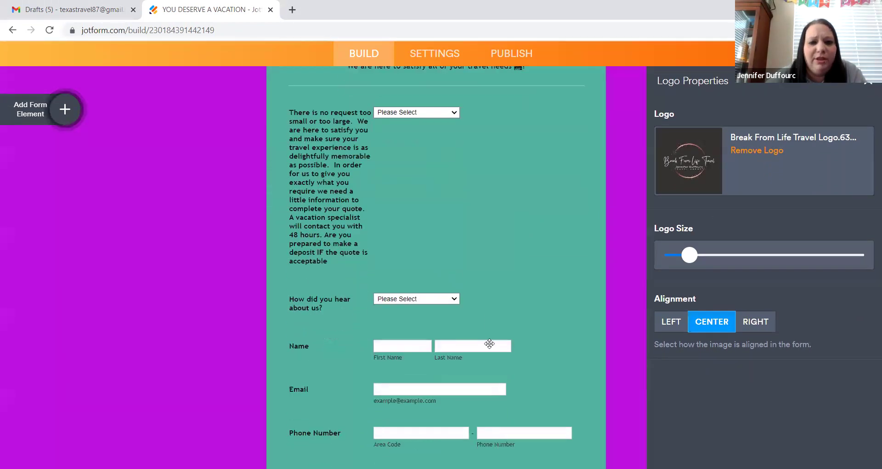
scroll(down, 3)
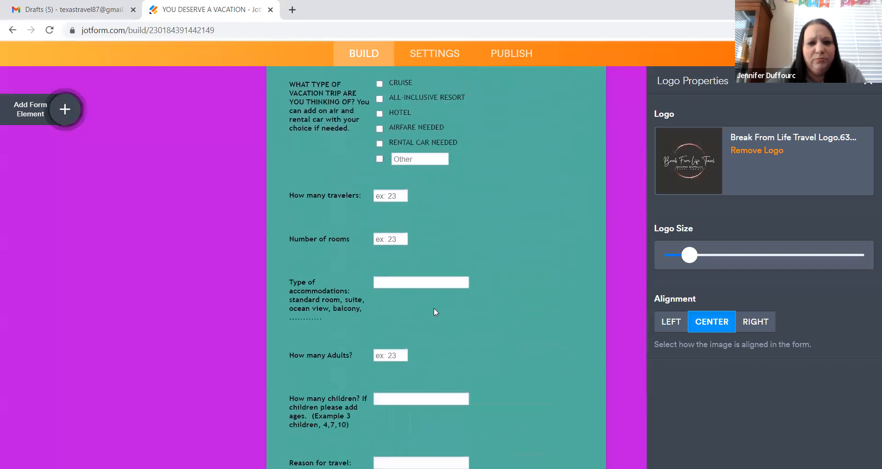
scroll(down, 3)
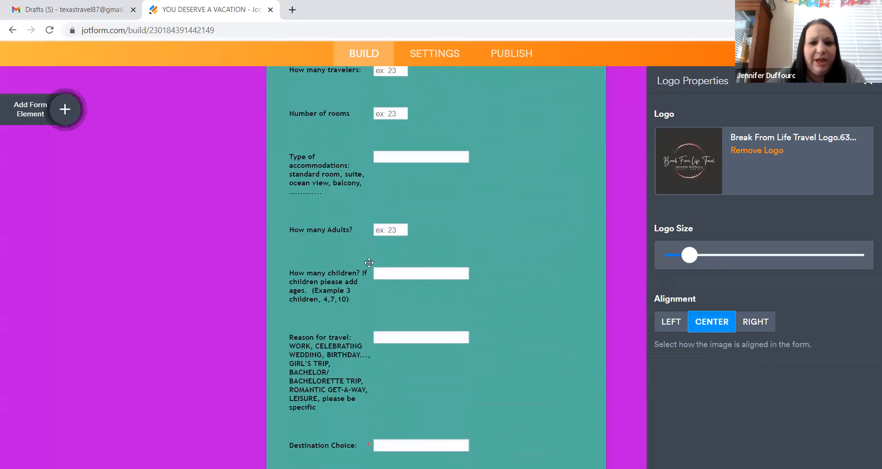
mouse_move(376, 310)
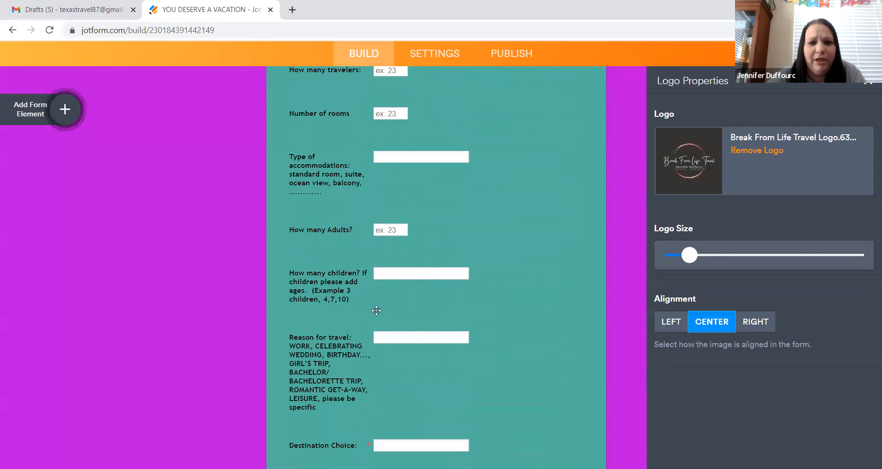
scroll(down, 3)
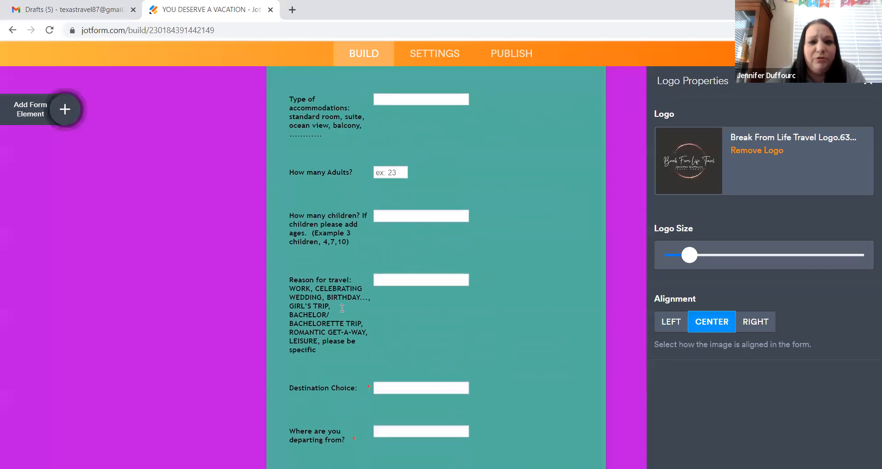
click(345, 297)
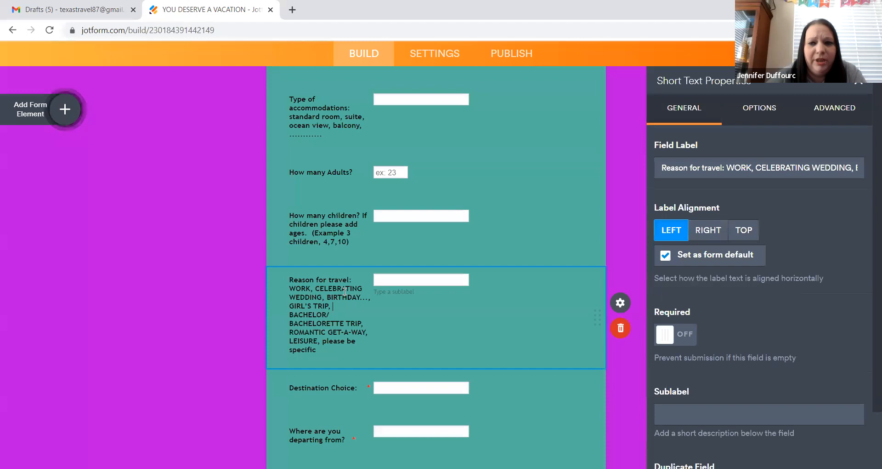
mouse_move(590, 372)
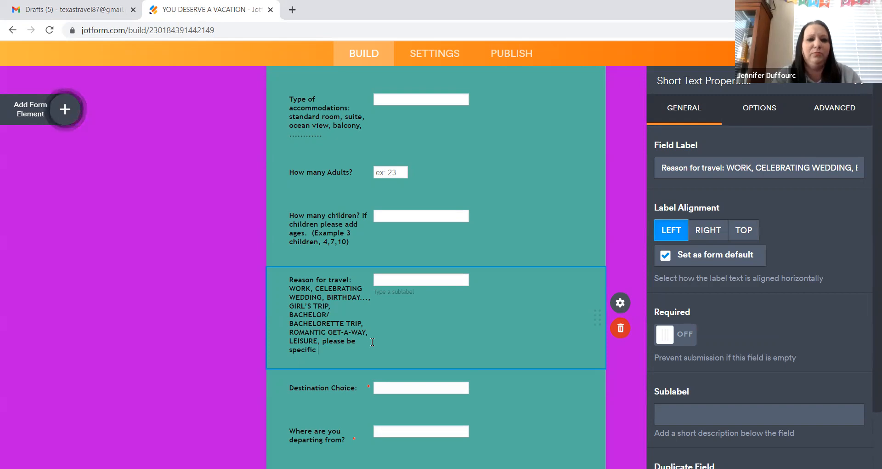
text(jahe)
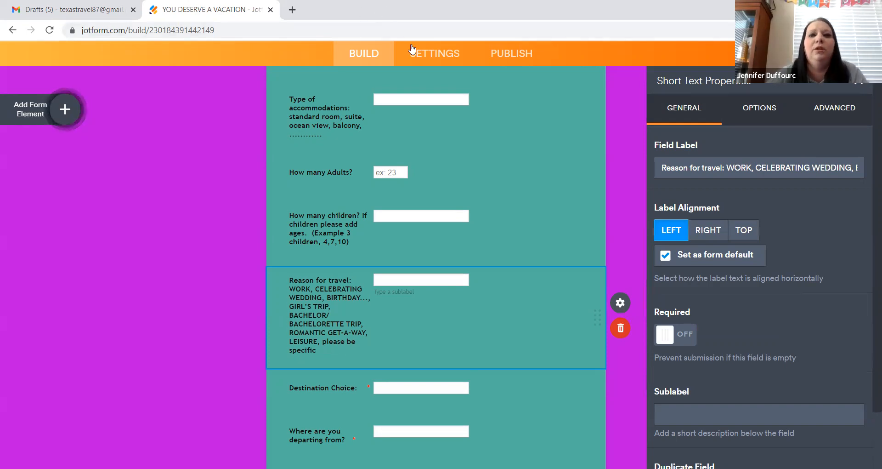
scroll(down, 3)
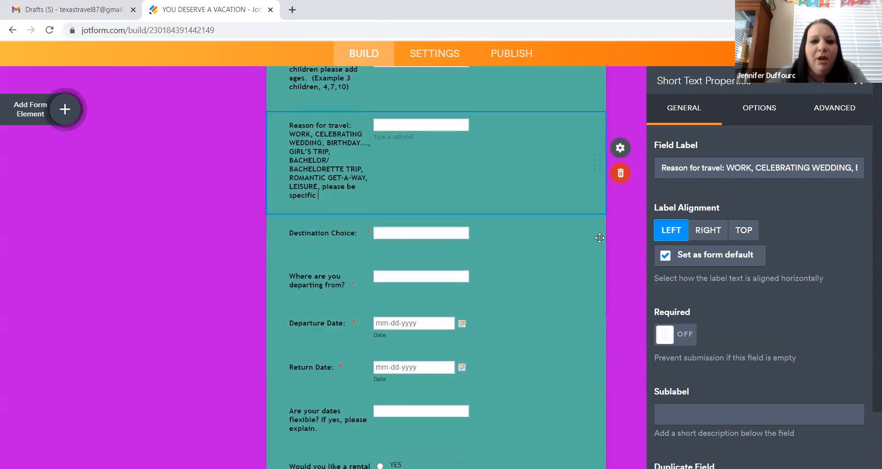
scroll(down, 3)
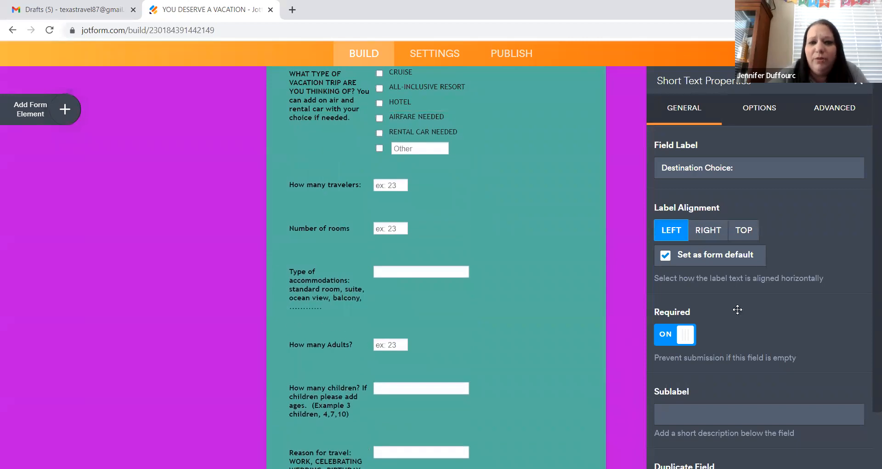
click(362, 307)
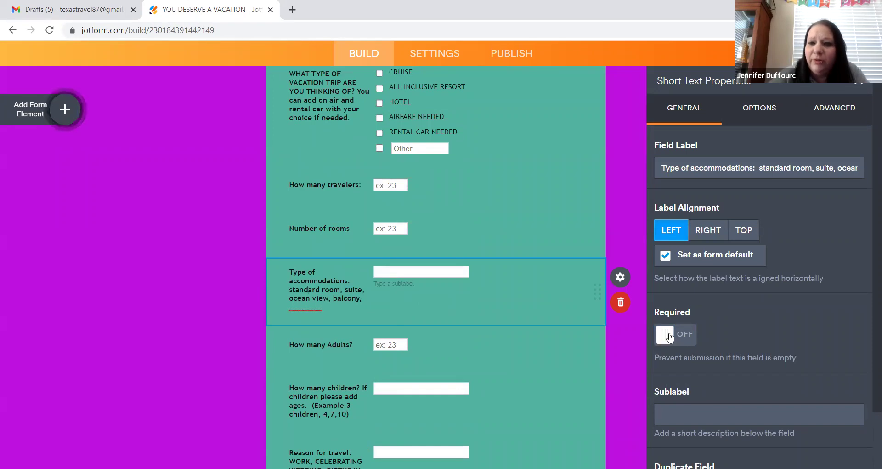
click(675, 334)
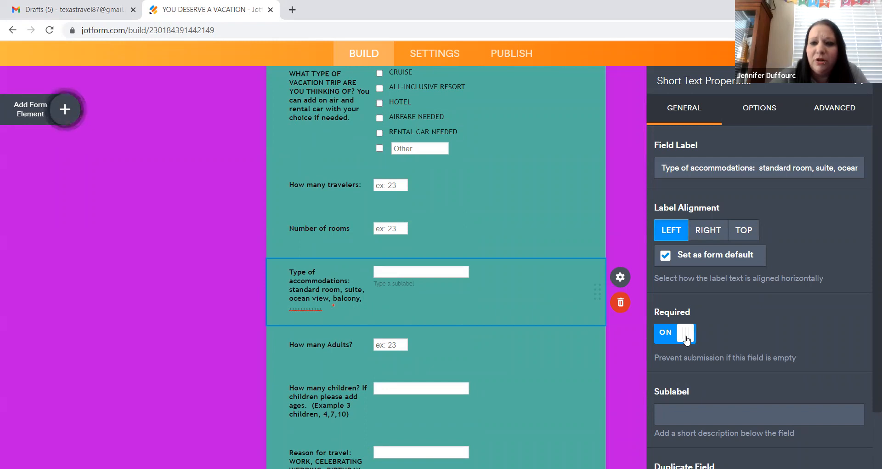
click(675, 332)
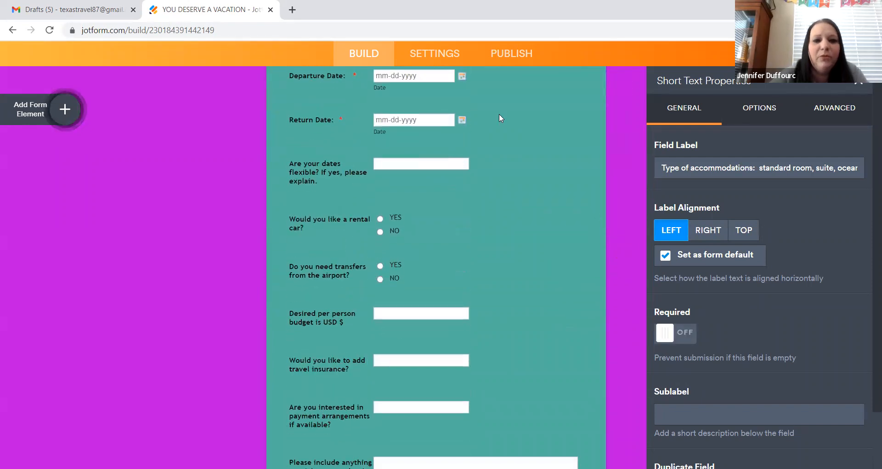
scroll(down, 3)
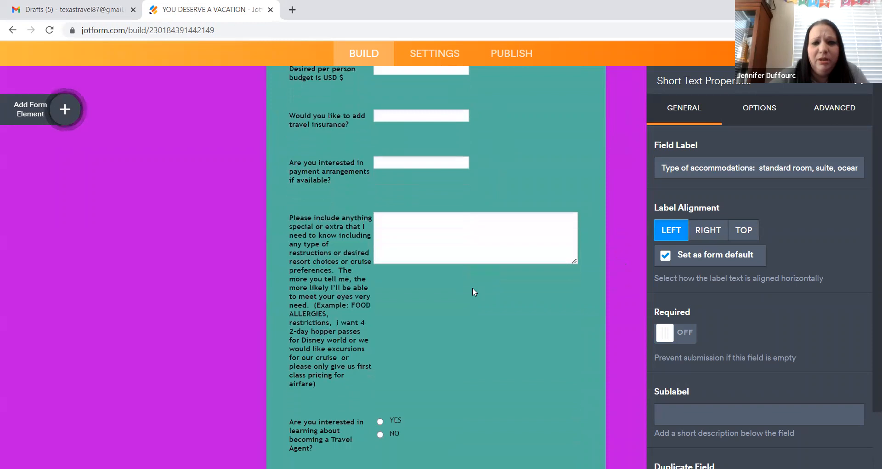
scroll(down, 3)
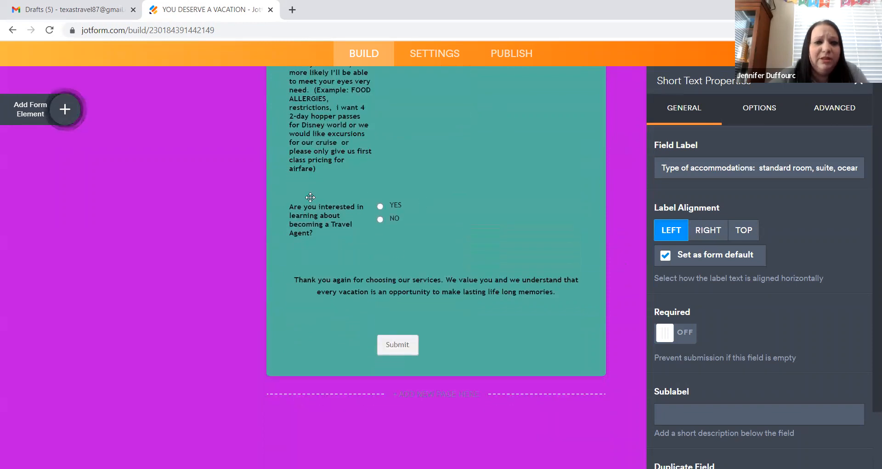
mouse_move(368, 221)
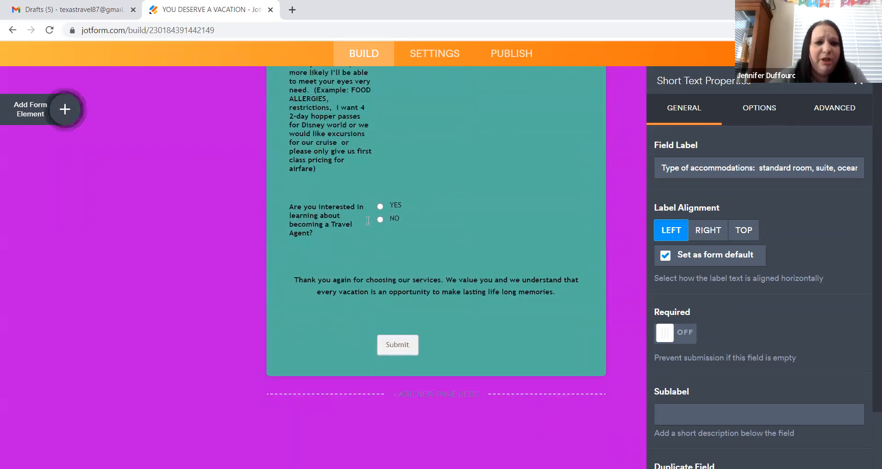
Close the travel agent question's Single Choice properties and scroll down reviewing the questions
click(368, 219)
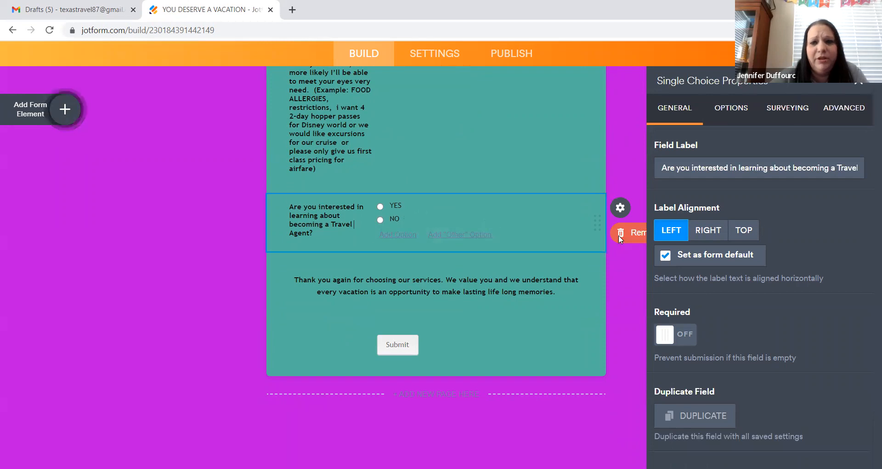
click(631, 233)
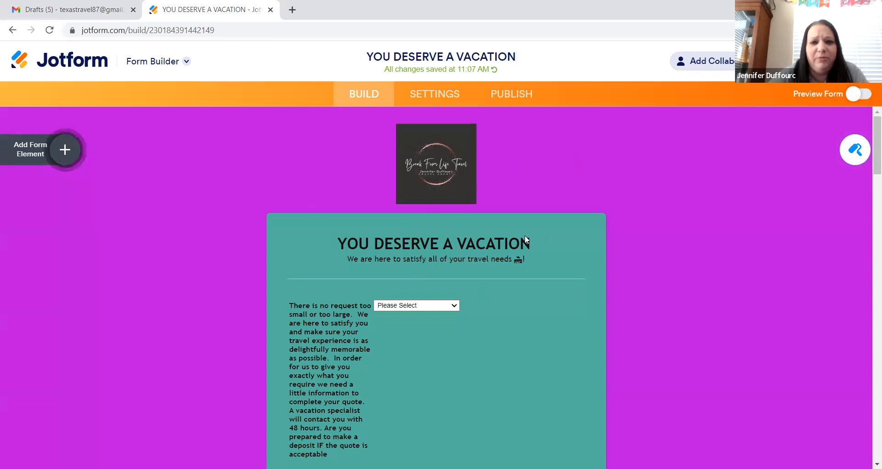
scroll(down, 3)
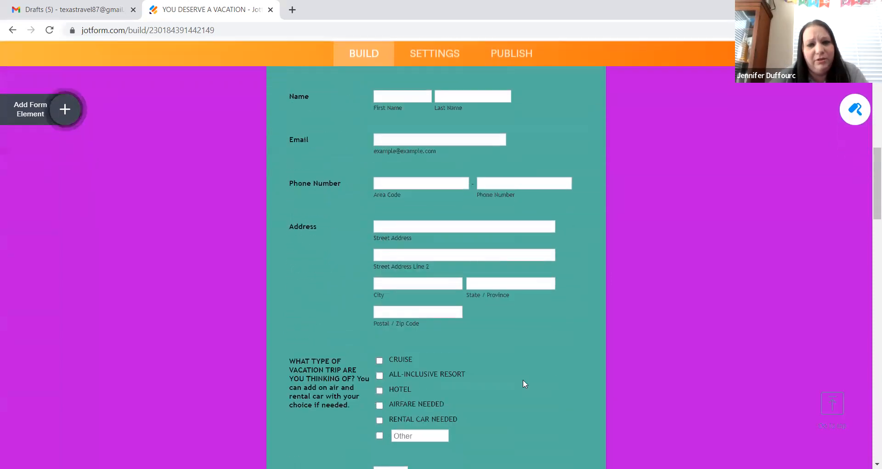
scroll(down, 3)
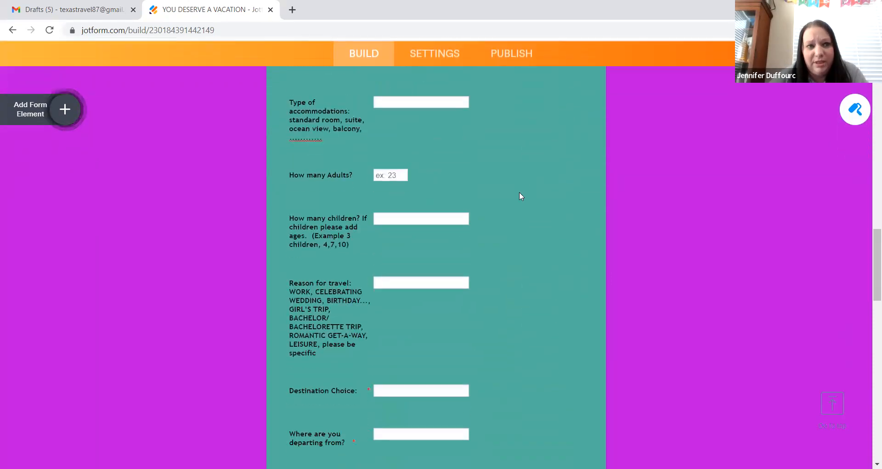
scroll(down, 3)
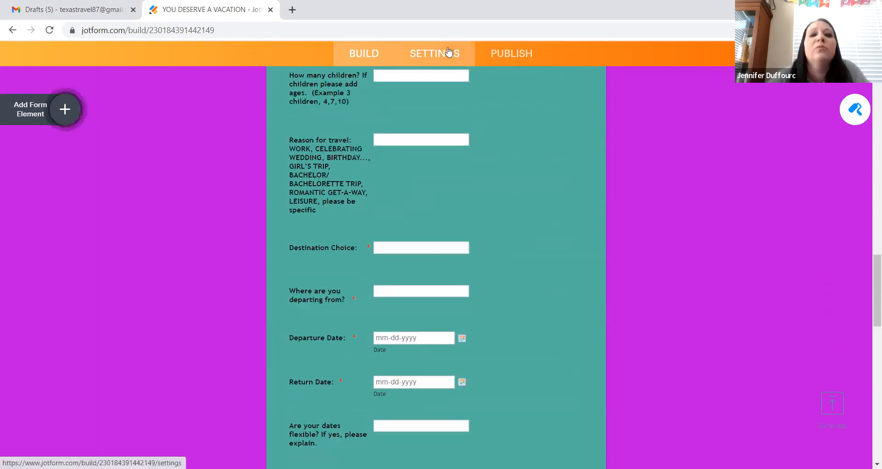
Open form Settings and view the Emails section listing Notification 1
click(435, 53)
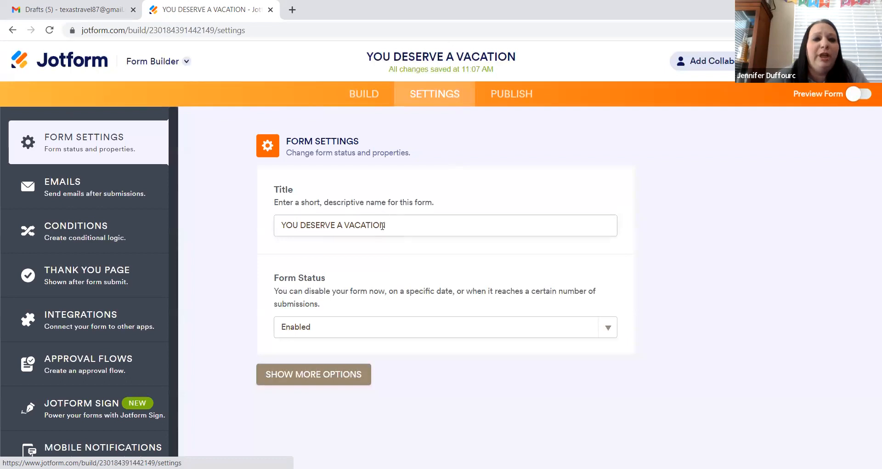
mouse_move(155, 202)
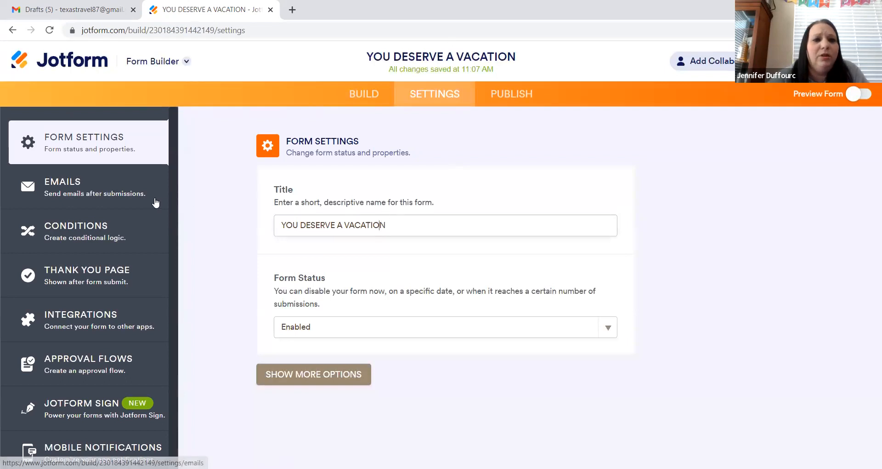
click(62, 186)
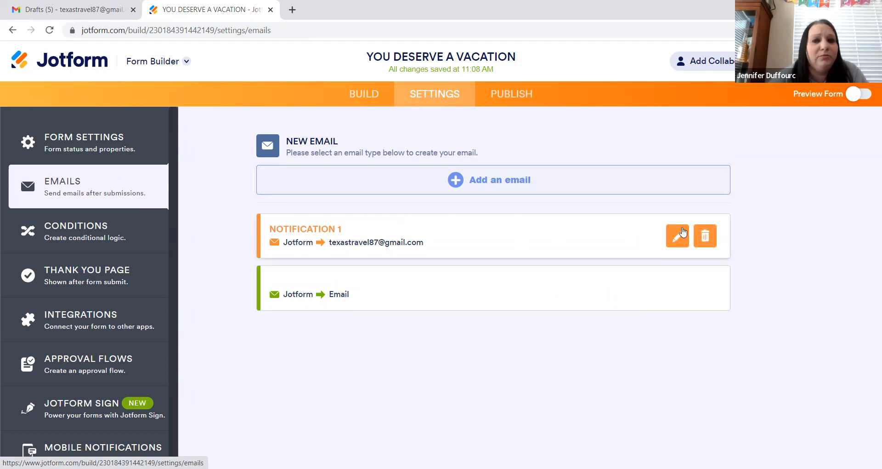
mouse_move(685, 207)
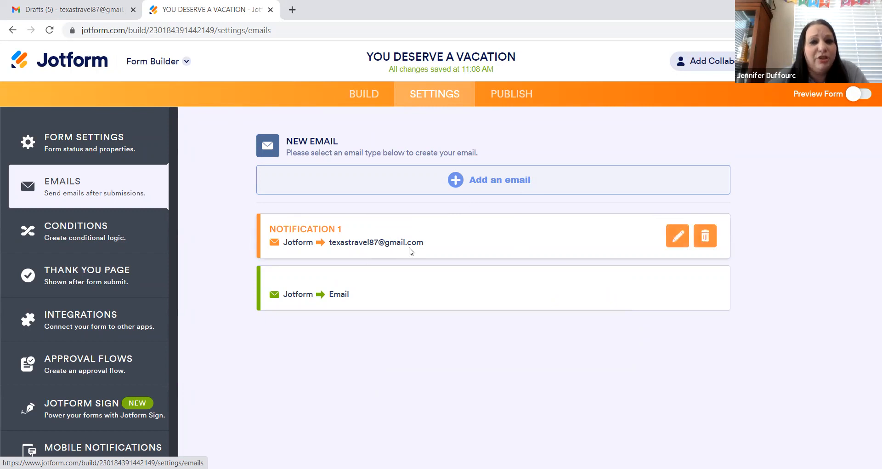
mouse_move(430, 238)
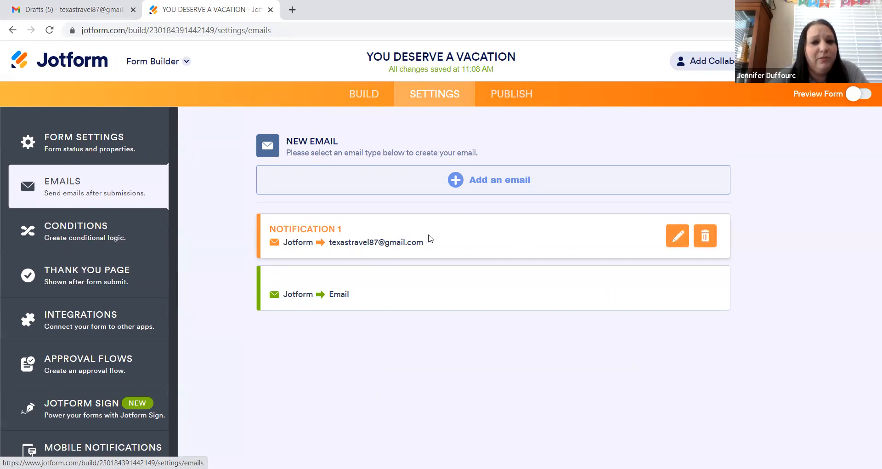
mouse_move(492, 252)
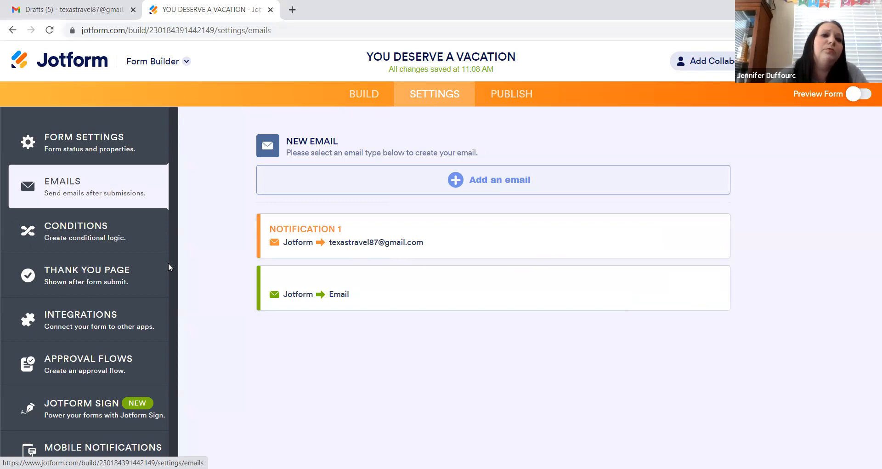
In Thank You Page settings, append 'We will get back with you shortly!' to the message
click(87, 275)
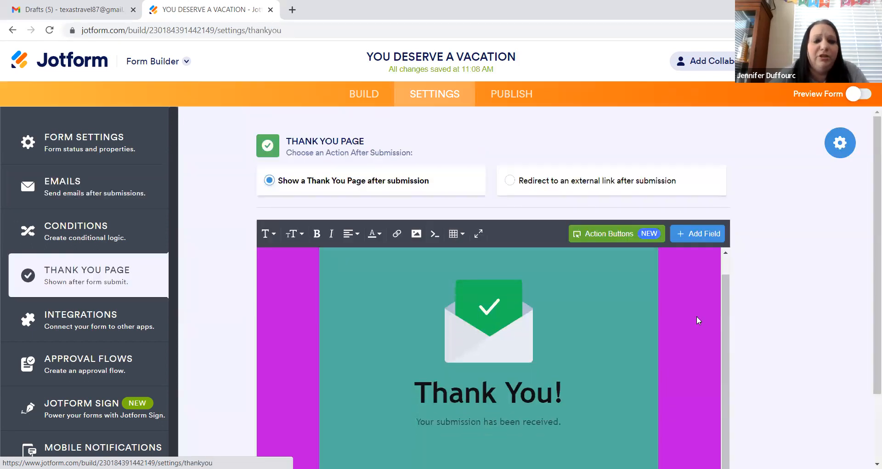
scroll(down, 3)
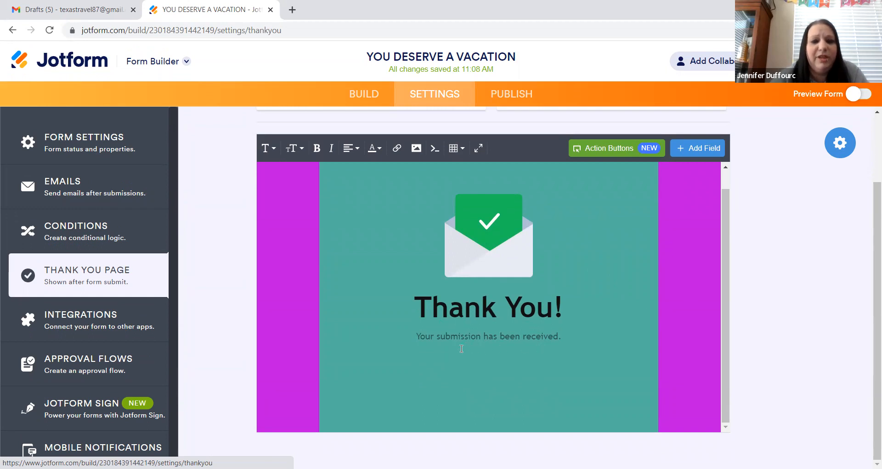
click(461, 345)
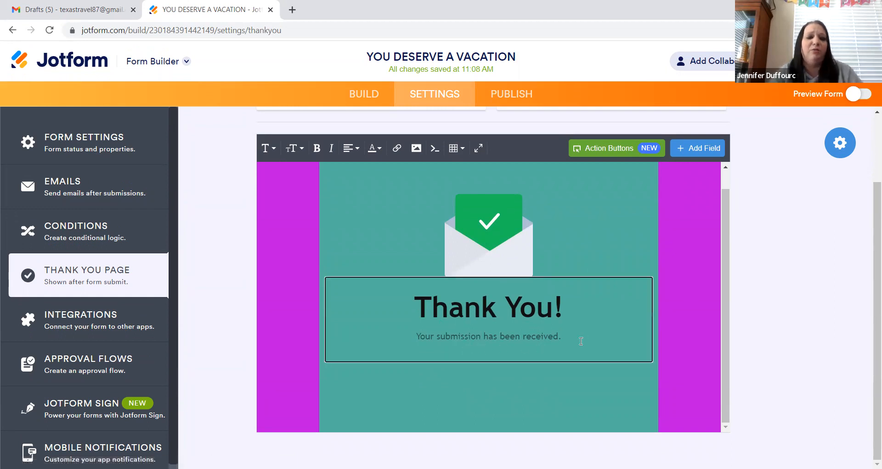
text(We e)
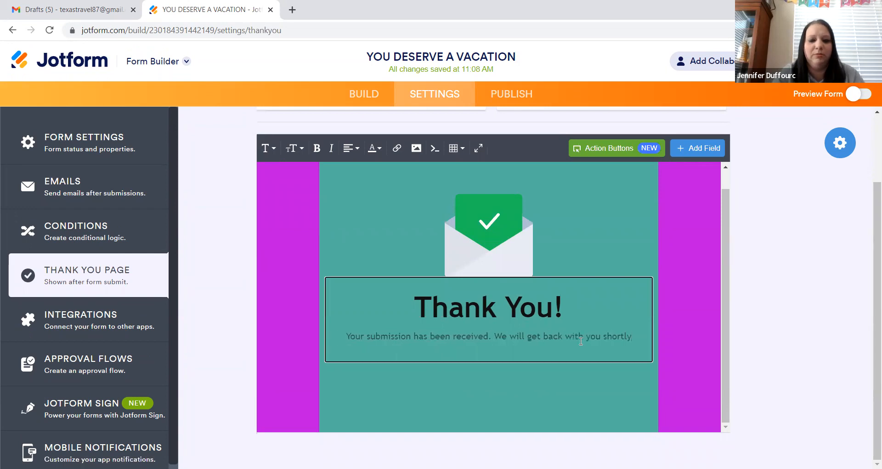
text(!)
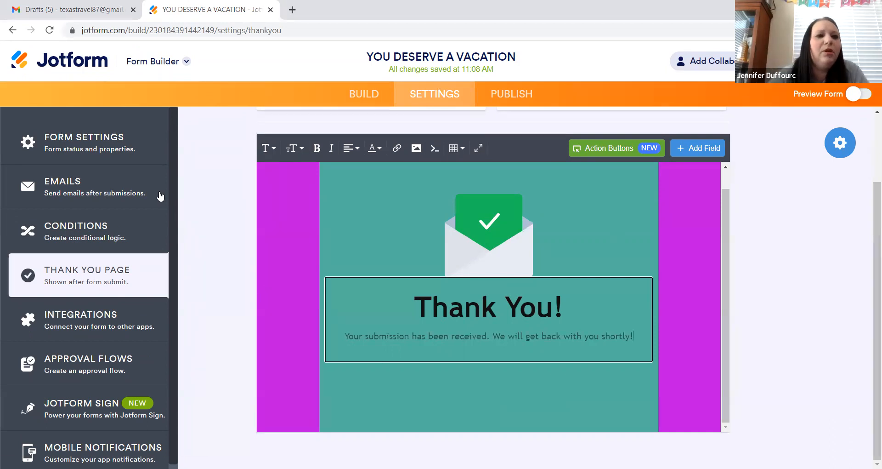
Open the vacation form's Publish page and review its Quick Share link and sharing options
click(512, 94)
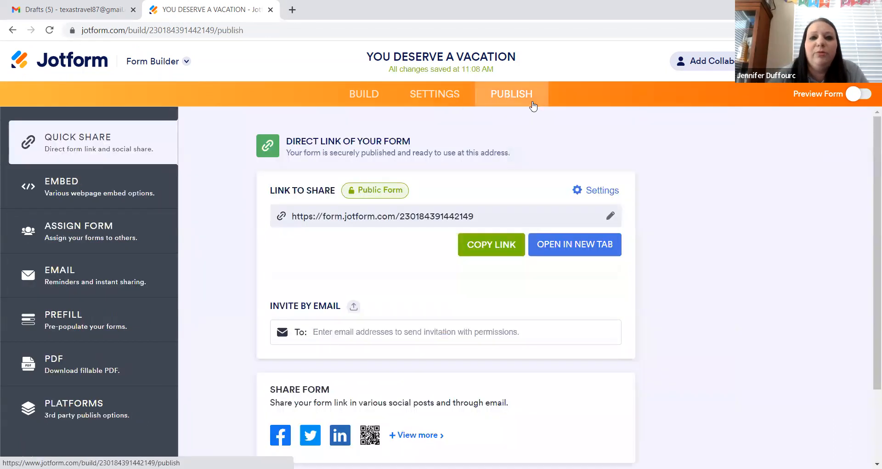
mouse_move(518, 102)
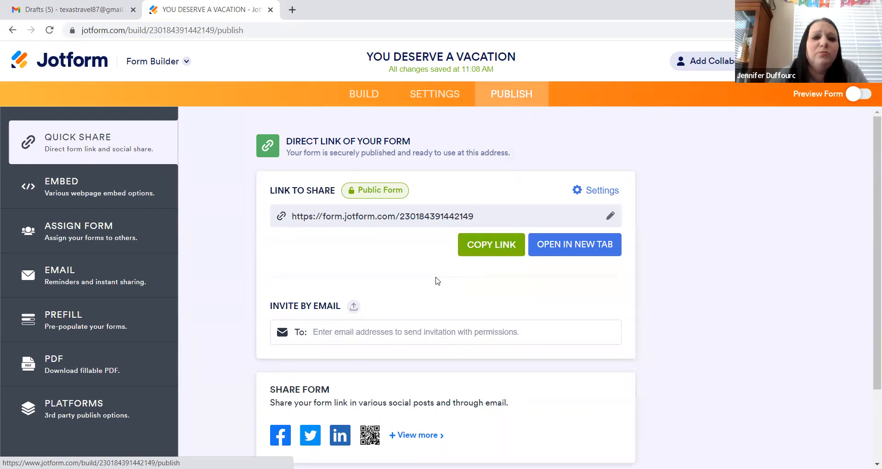
scroll(down, 3)
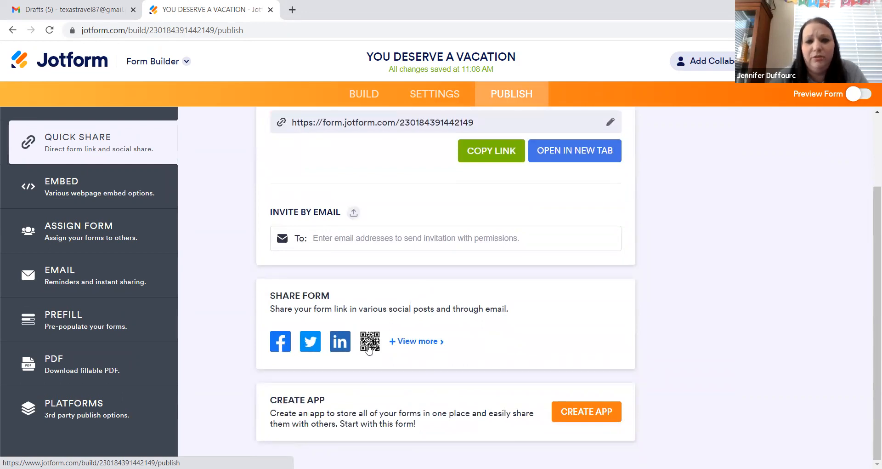
mouse_move(419, 351)
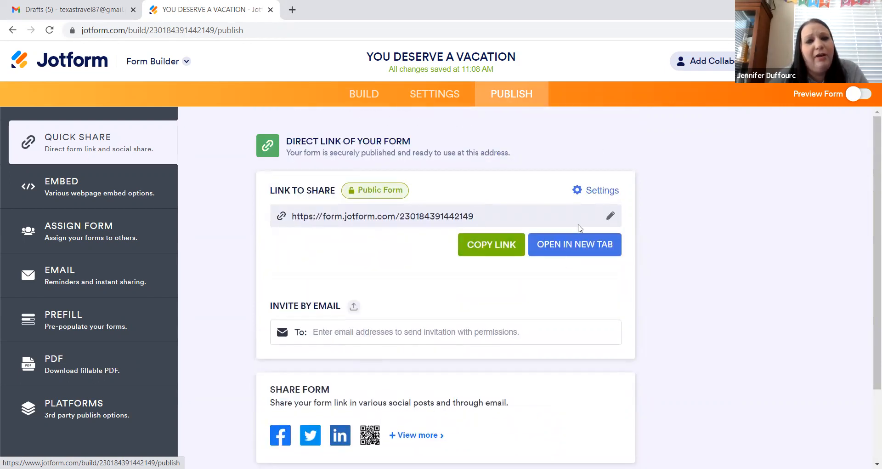
mouse_move(608, 230)
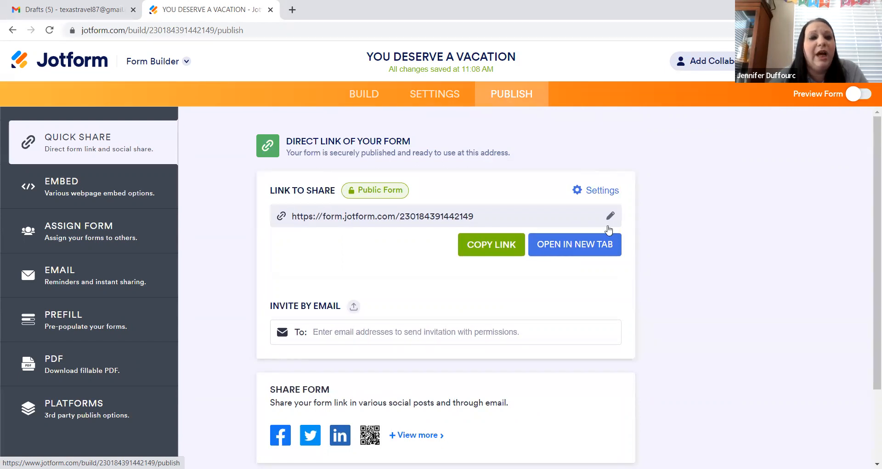
mouse_move(703, 240)
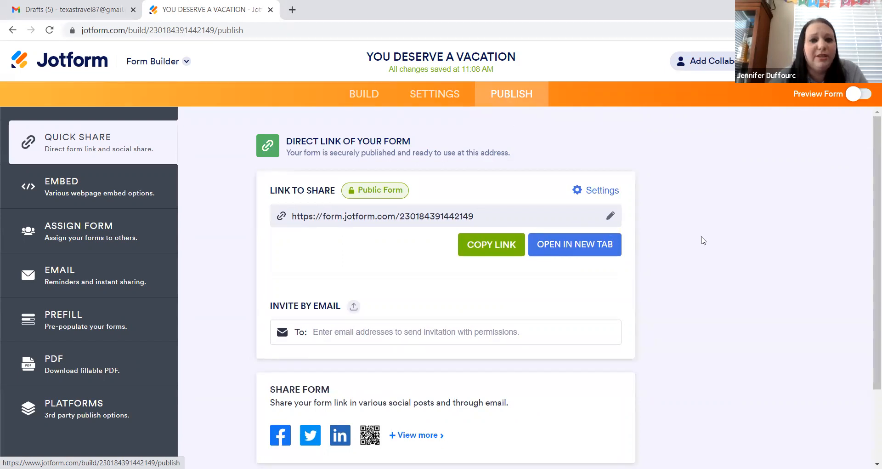
scroll(down, 3)
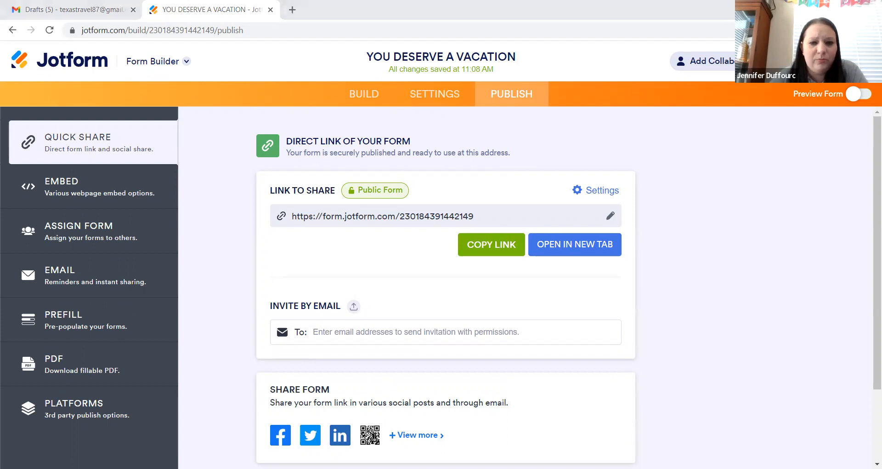
mouse_move(740, 362)
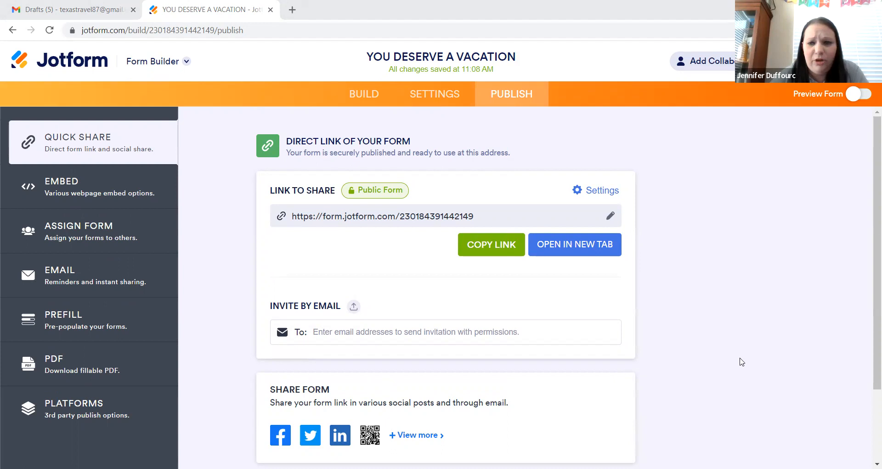
mouse_move(449, 292)
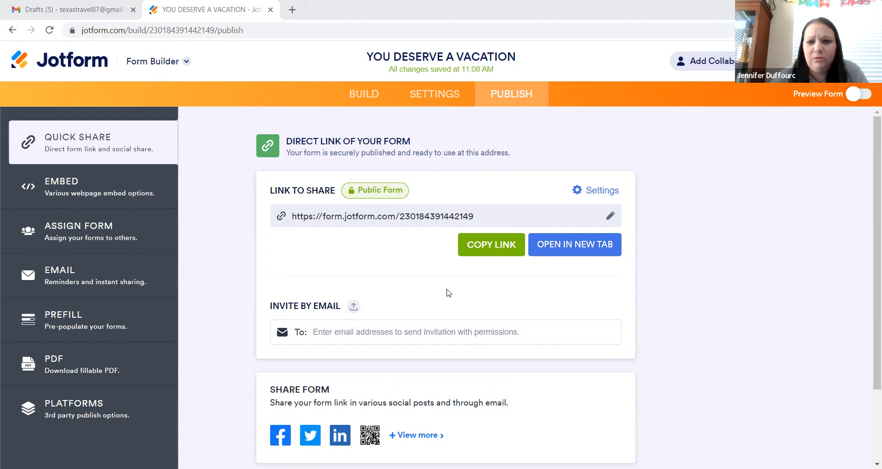
mouse_move(786, 307)
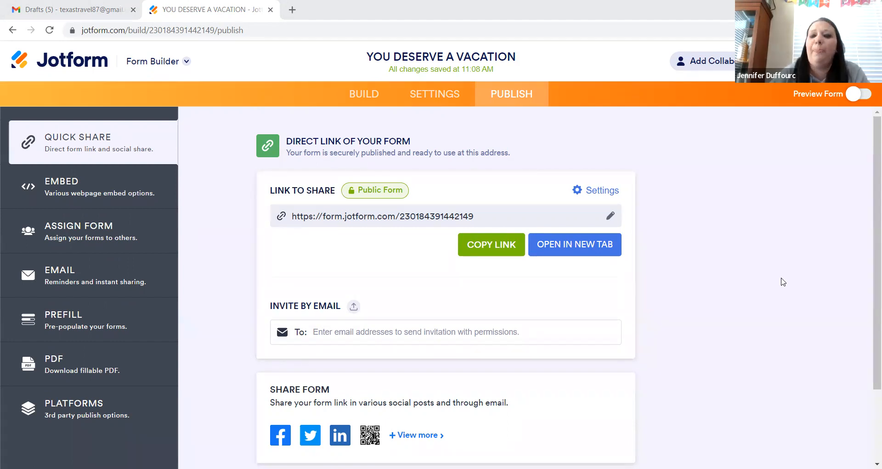
mouse_move(473, 108)
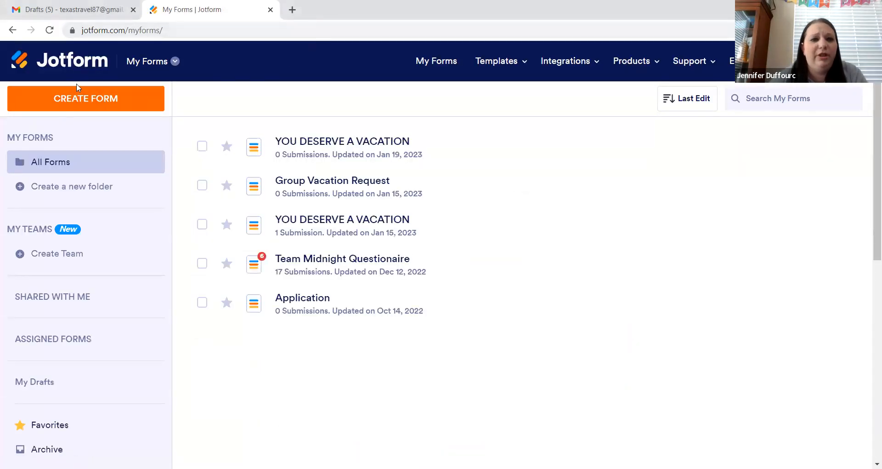
mouse_move(115, 113)
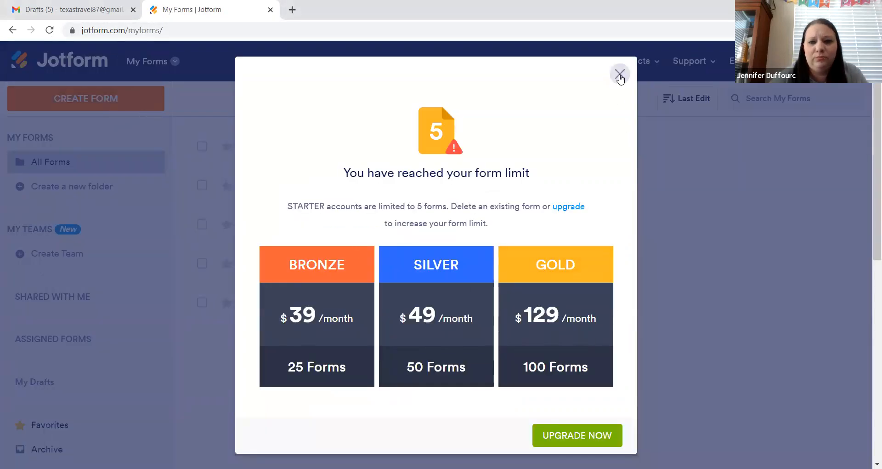
Dismiss the form-limit notice and move the newer YOU DESERVE A VACATION form to trash
click(619, 74)
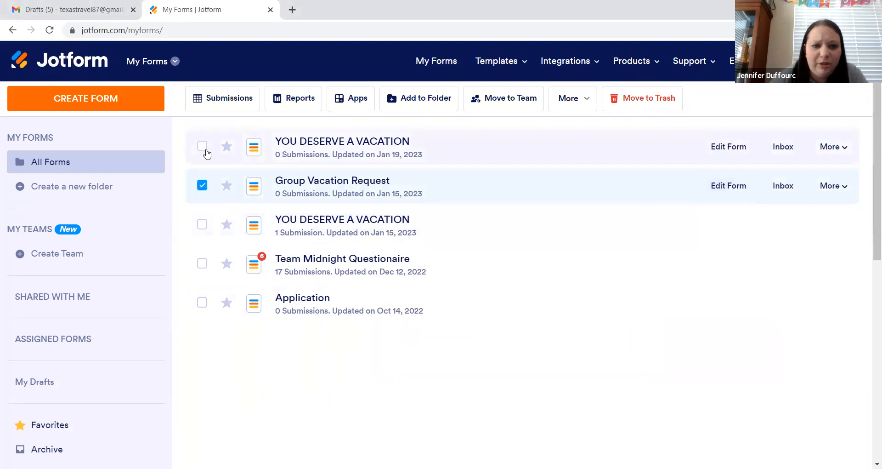
click(202, 146)
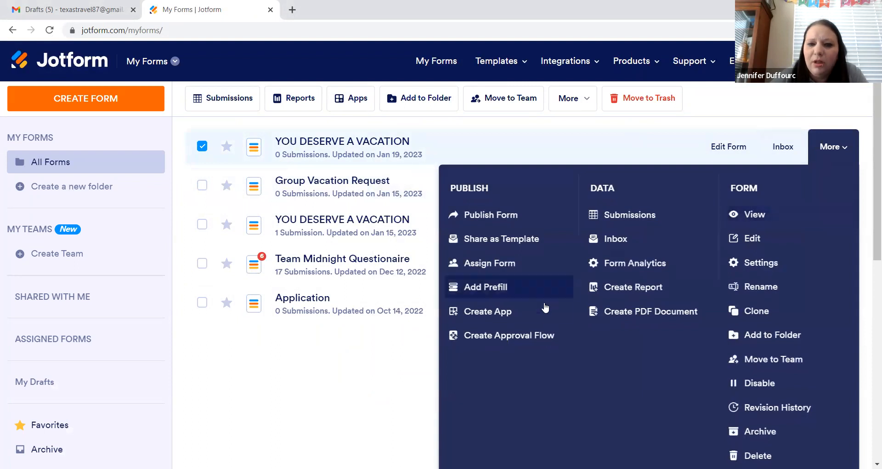
mouse_move(676, 306)
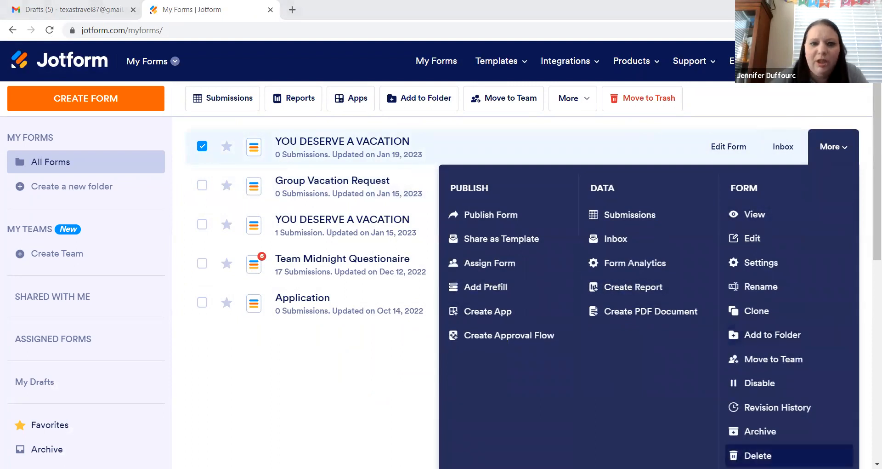
click(760, 456)
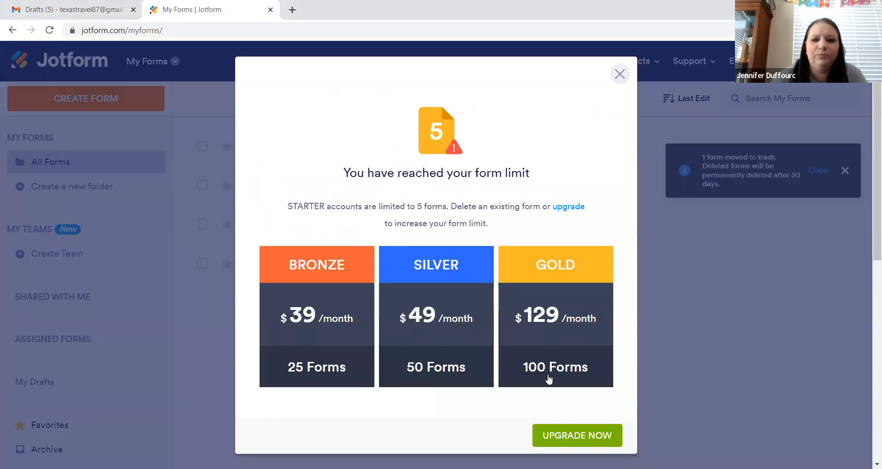
Dismiss the notice again and open Group Vacation Request in Form Builder
click(620, 74)
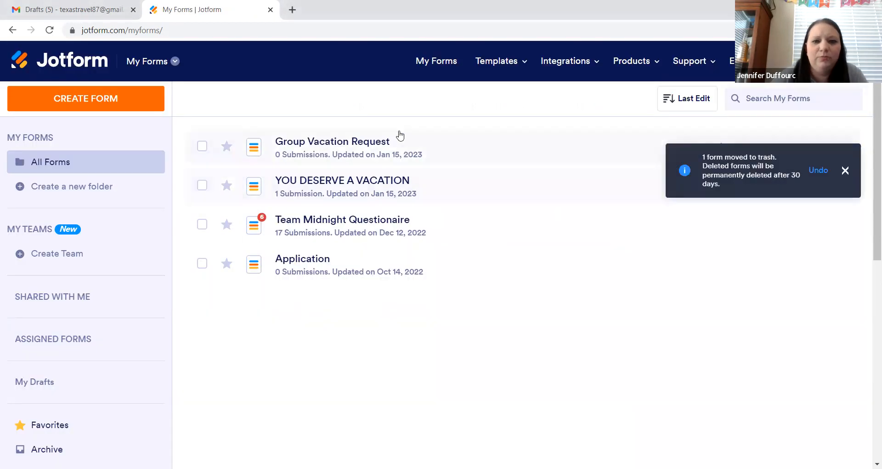
mouse_move(421, 245)
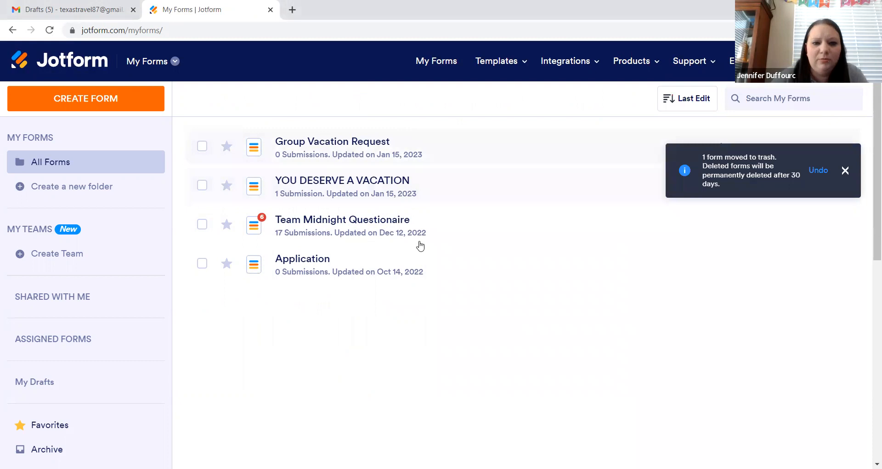
click(201, 147)
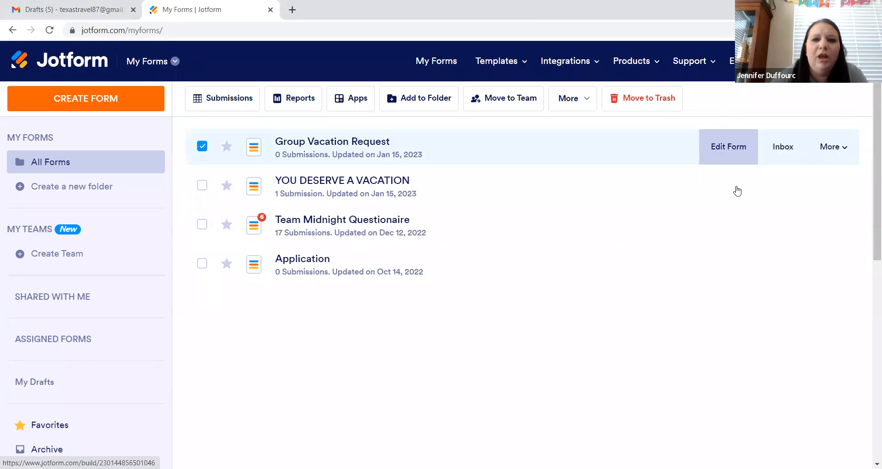
click(728, 147)
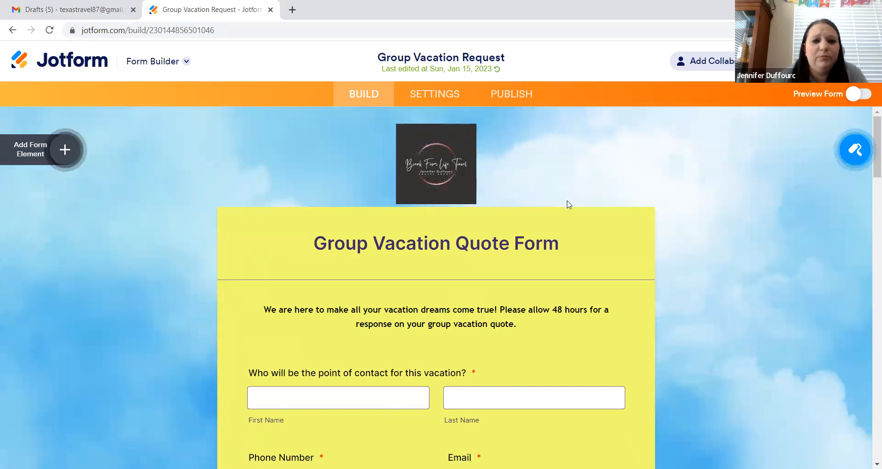
Scroll down the Group Vacation Request form and open the Adults spinner's properties
scroll(down, 3)
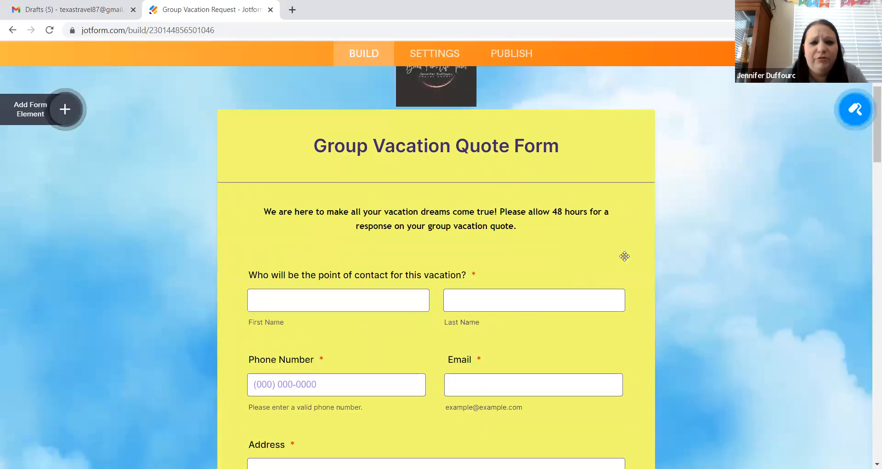
scroll(down, 3)
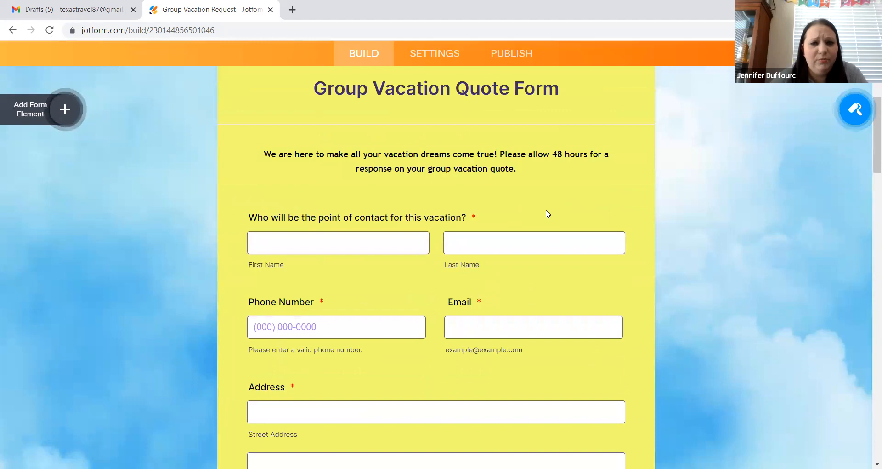
scroll(down, 3)
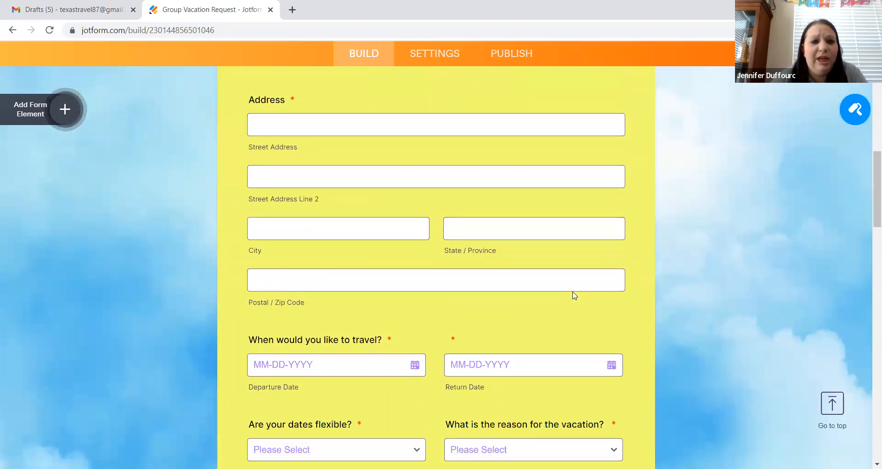
scroll(down, 3)
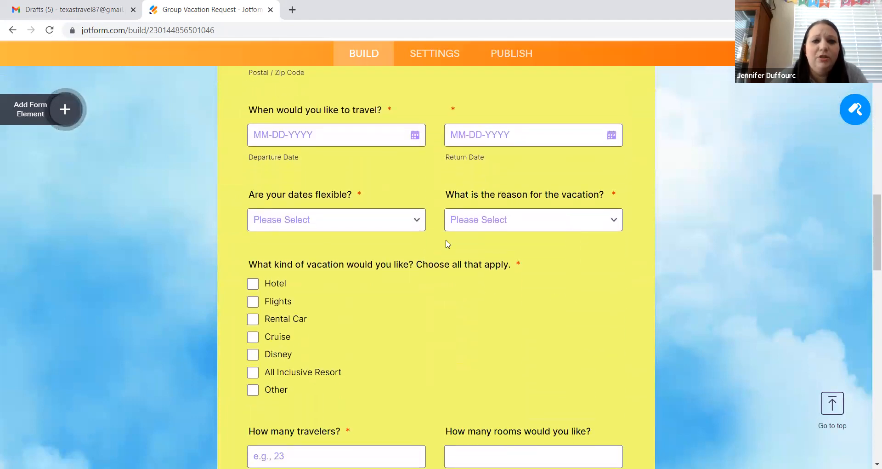
scroll(down, 3)
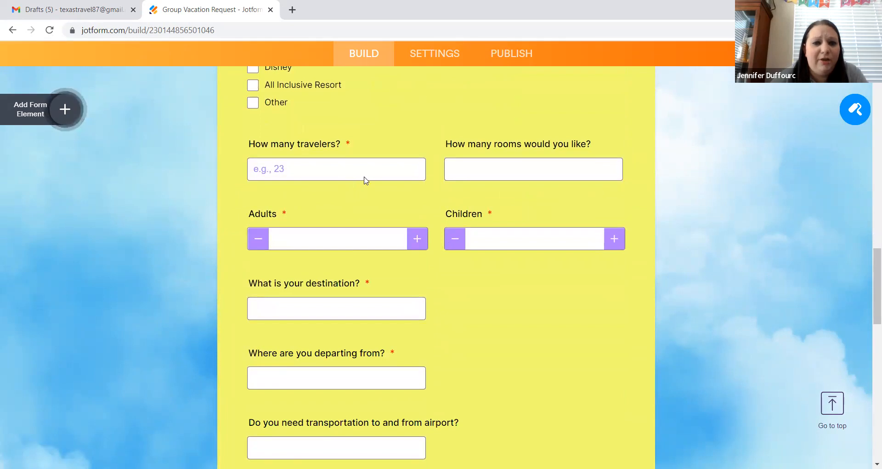
mouse_move(366, 247)
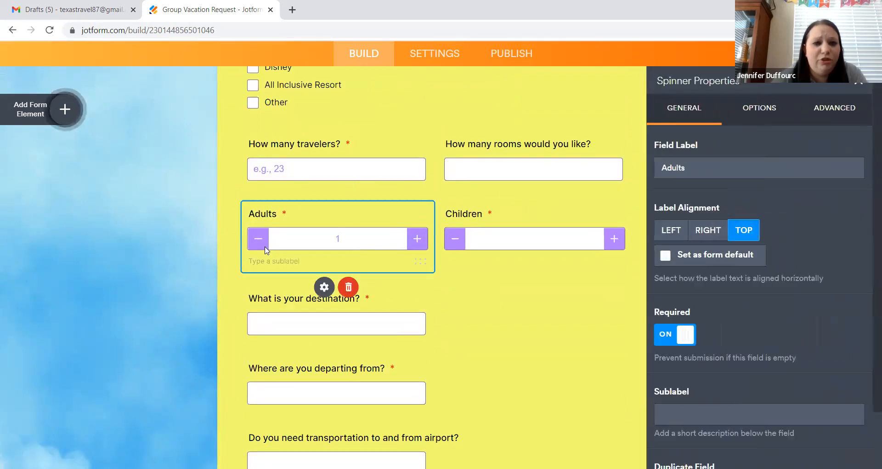
click(258, 238)
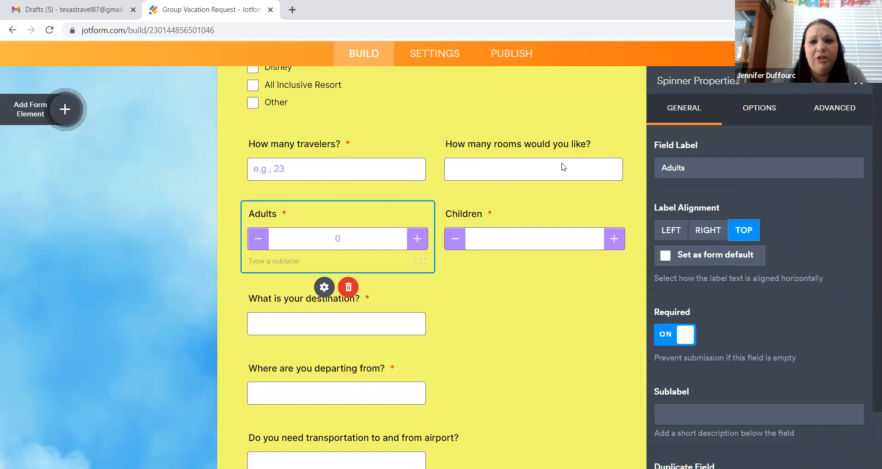
Scroll further down to review the remaining questions
scroll(down, 3)
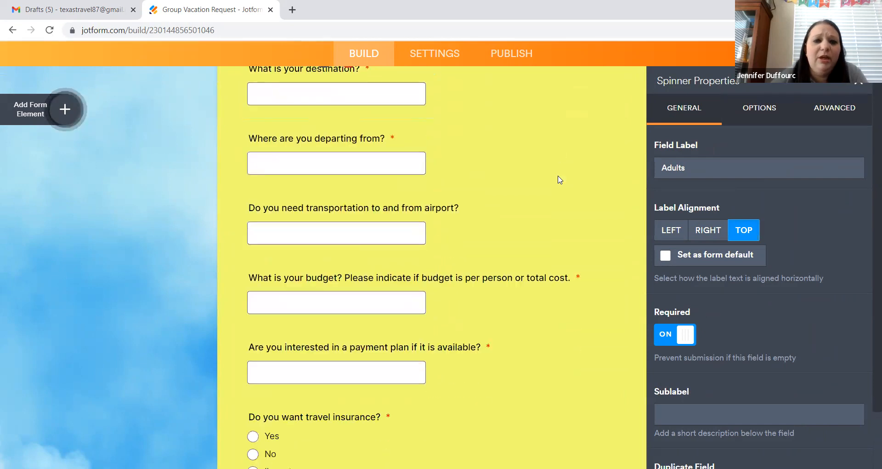
scroll(down, 3)
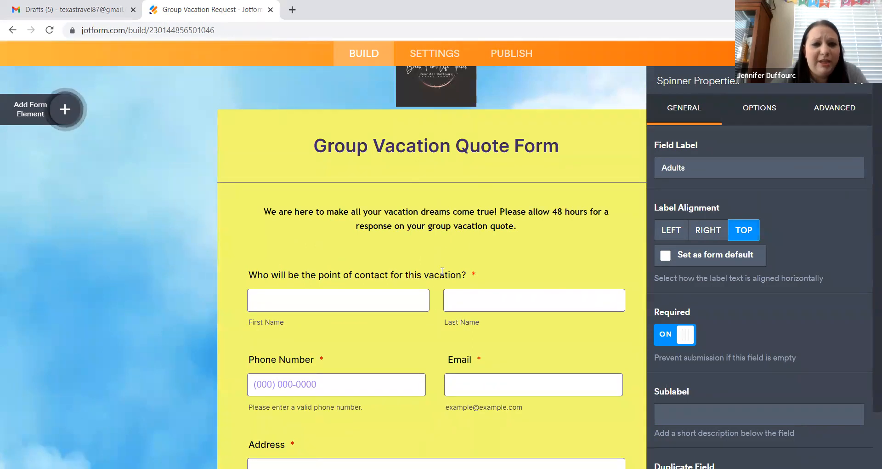
scroll(down, 3)
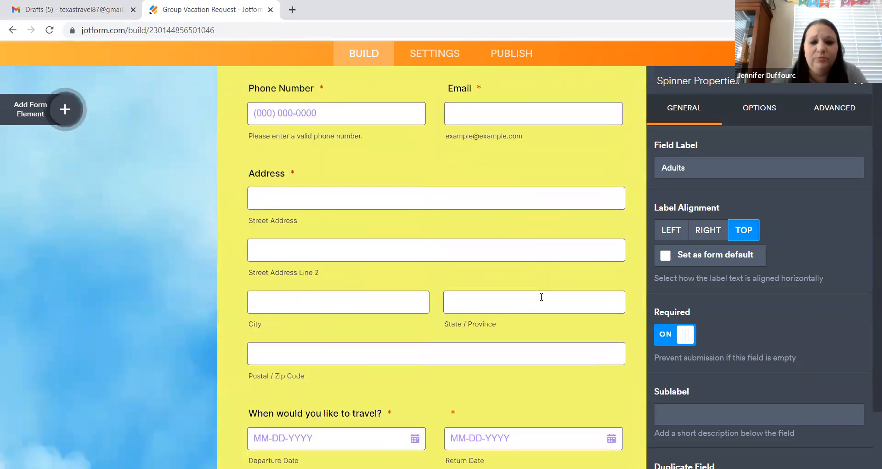
scroll(down, 3)
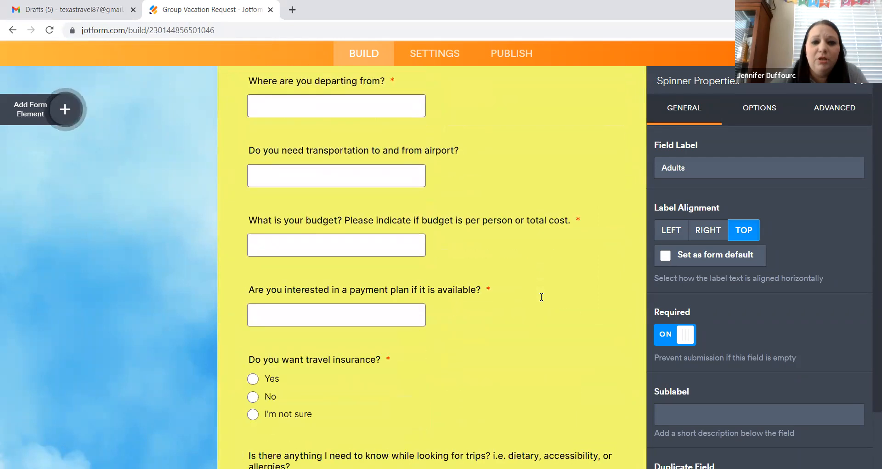
scroll(down, 3)
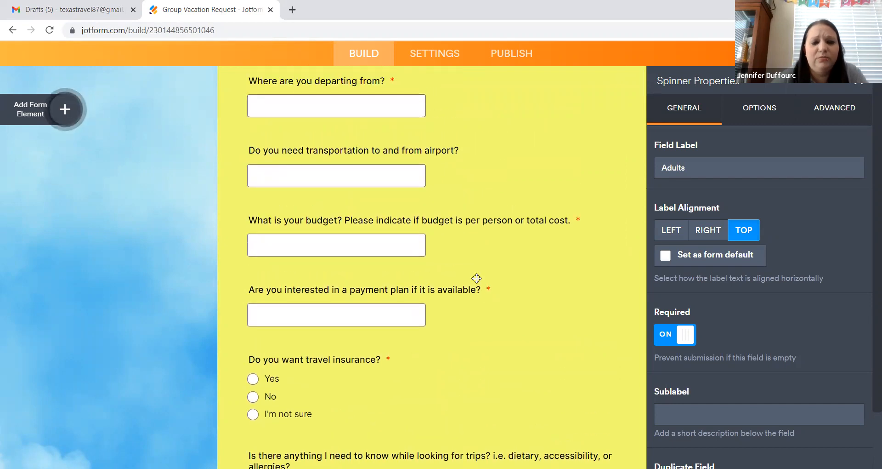
scroll(down, 3)
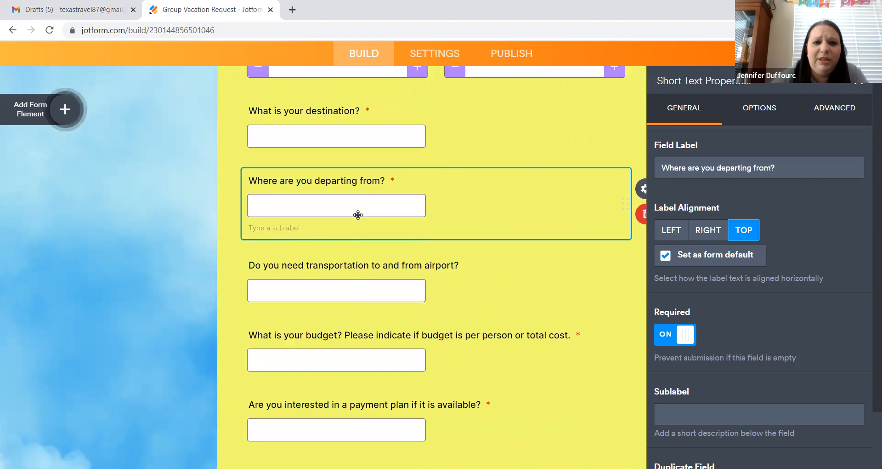
mouse_move(586, 210)
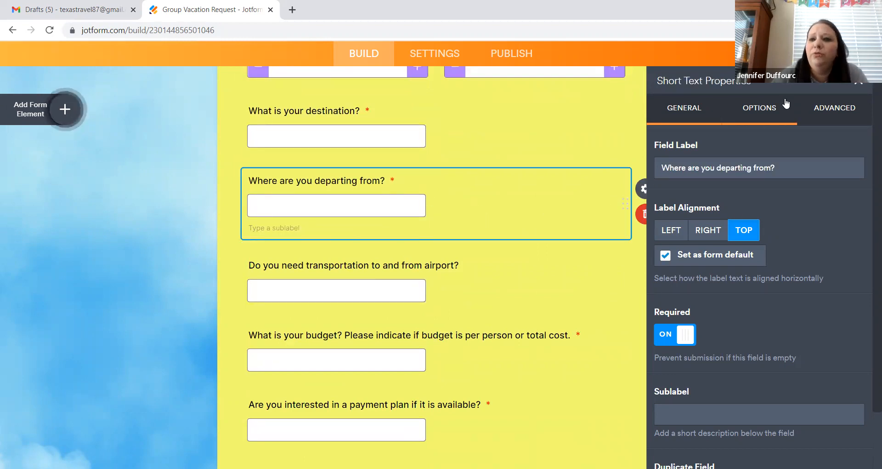
Turn on Shrink for the 'Where are you departing from?' field and show the addable elements
click(834, 108)
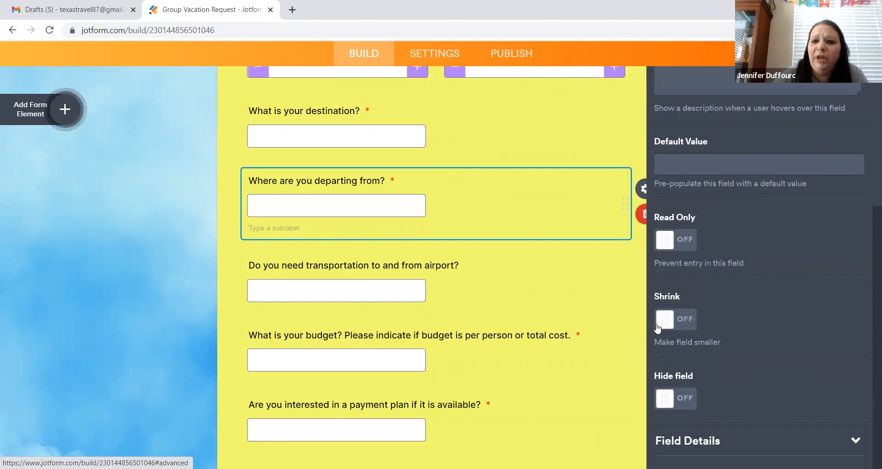
click(675, 319)
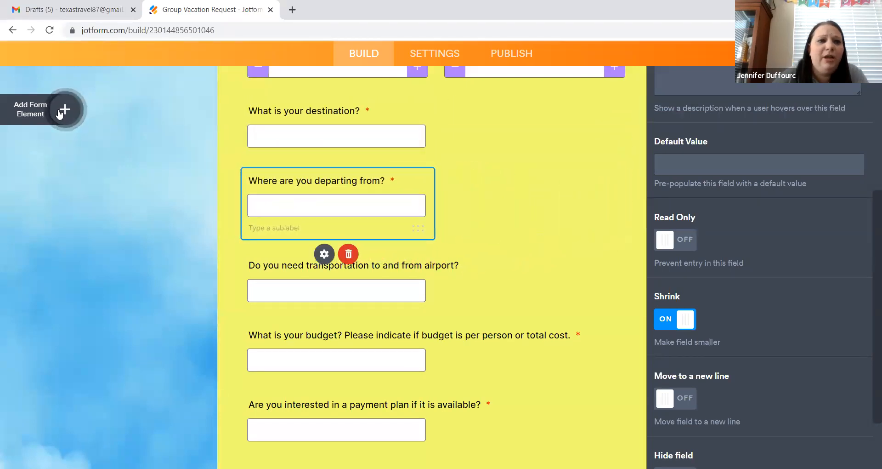
click(64, 109)
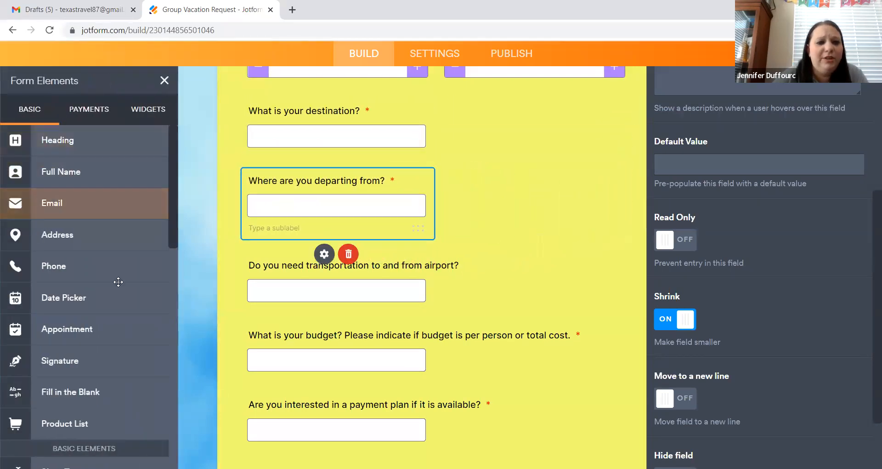
mouse_move(133, 149)
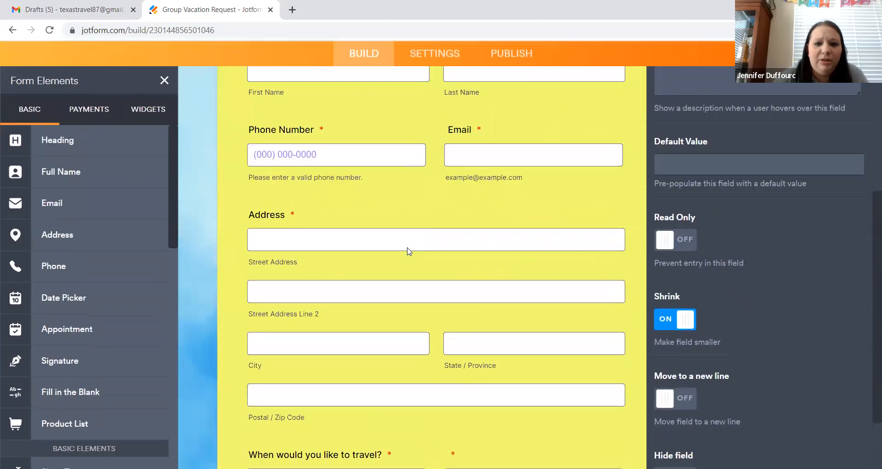
Delete the extra Name, Appointment and Signature fields from the form
scroll(up, 3)
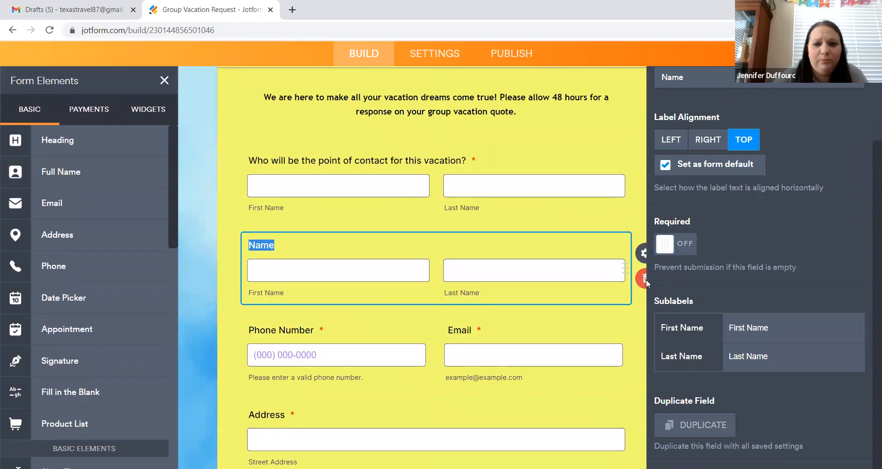
click(644, 278)
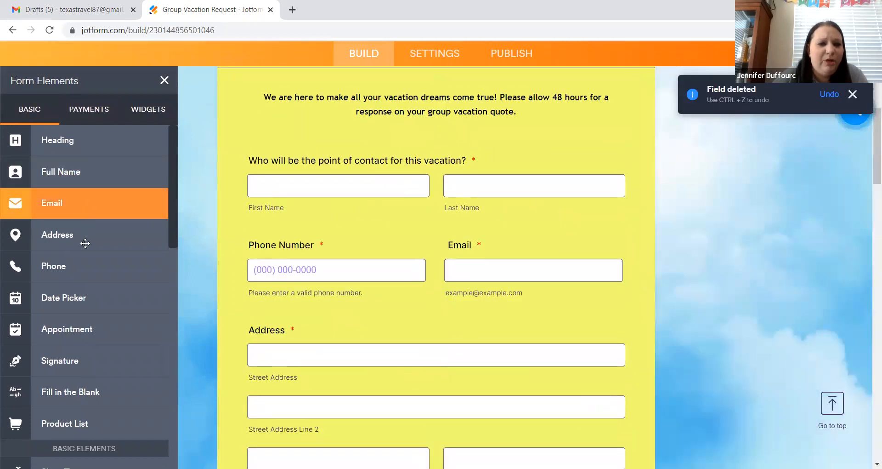
mouse_move(92, 307)
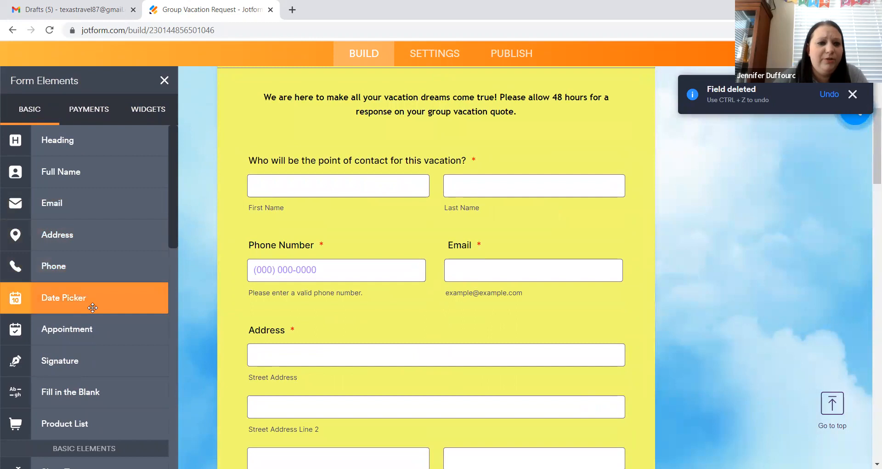
scroll(down, 3)
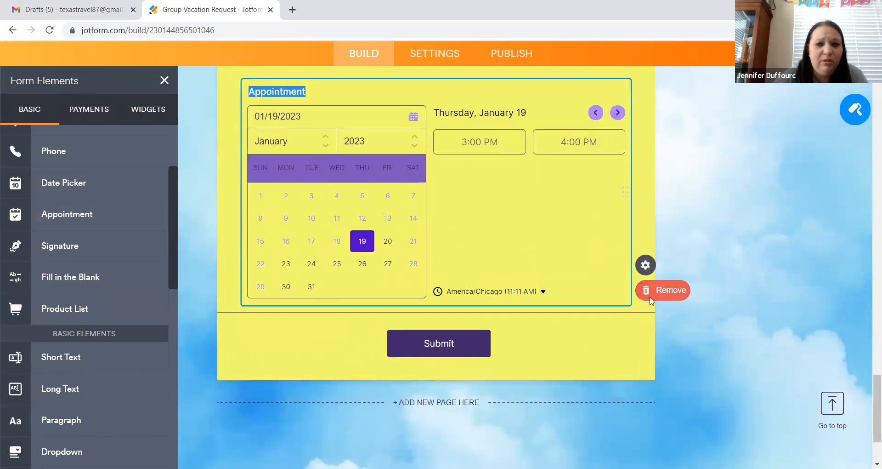
click(663, 289)
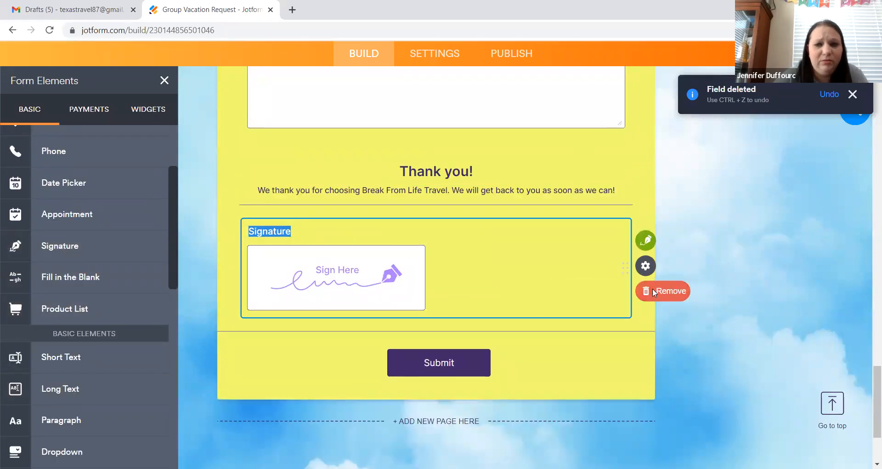
click(663, 291)
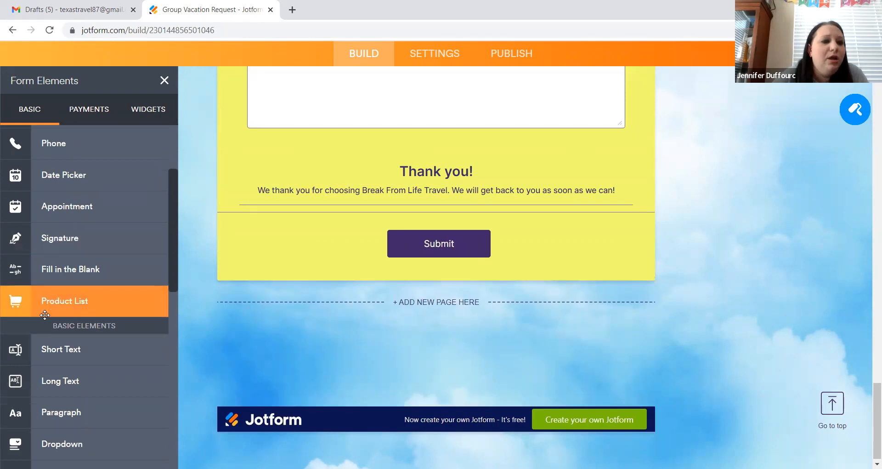
Delete the empty text block under the thank-you, then select the dates and vacation-type questions
scroll(down, 3)
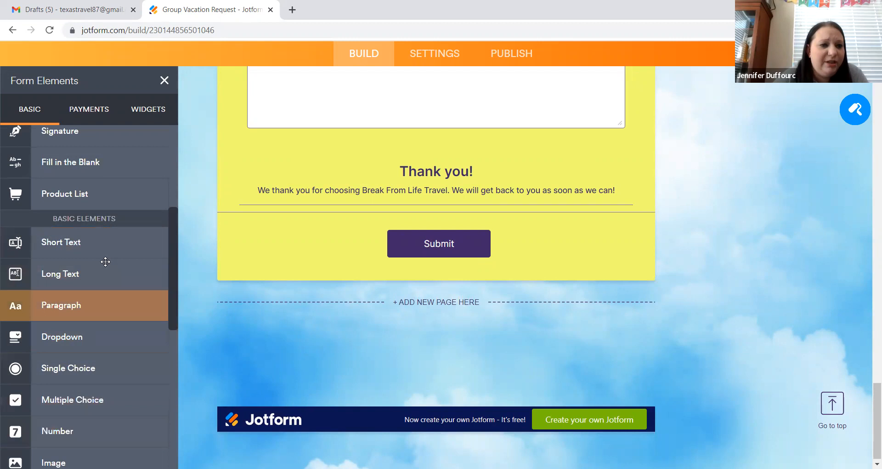
scroll(up, 3)
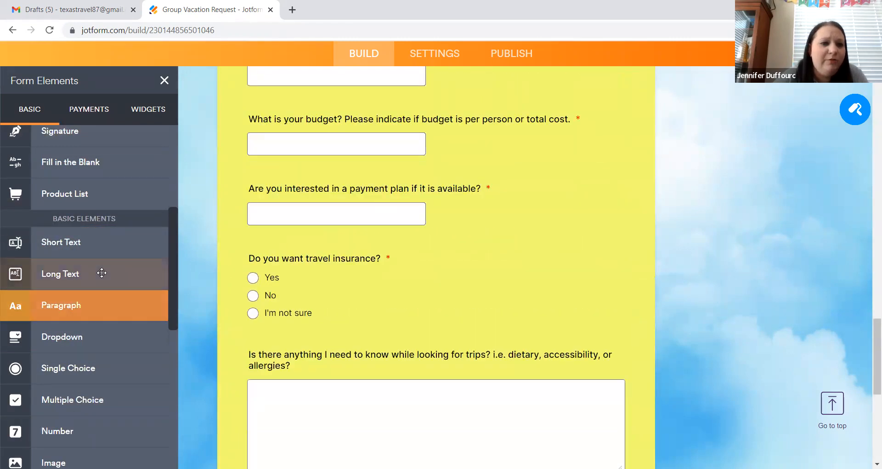
scroll(down, 3)
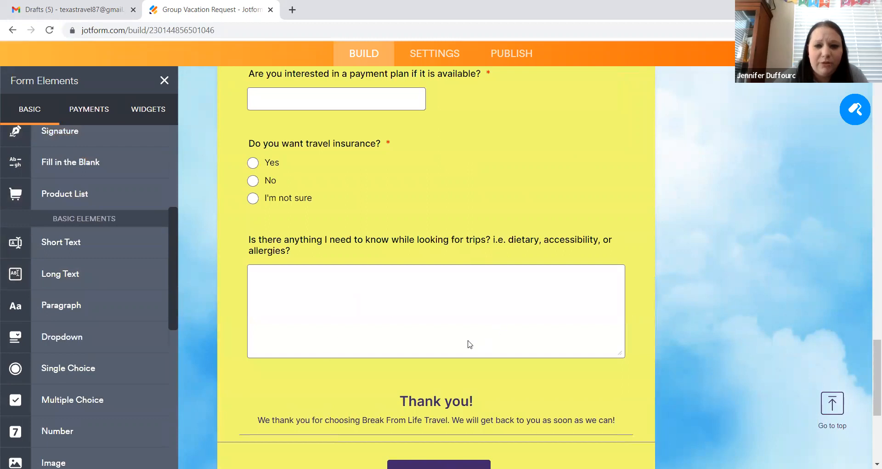
mouse_move(130, 344)
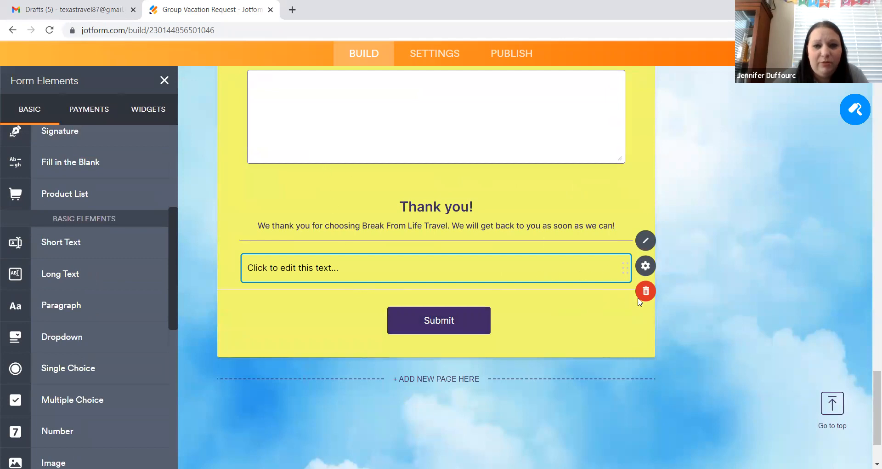
click(645, 290)
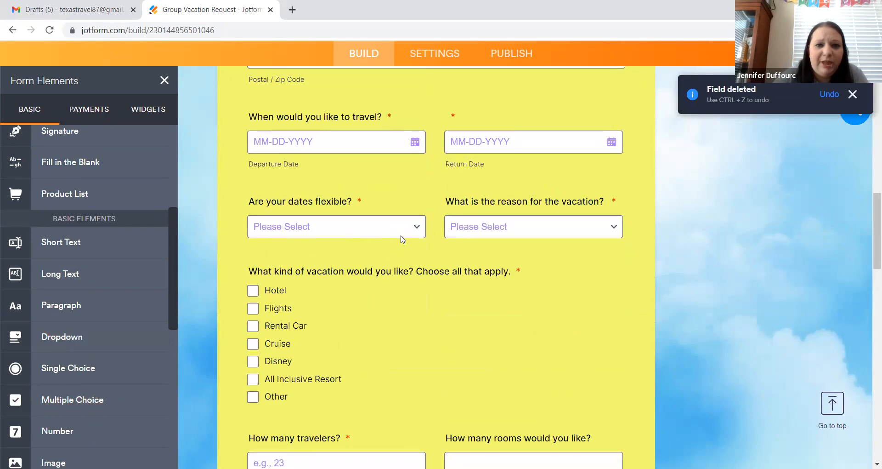
click(336, 227)
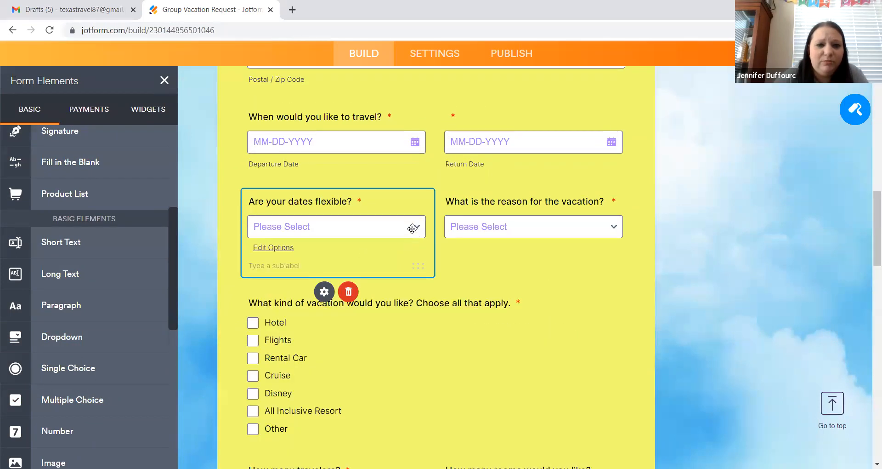
click(273, 247)
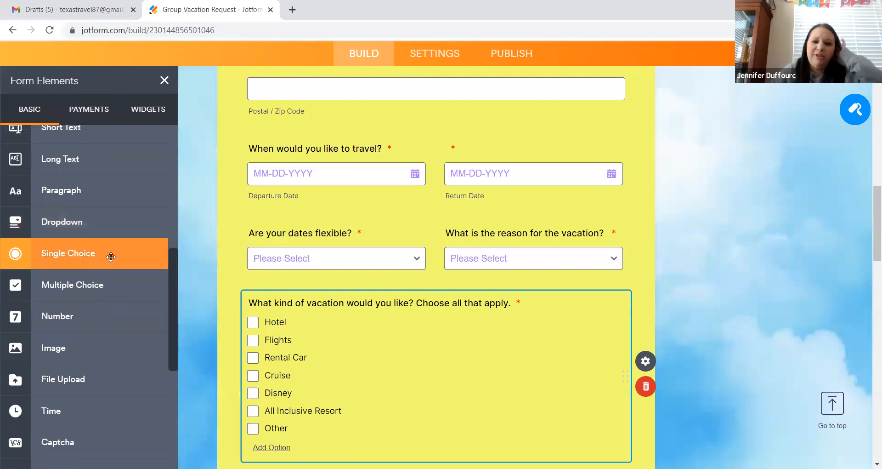
Delete the stray Number field below the vacation-type checklist and check the form's end
scroll(down, 3)
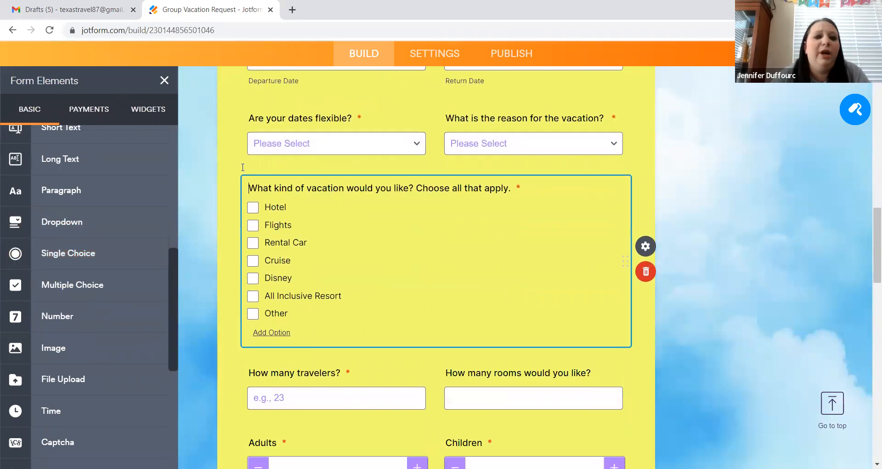
mouse_move(249, 214)
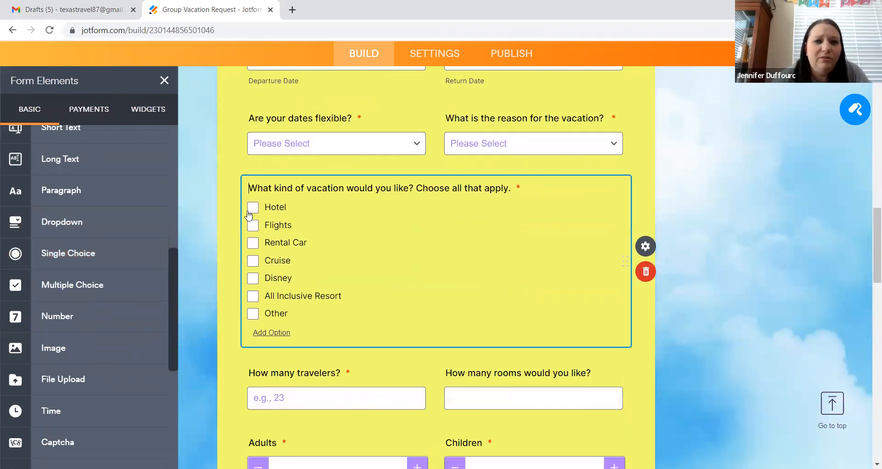
mouse_move(260, 229)
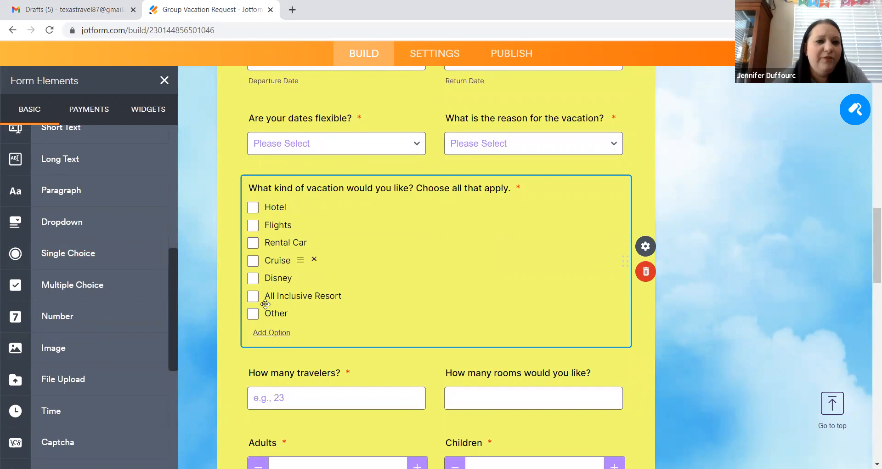
mouse_move(68, 253)
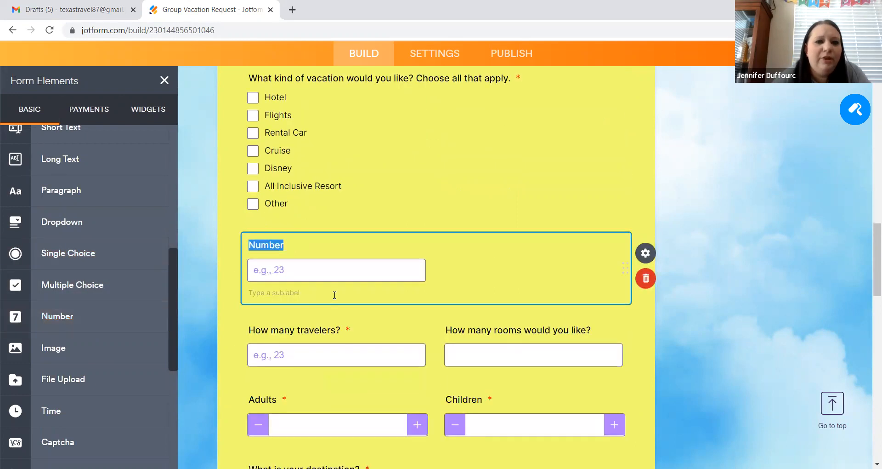
mouse_move(646, 278)
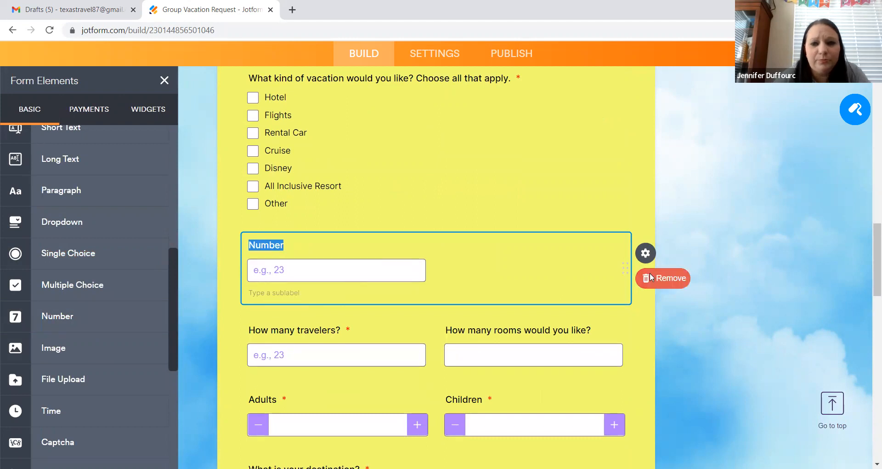
click(664, 278)
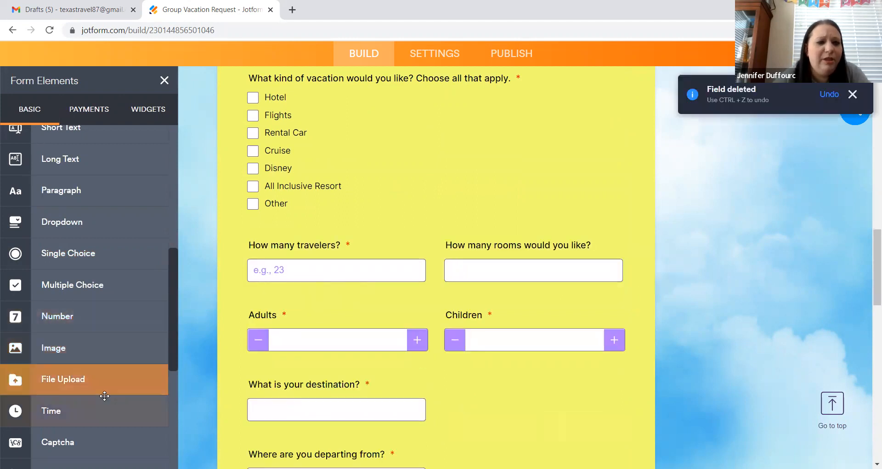
scroll(down, 3)
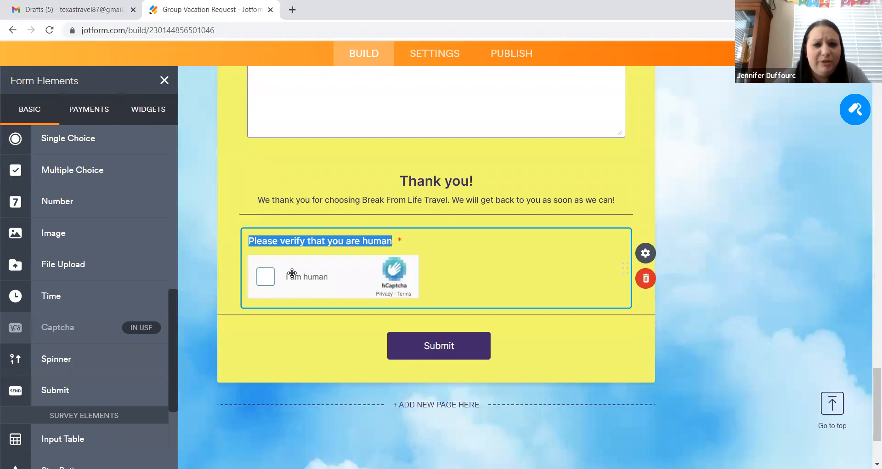
mouse_move(593, 253)
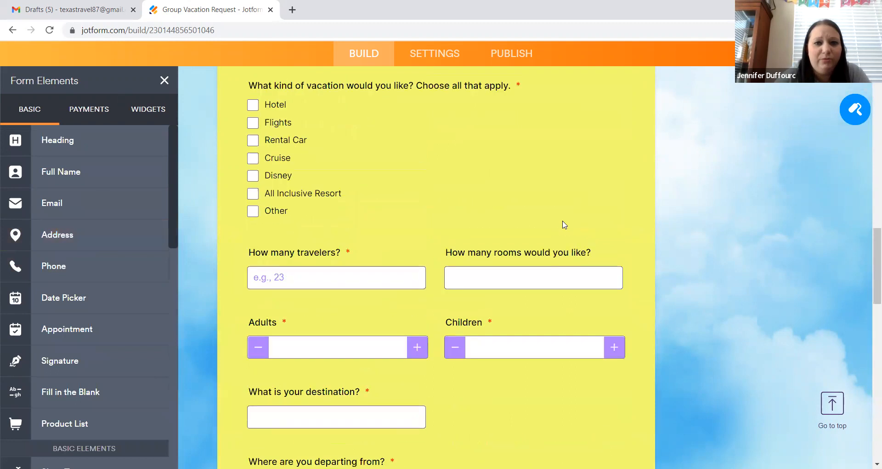
scroll(down, 3)
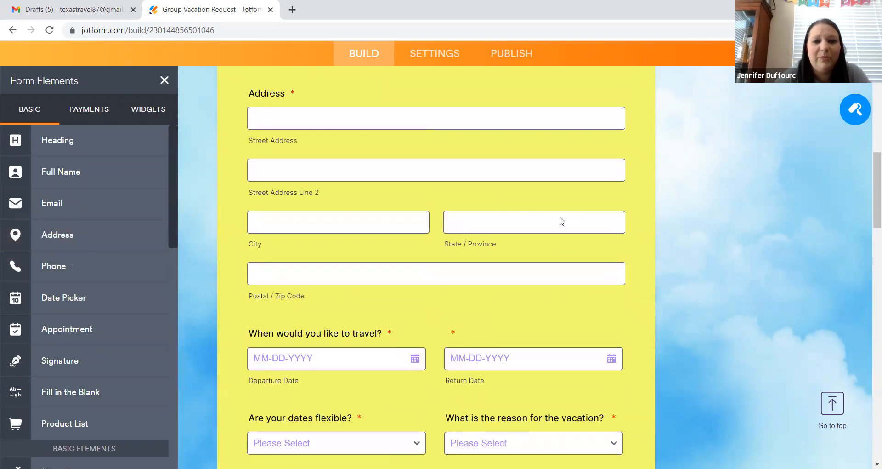
scroll(up, 3)
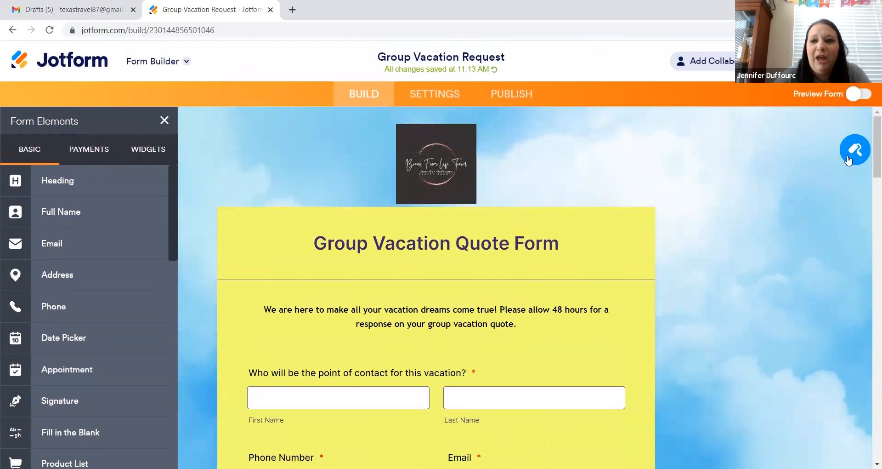
click(855, 150)
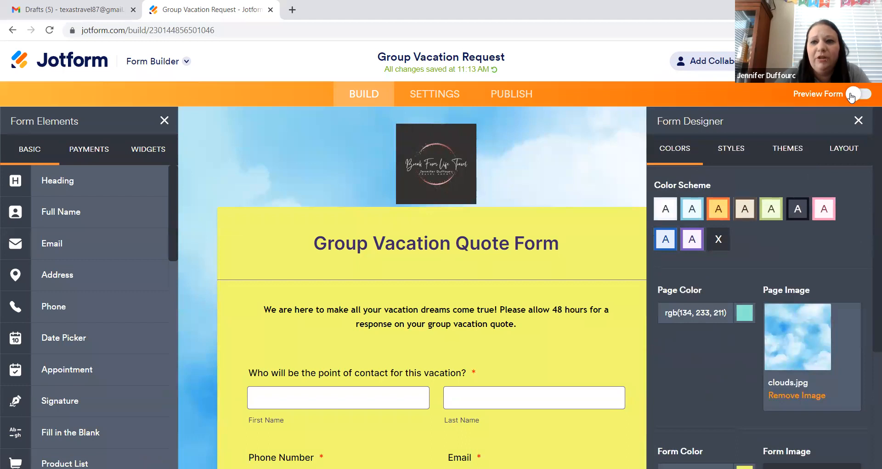
click(859, 94)
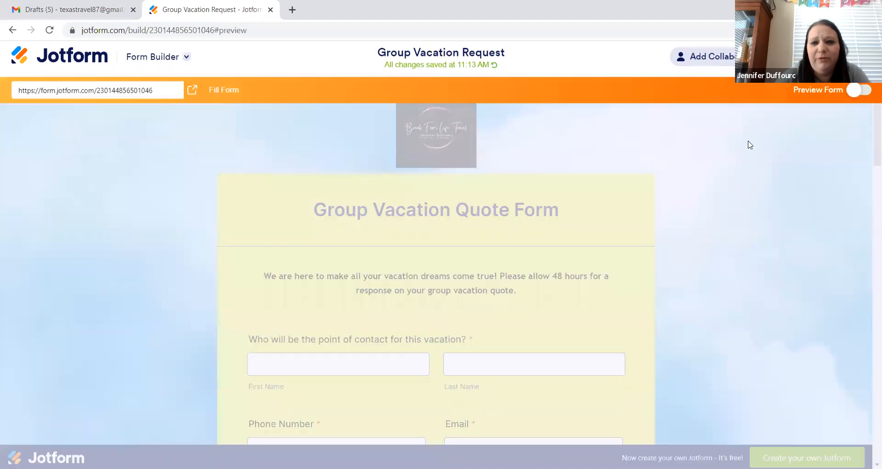
click(858, 89)
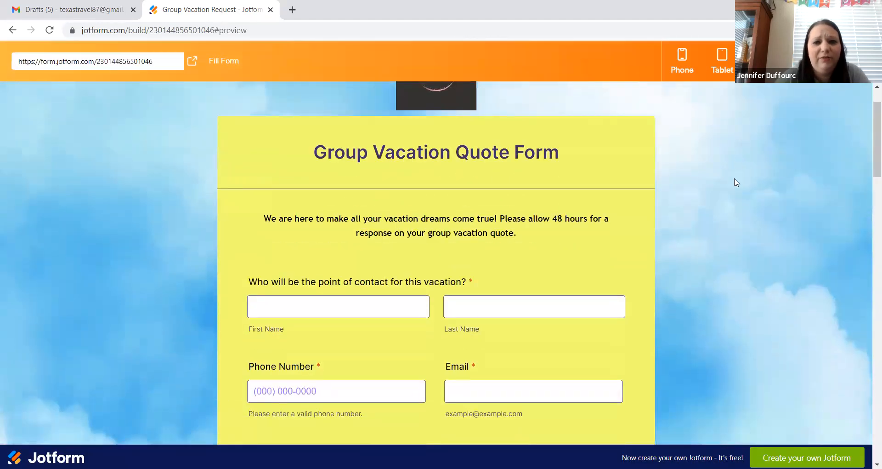
click(682, 61)
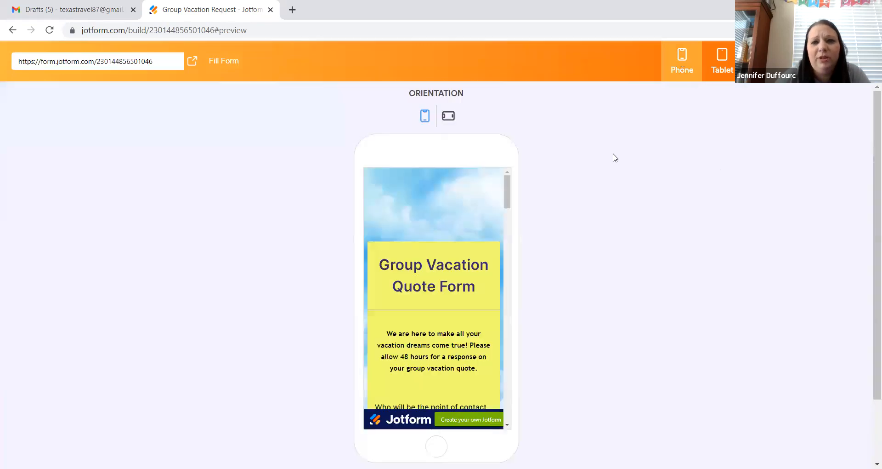
scroll(down, 3)
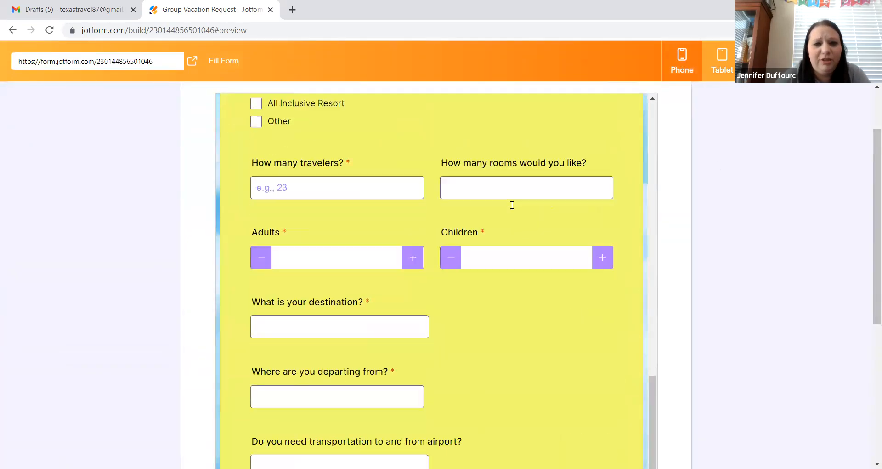
scroll(up, 3)
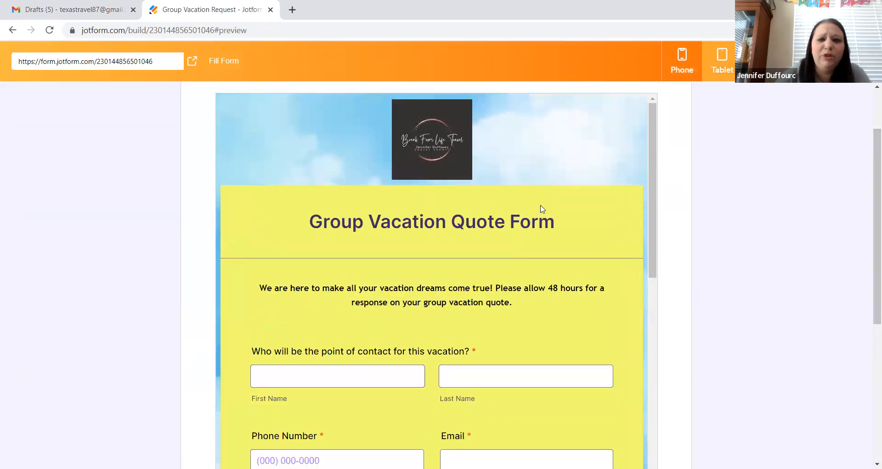
scroll(down, 3)
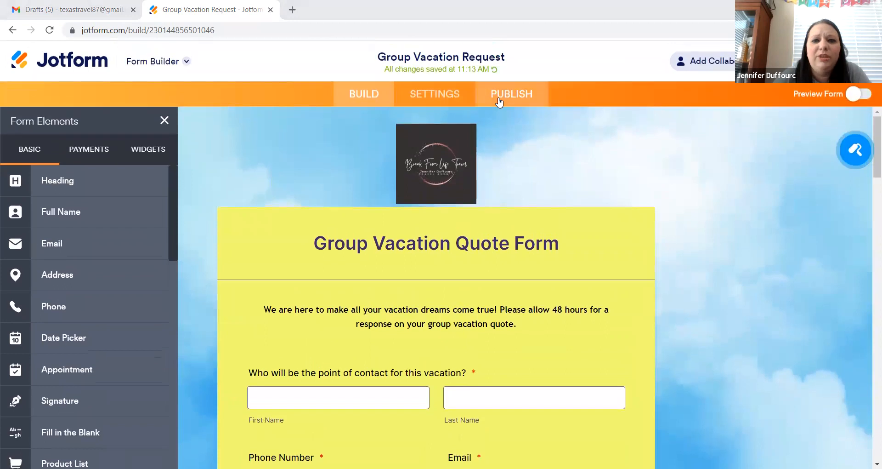
Copy Group Vacation Request's Quick Share link on the Publish page and review sharing options
click(512, 94)
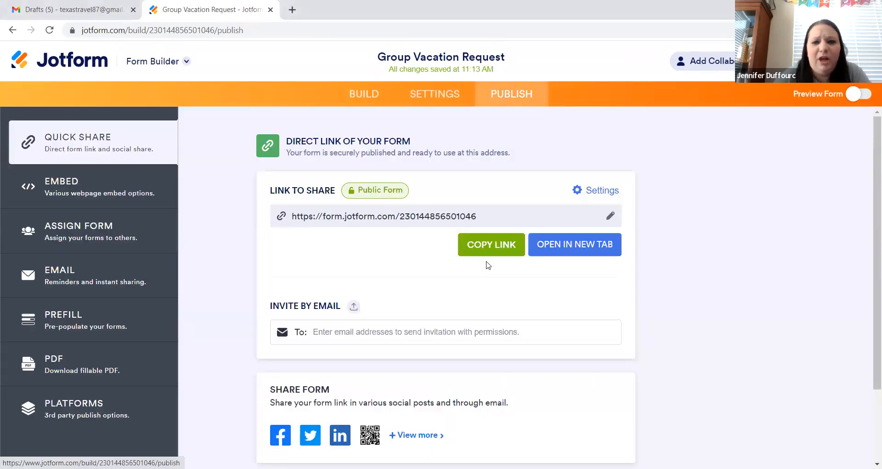
click(492, 244)
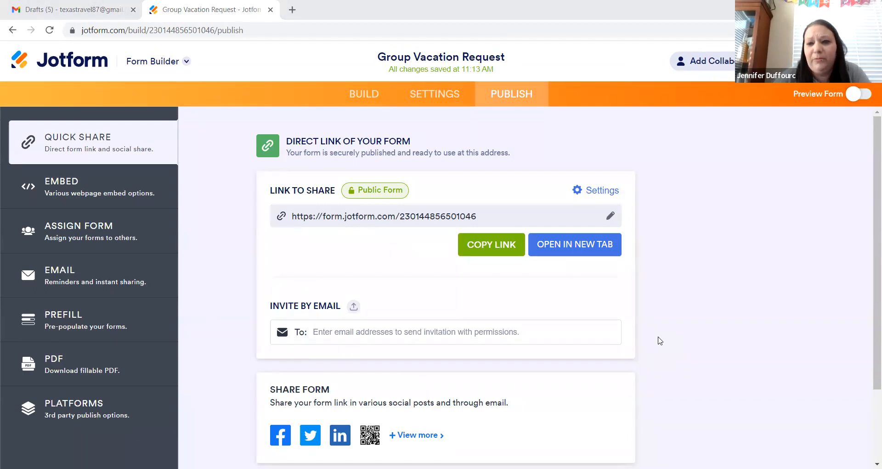
mouse_move(668, 339)
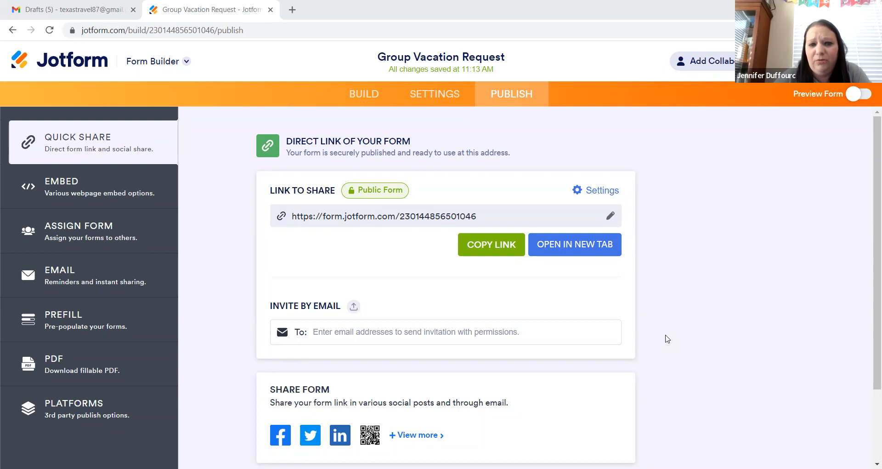
scroll(down, 3)
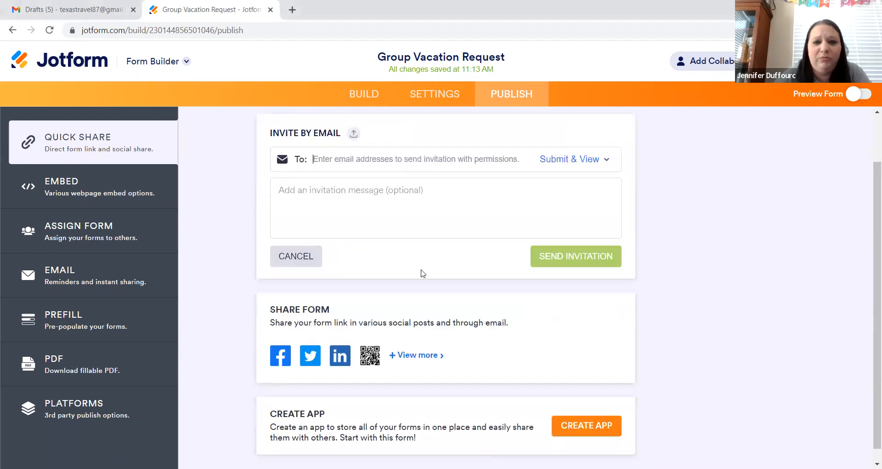
mouse_move(461, 240)
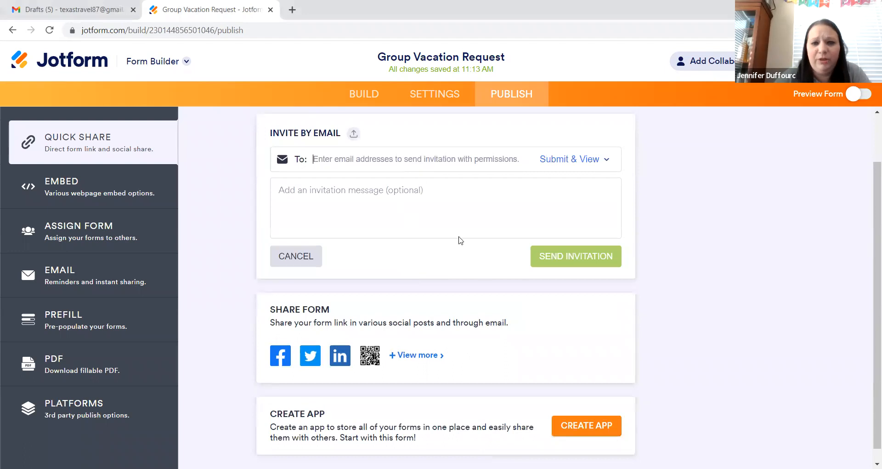
scroll(down, 3)
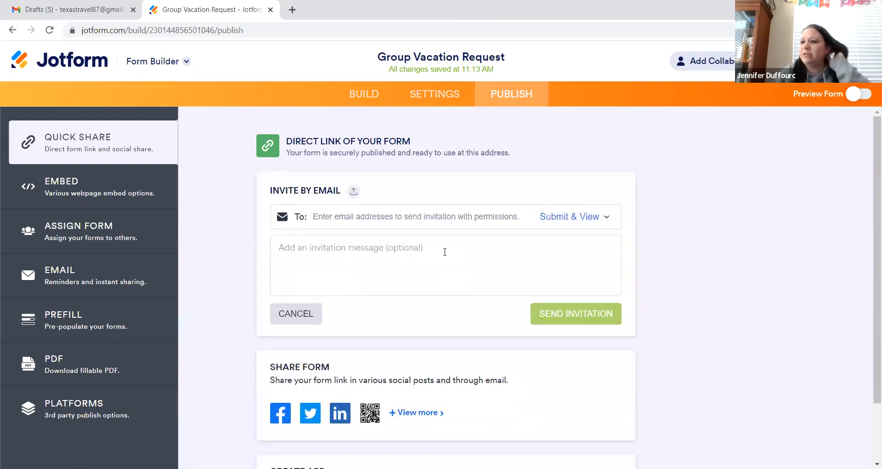
mouse_move(589, 384)
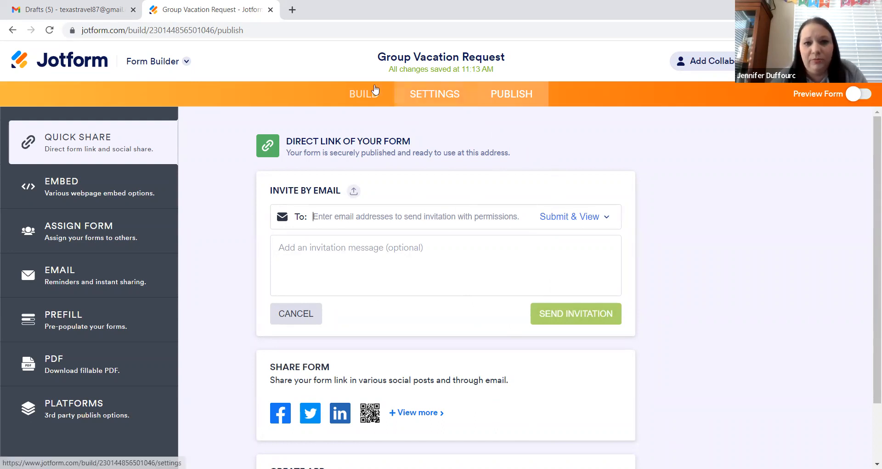
click(364, 93)
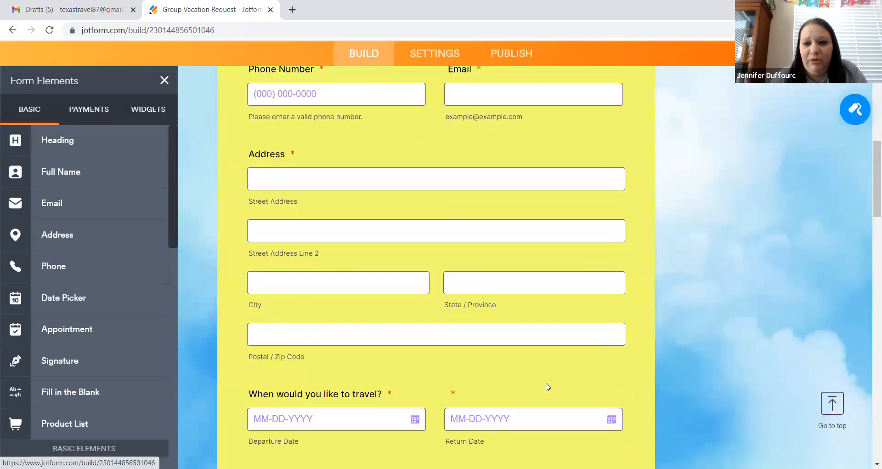
scroll(up, 3)
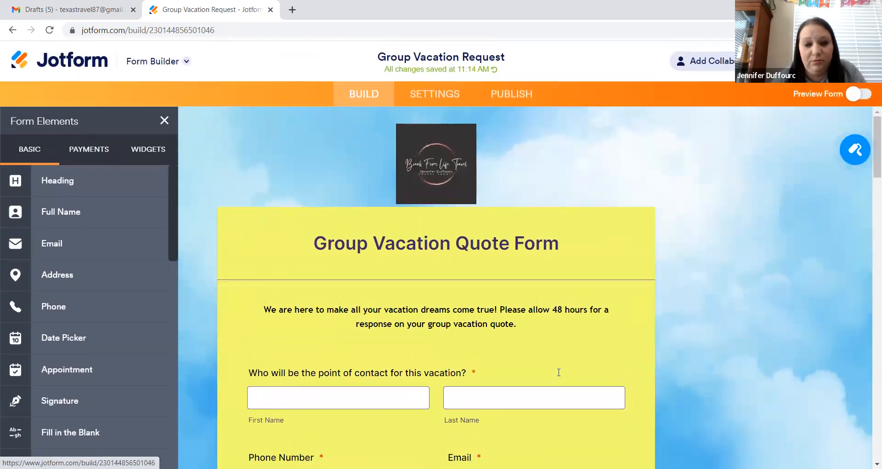
mouse_move(230, 115)
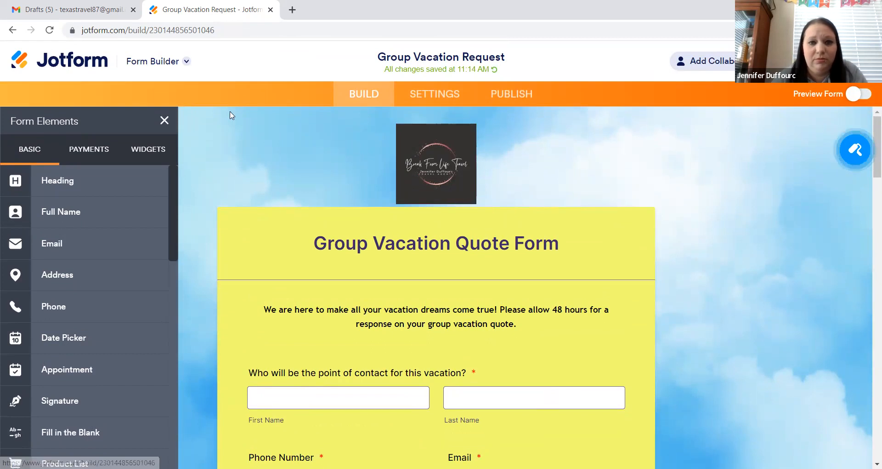
mouse_move(314, 99)
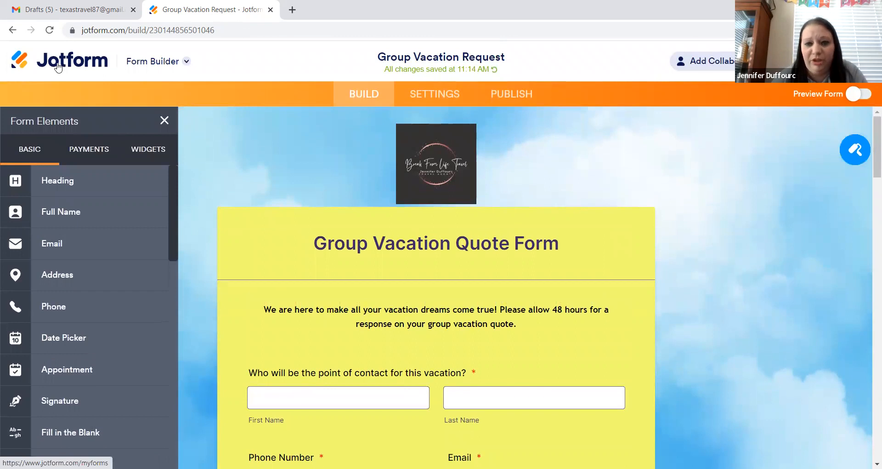
Go back to My Forms and open YOU DESERVE A VACATION for editing
click(71, 60)
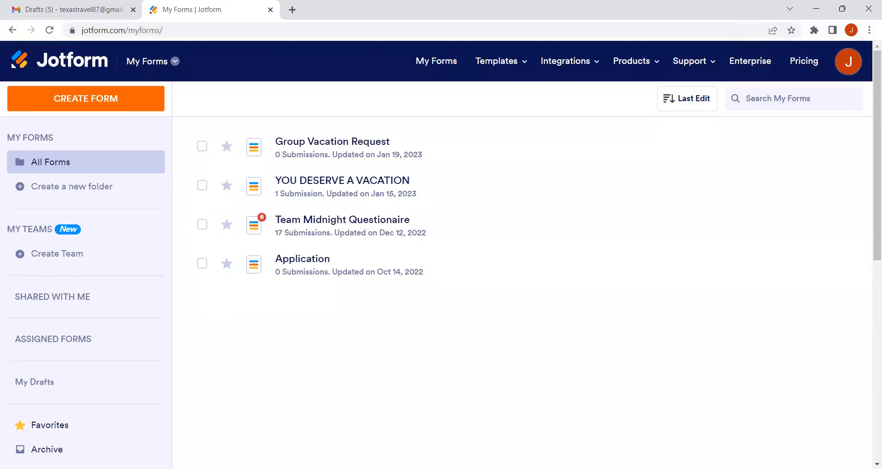
mouse_move(603, 409)
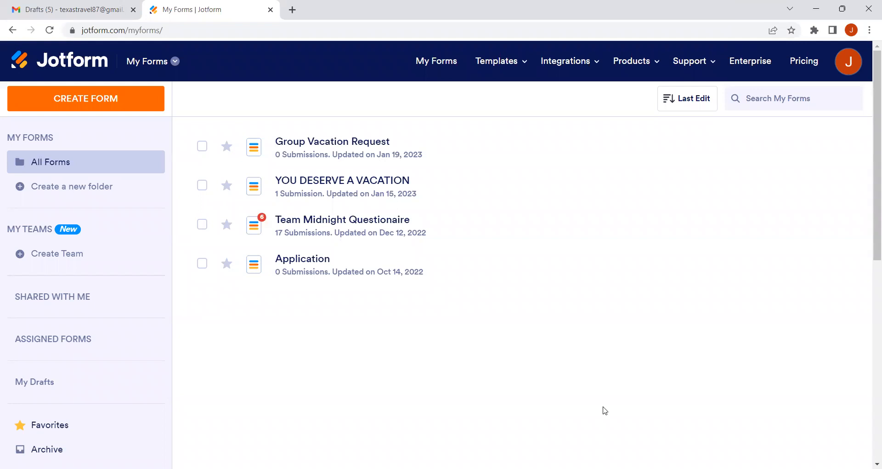
mouse_move(614, 364)
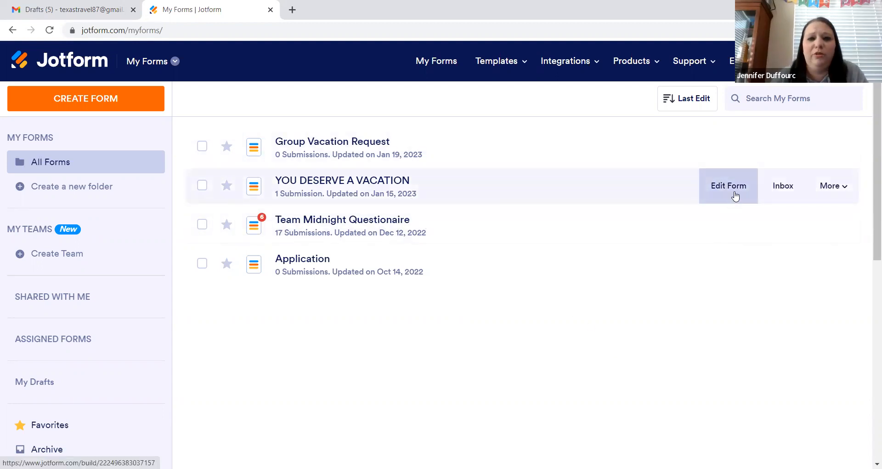
click(729, 185)
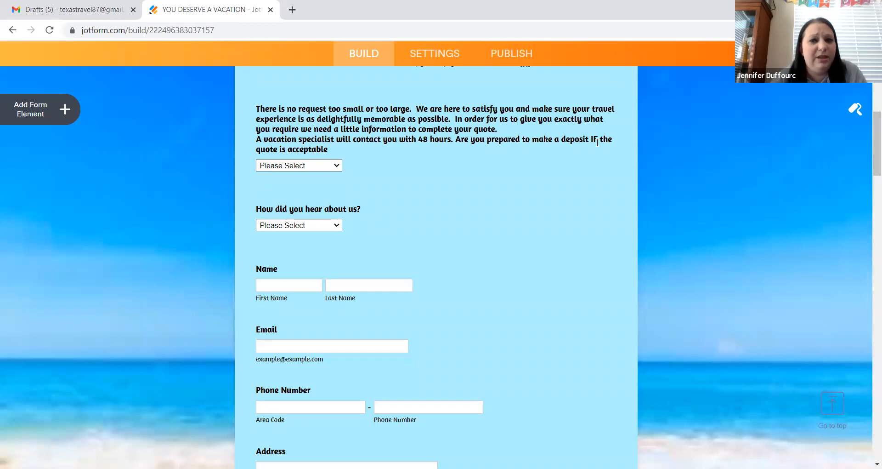
mouse_move(519, 177)
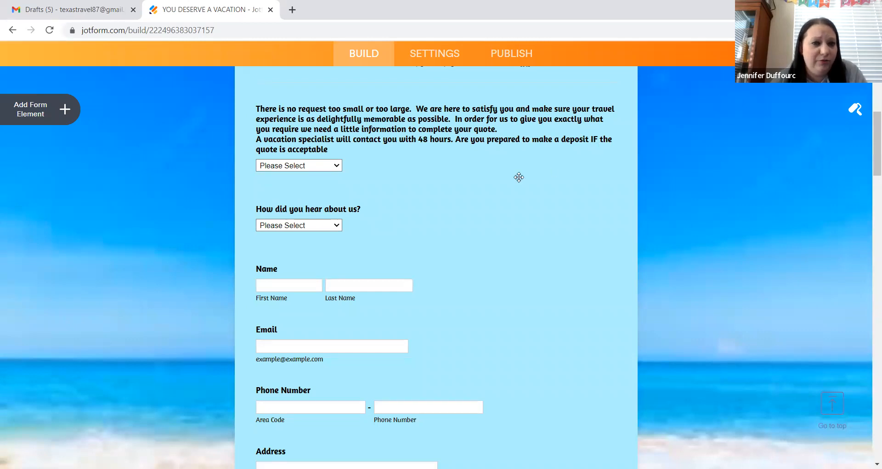
Scroll through YOU DESERVE A VACATION down to the thank-you note and Submit, then back up
scroll(down, 3)
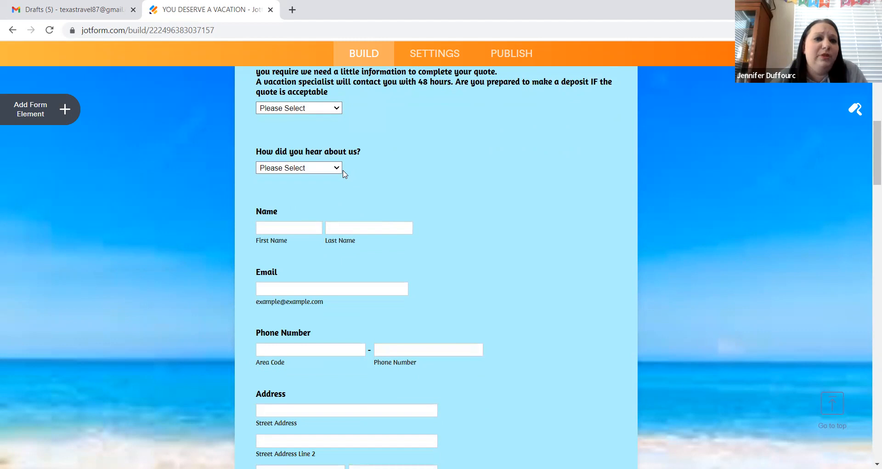
scroll(down, 3)
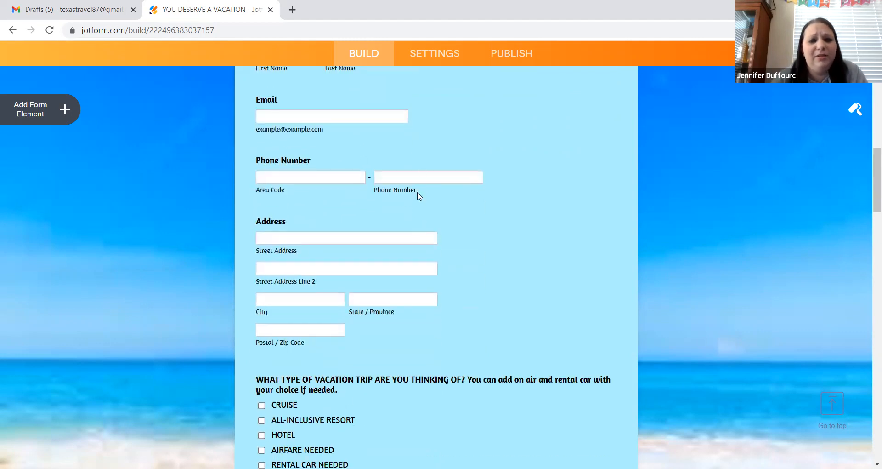
scroll(down, 3)
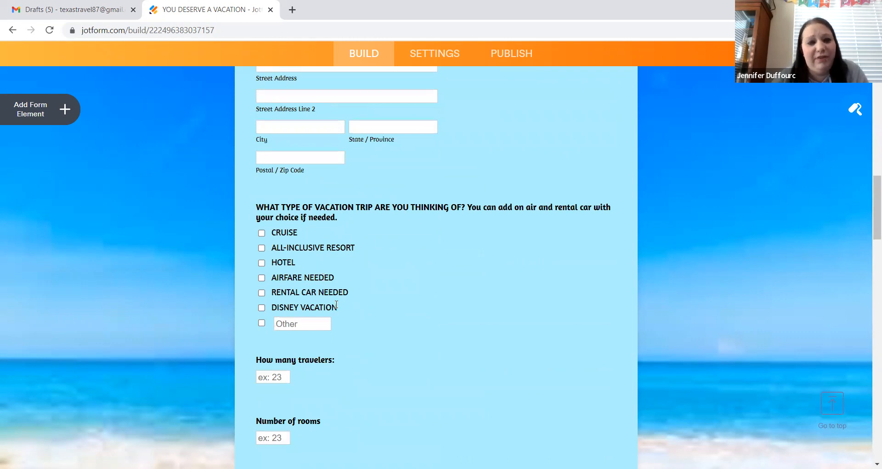
mouse_move(271, 312)
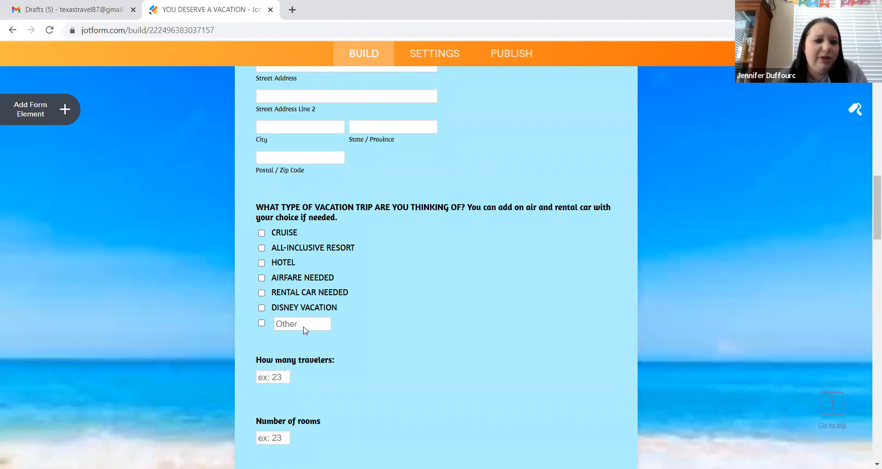
scroll(down, 3)
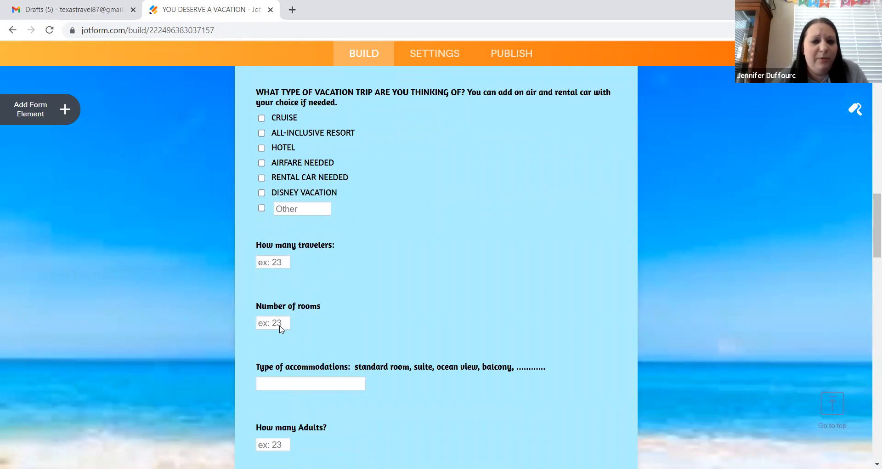
scroll(down, 3)
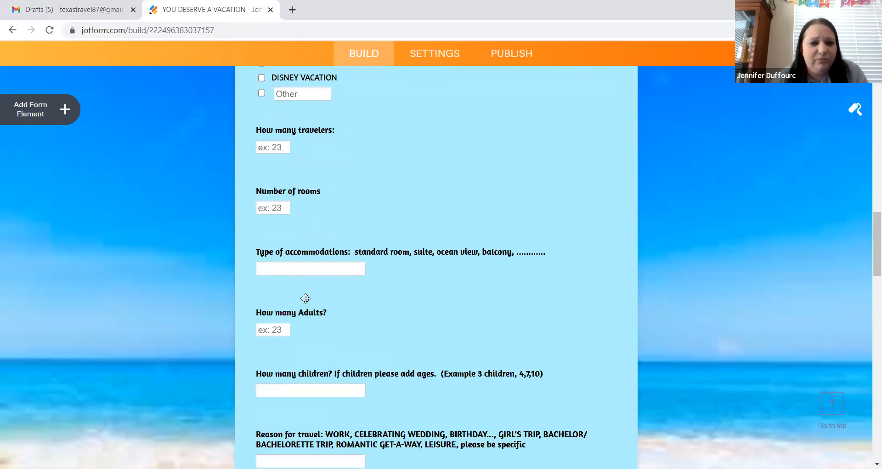
scroll(down, 3)
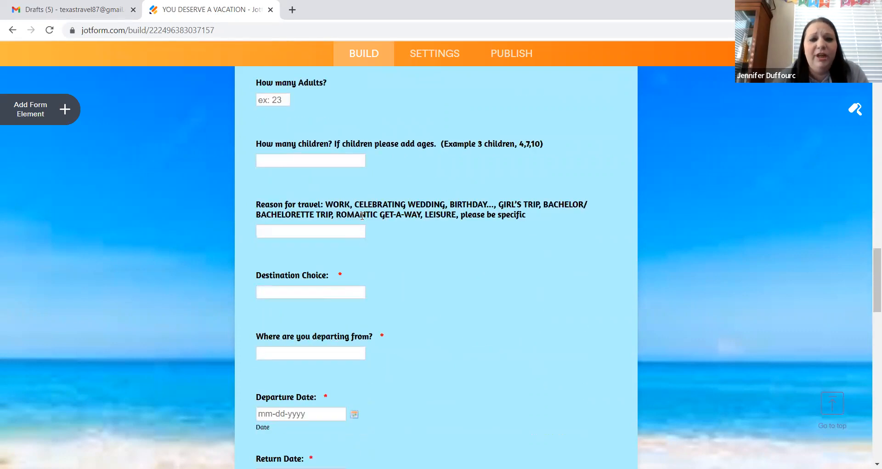
scroll(down, 3)
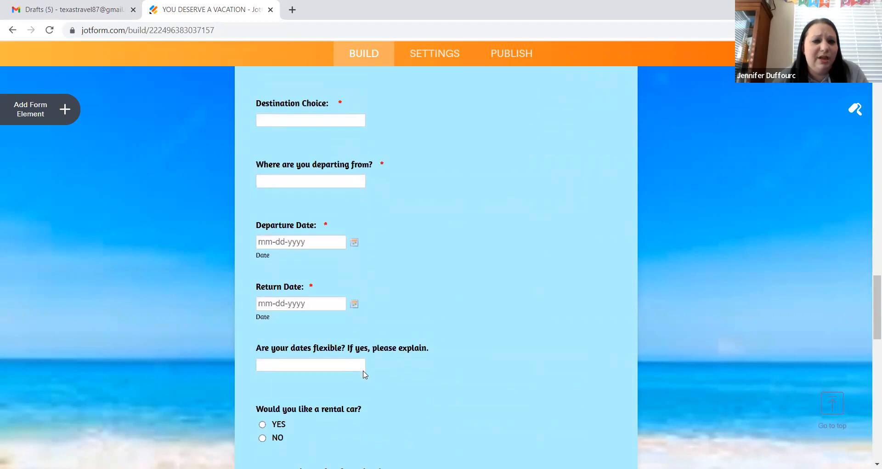
mouse_move(372, 365)
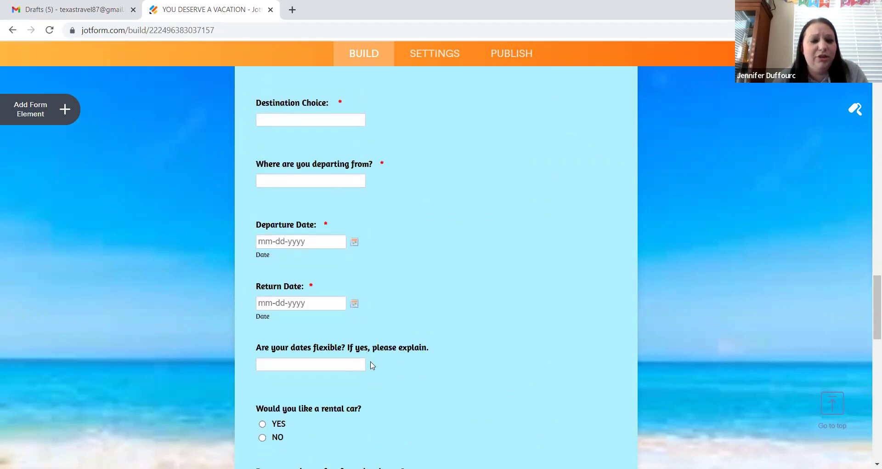
scroll(down, 3)
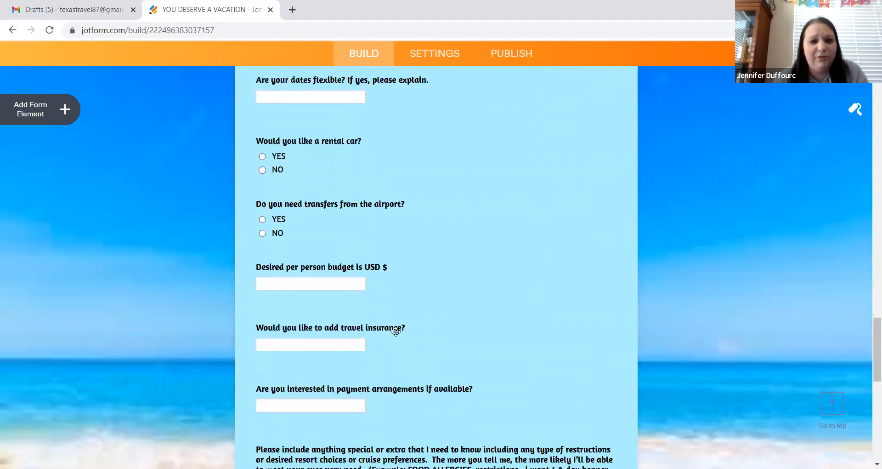
scroll(down, 3)
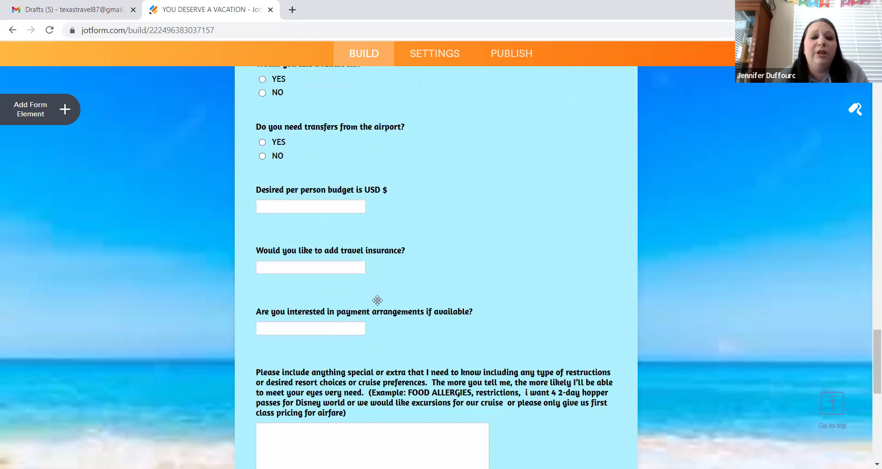
scroll(down, 3)
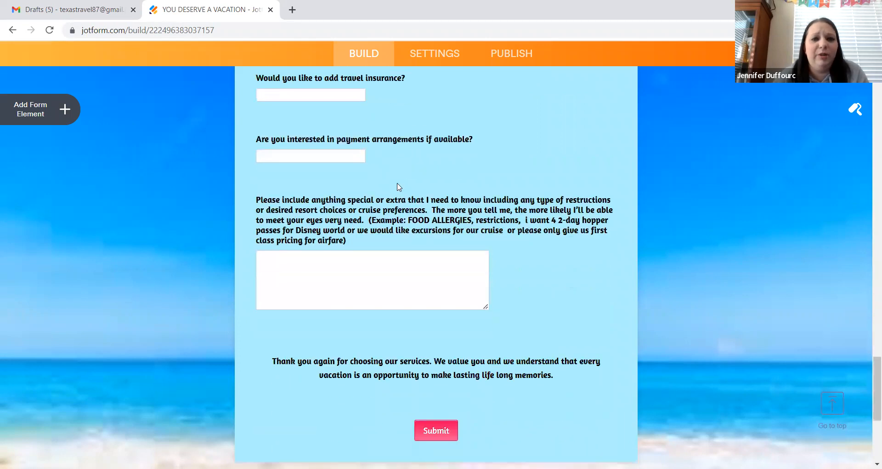
scroll(up, 3)
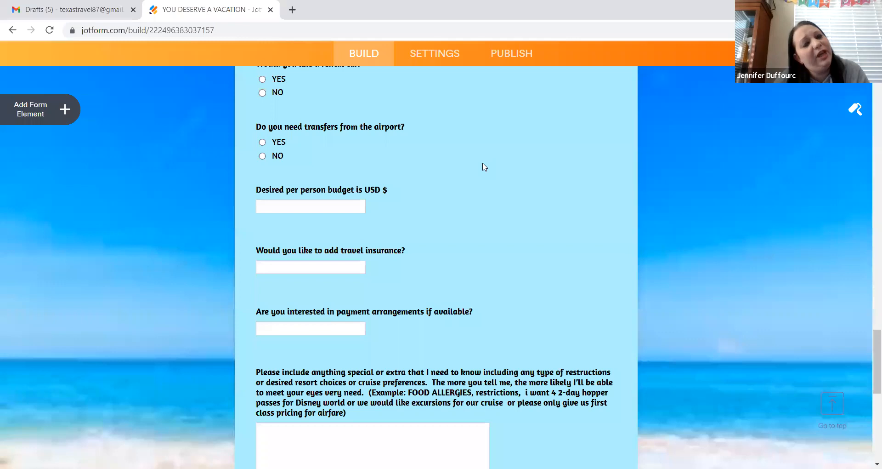
scroll(up, 3)
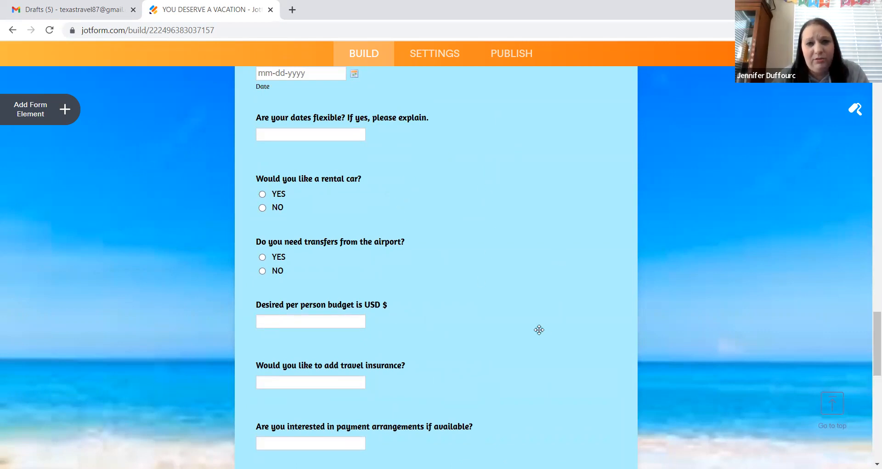
mouse_move(335, 412)
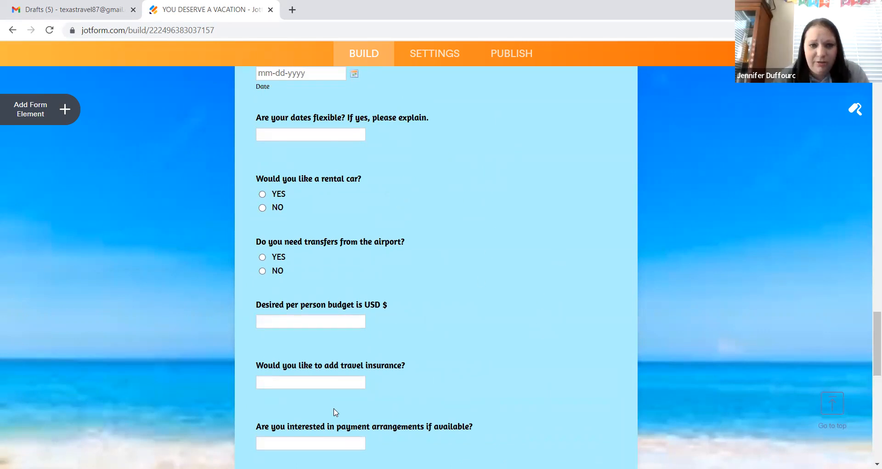
mouse_move(613, 192)
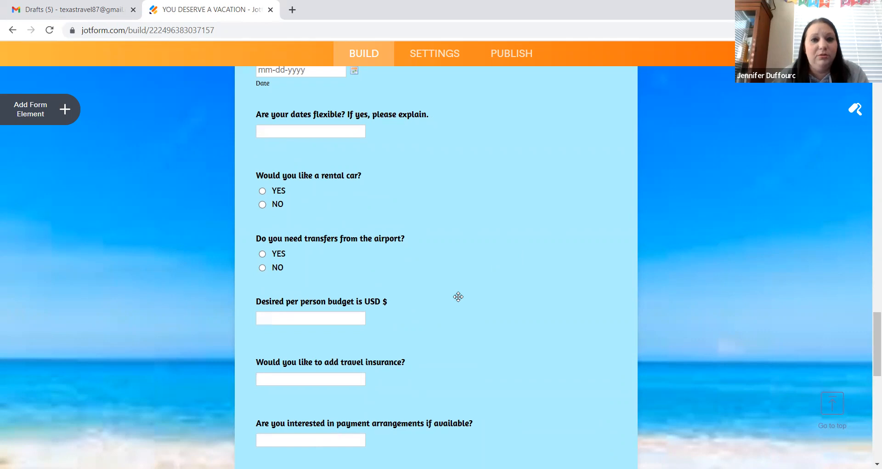
scroll(down, 3)
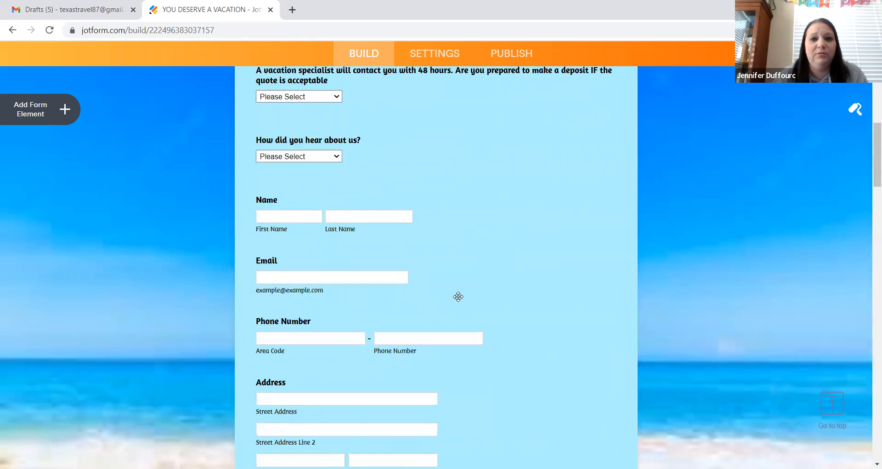
scroll(up, 3)
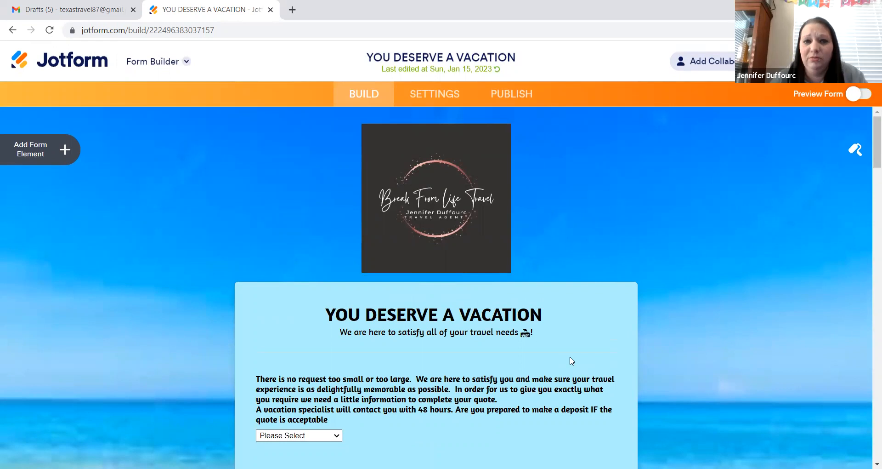
mouse_move(655, 458)
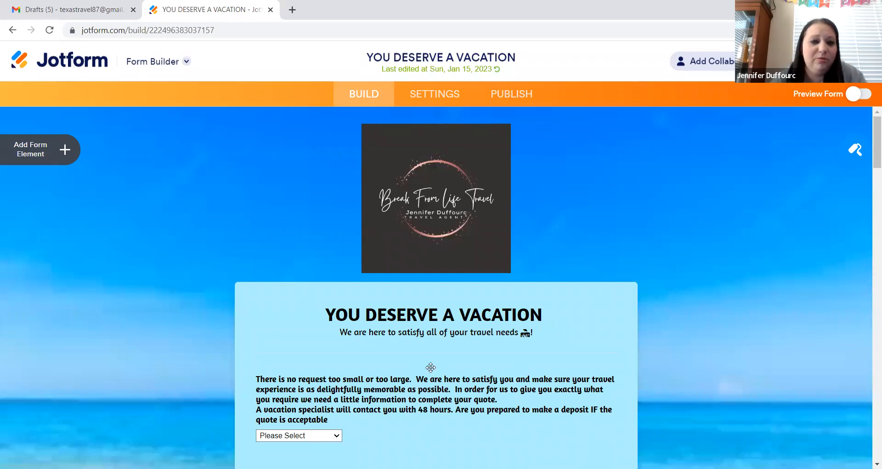
mouse_move(221, 152)
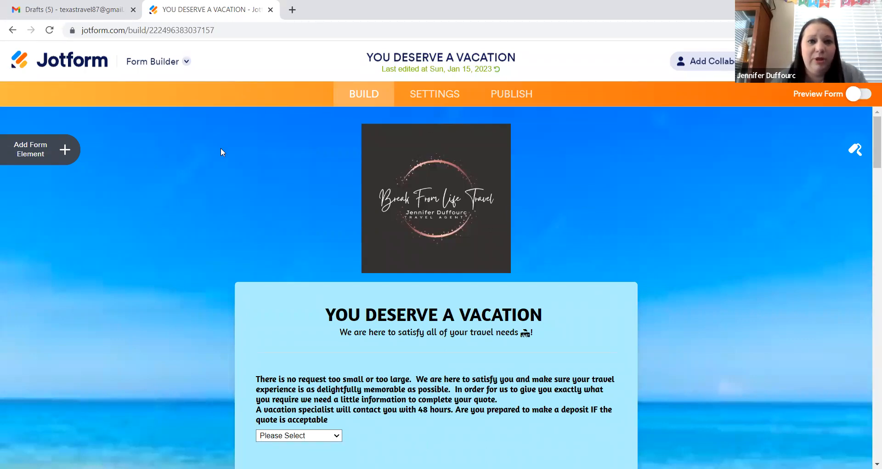
mouse_move(362, 255)
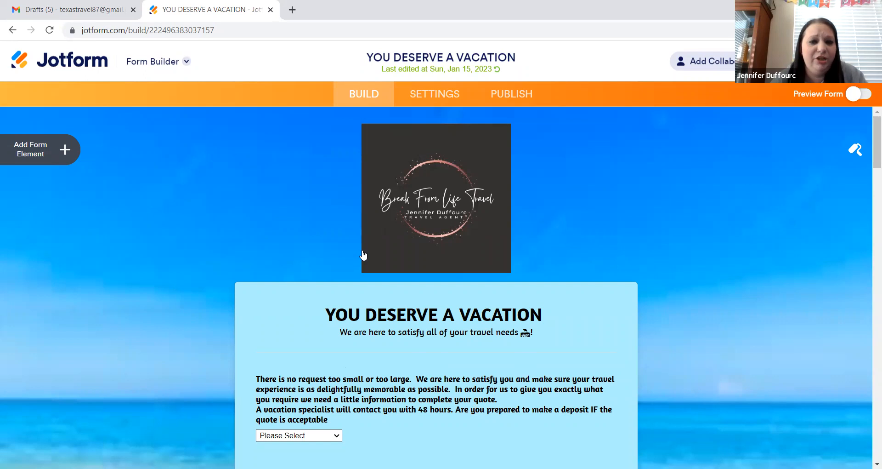
mouse_move(376, 282)
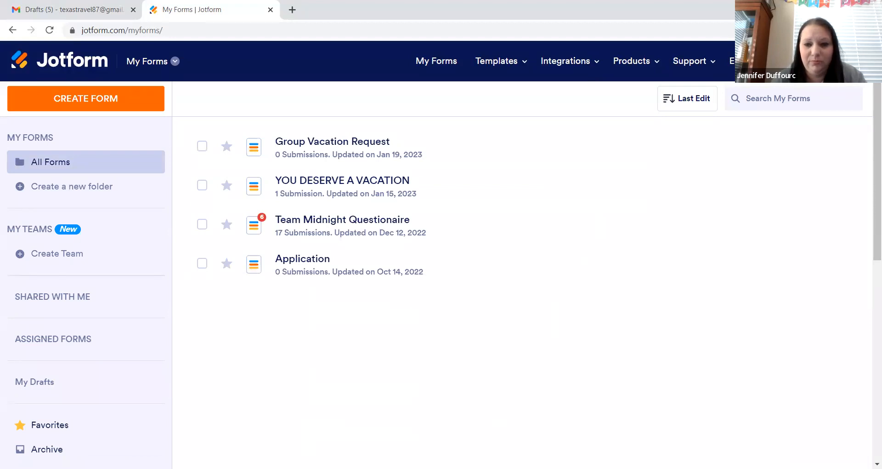
mouse_move(489, 350)
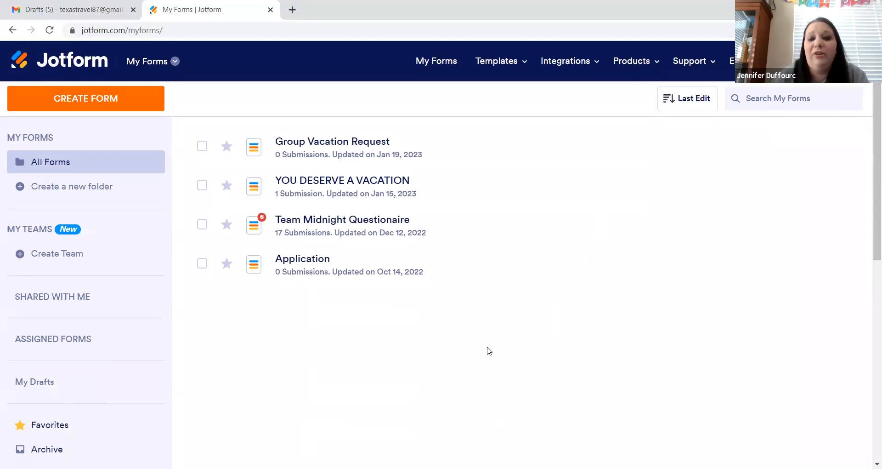
mouse_move(454, 310)
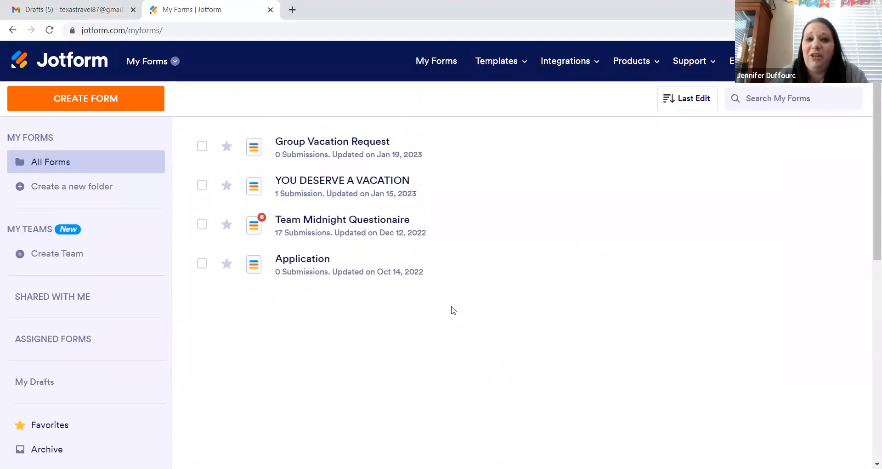